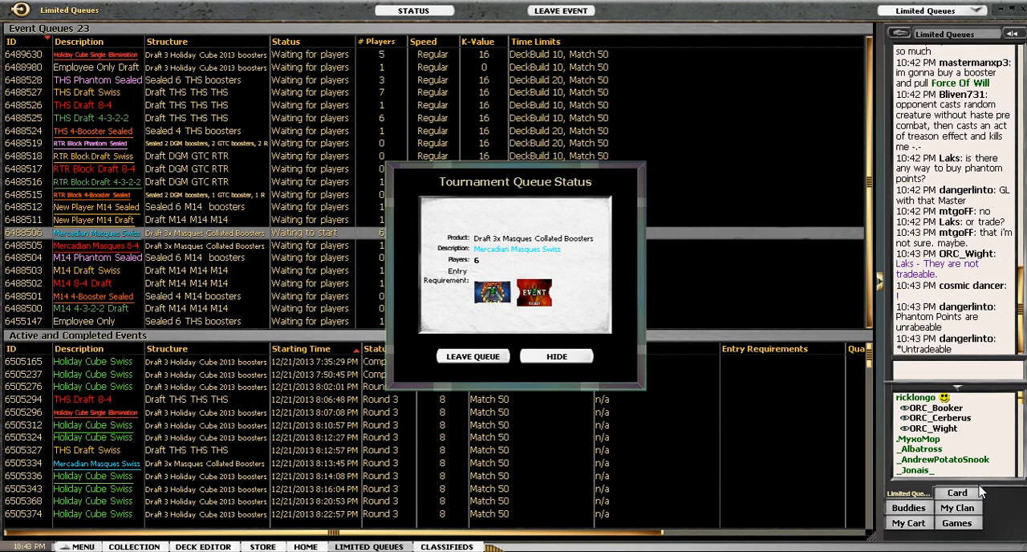
mouse_move(856, 335)
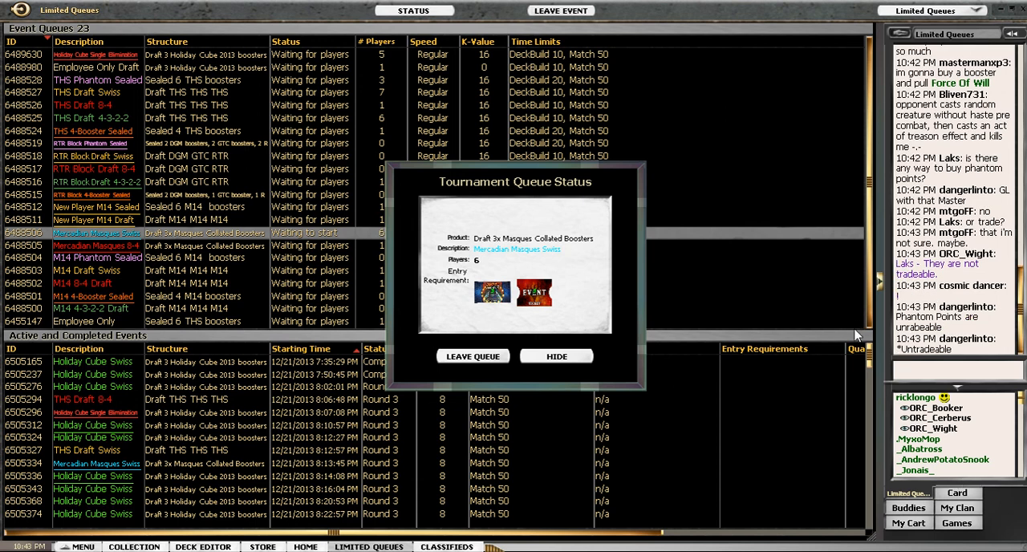
Dismiss the Tournament Queue Status notice and send 'cool.' in the Drafting_Blue private chat.
click(492, 290)
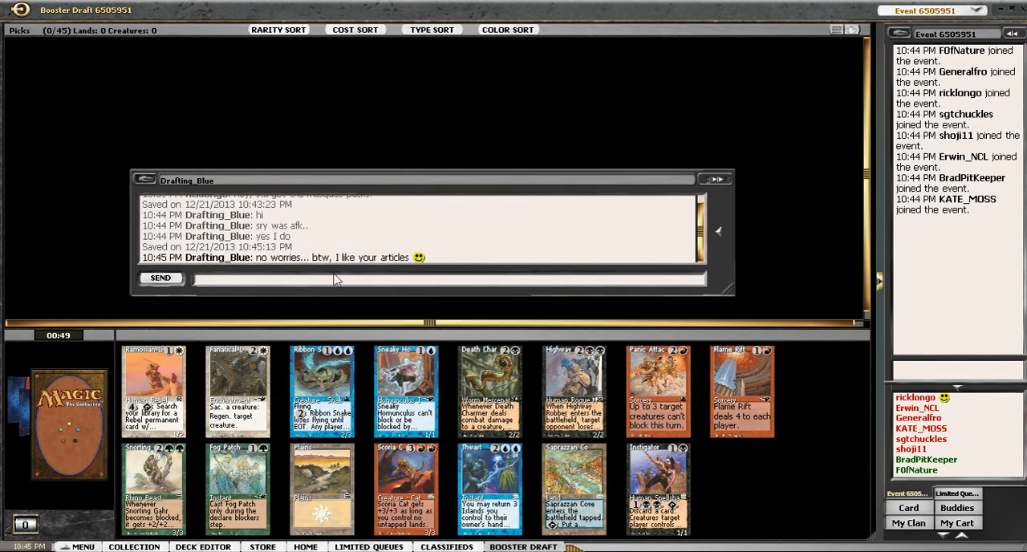
text(cool.)
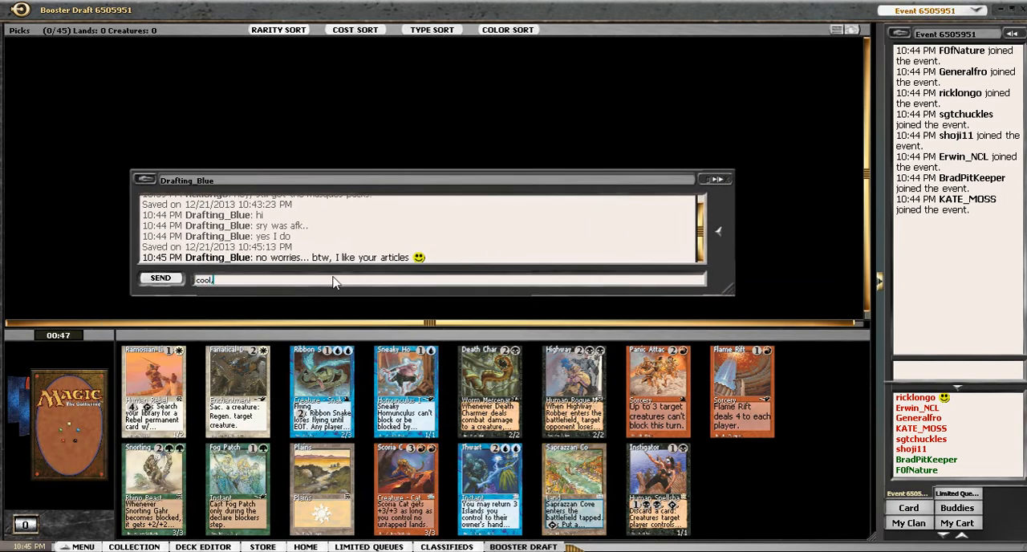
click(161, 277)
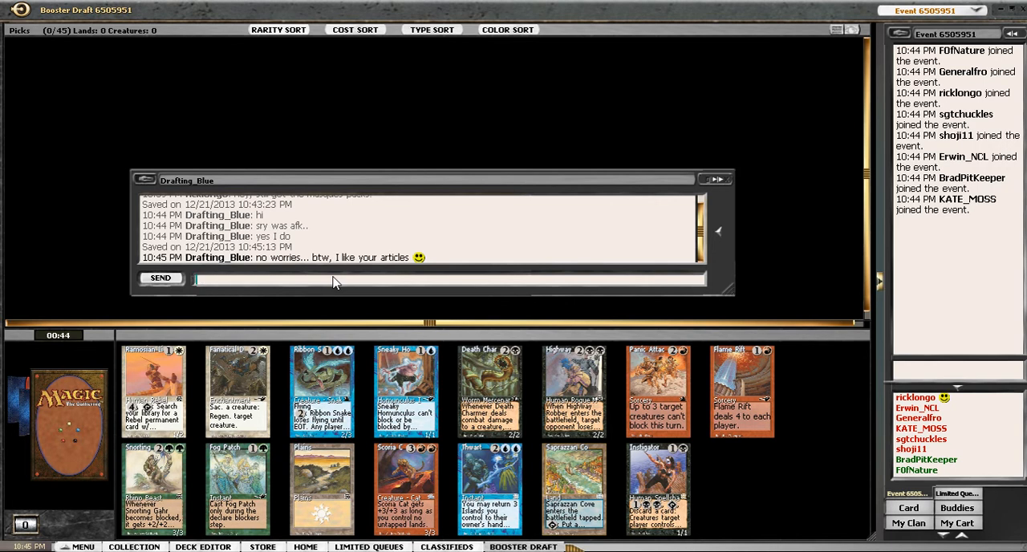
mouse_move(730, 182)
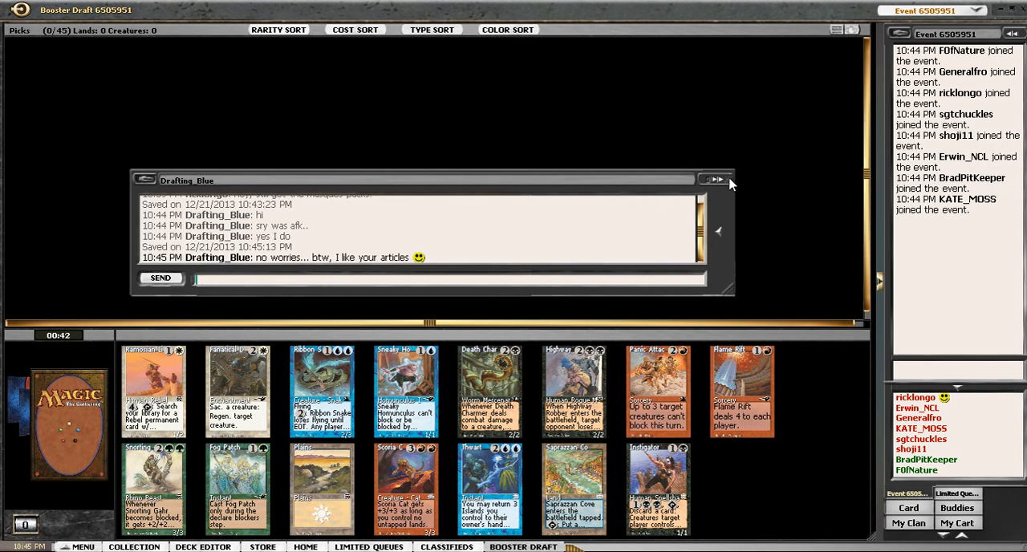
Close the Drafting_Blue chat window to reveal the first booster pack.
click(728, 180)
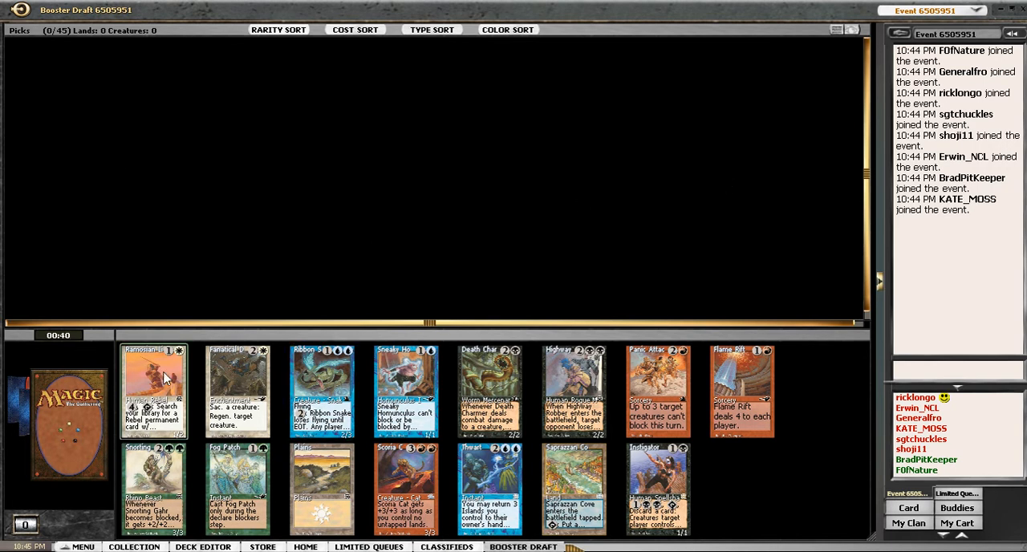
mouse_move(183, 378)
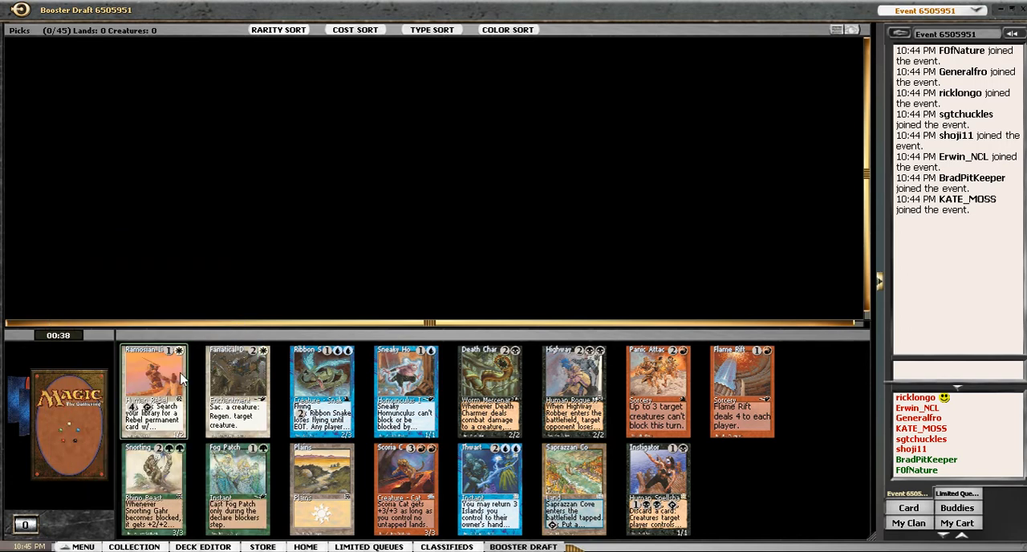
mouse_move(228, 277)
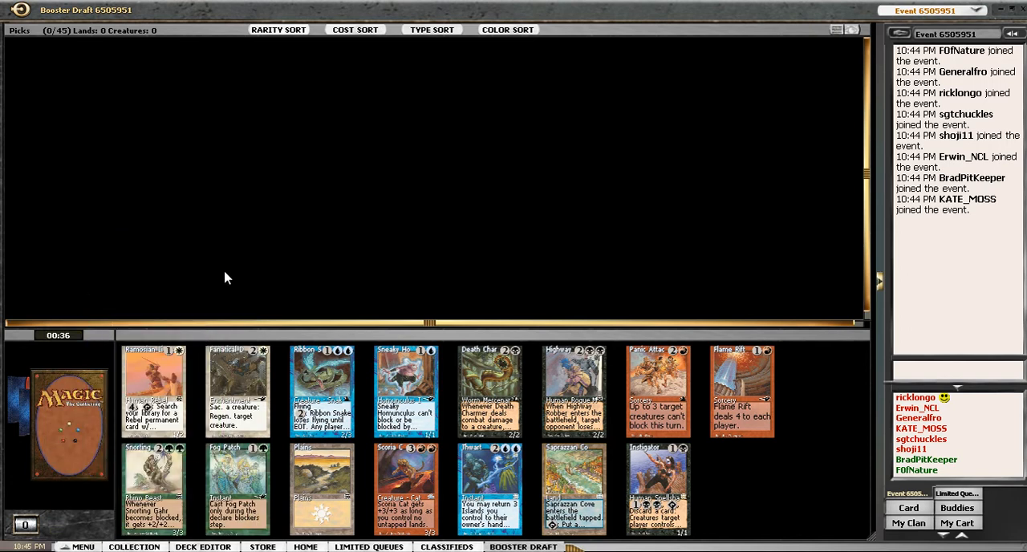
mouse_move(288, 314)
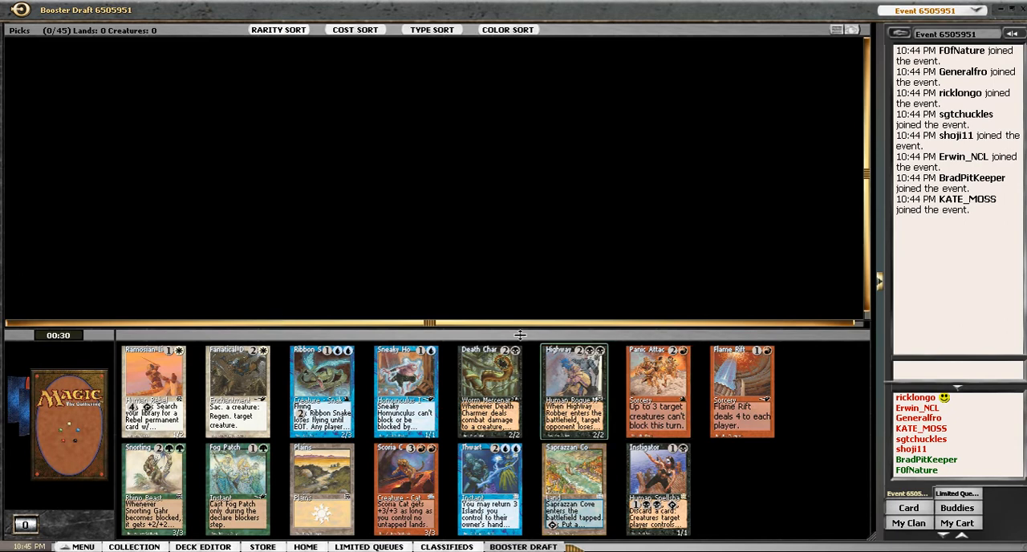
mouse_move(350, 290)
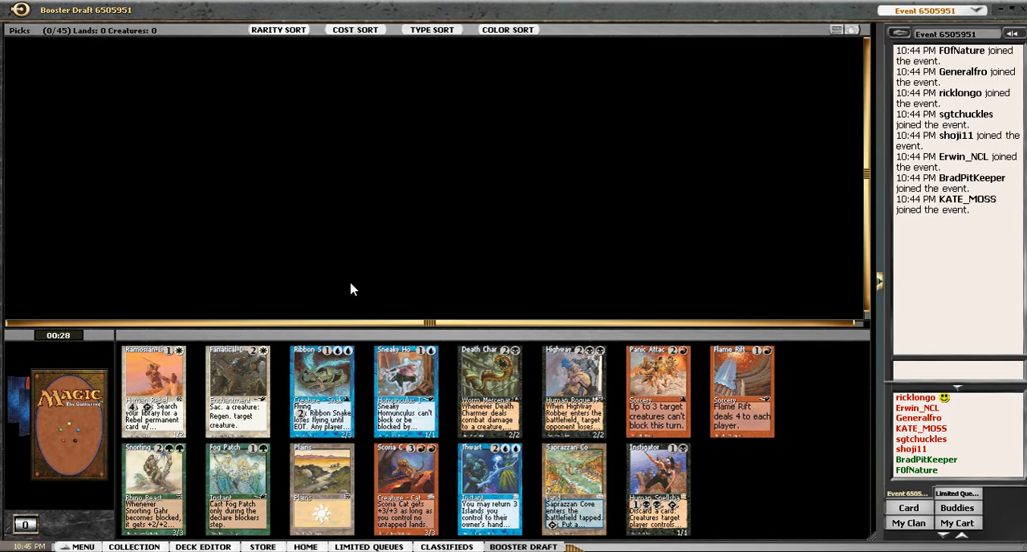
mouse_move(574, 392)
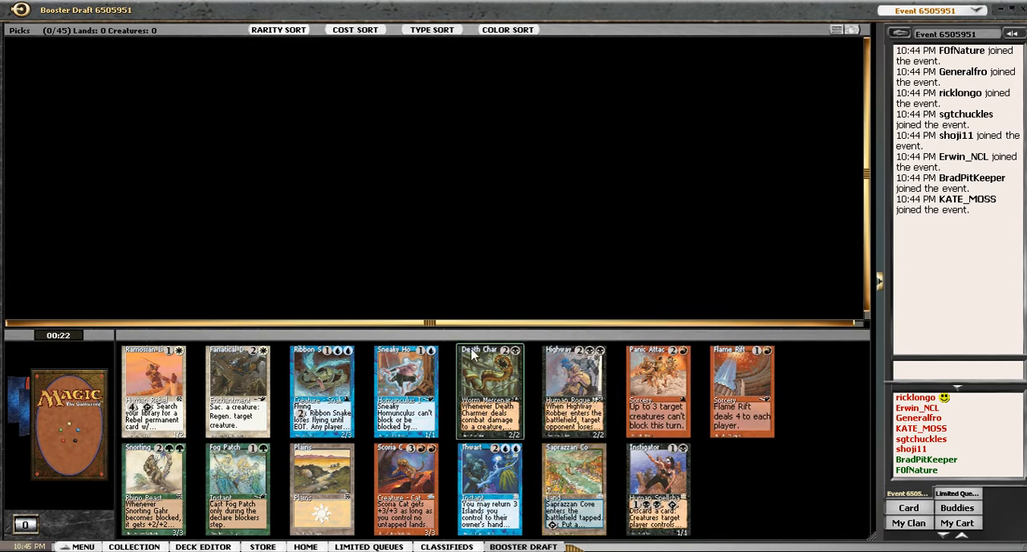
mouse_move(338, 372)
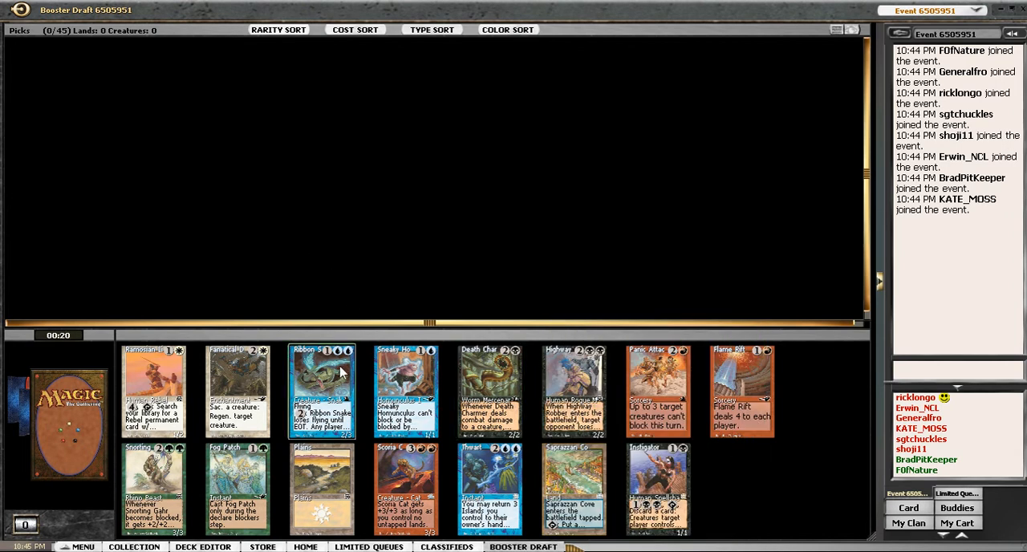
mouse_move(321, 389)
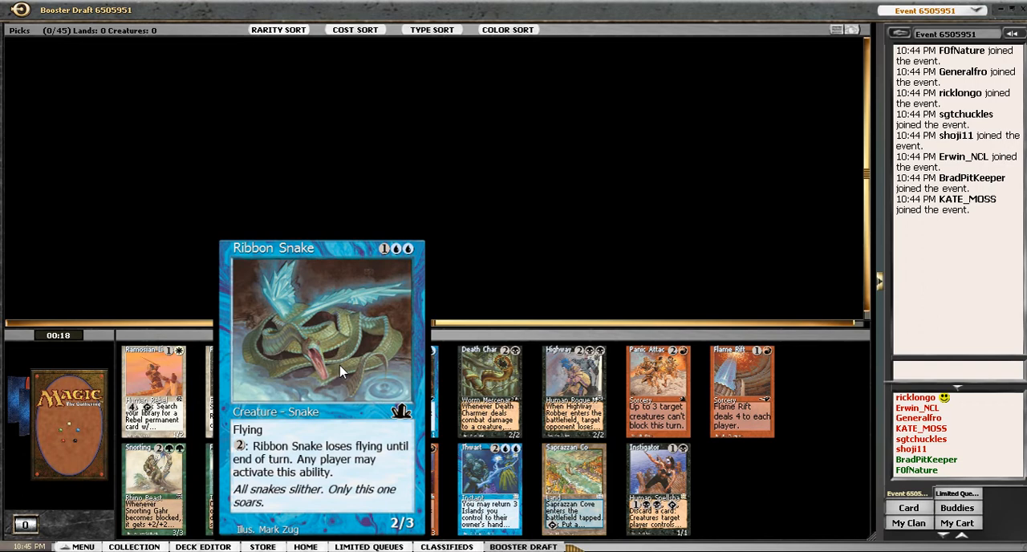
mouse_move(784, 502)
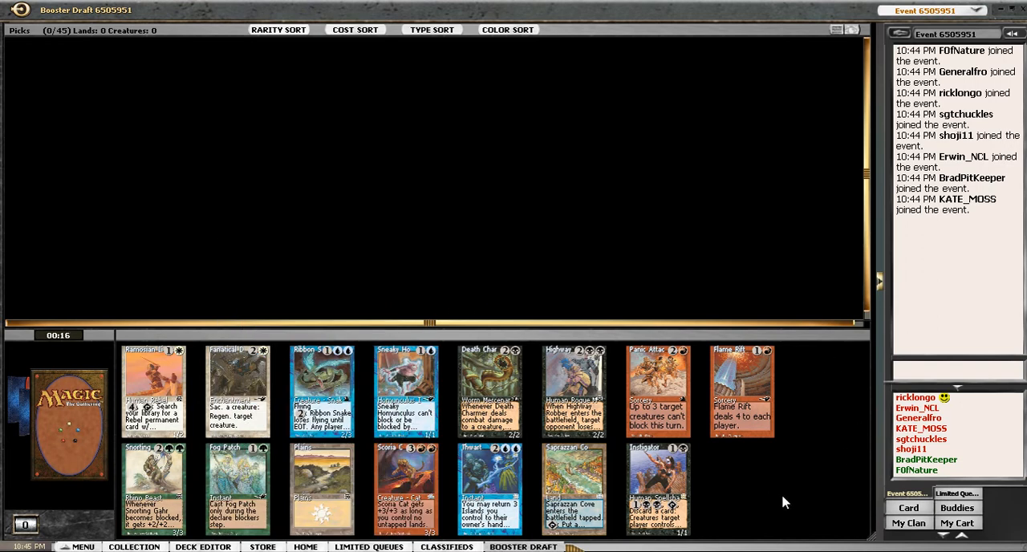
mouse_move(513, 382)
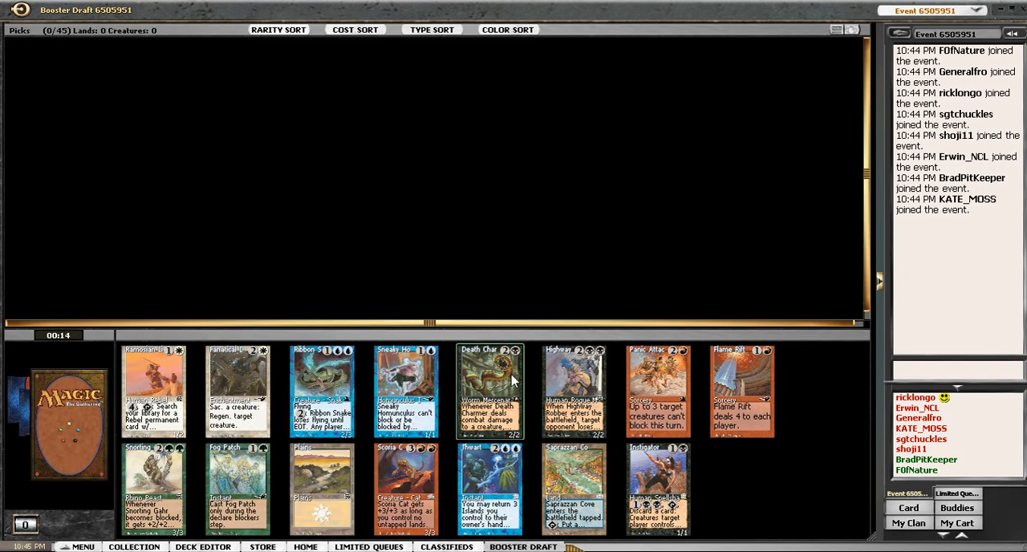
mouse_move(513, 236)
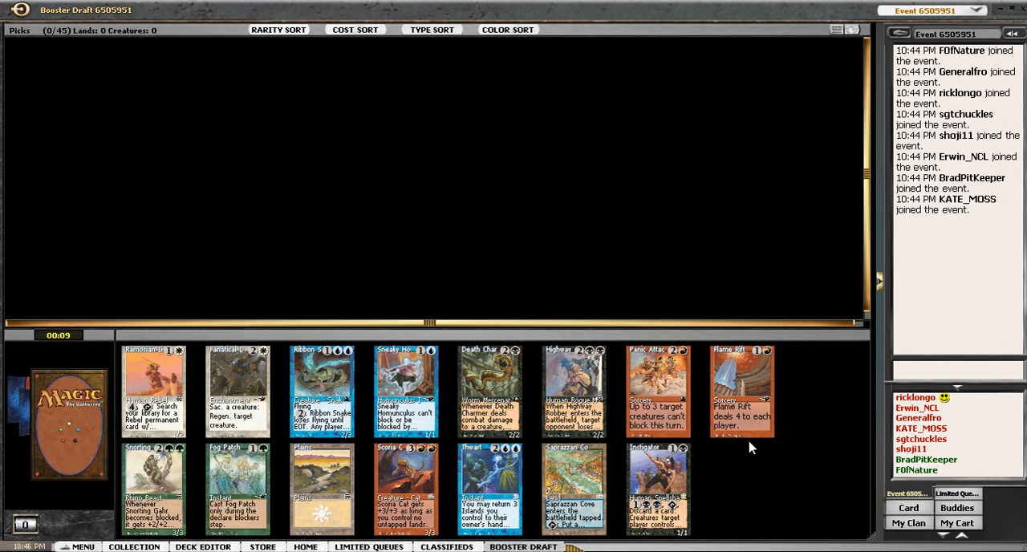
Take the white Rebel-searching card from the pack as the first pick.
click(154, 391)
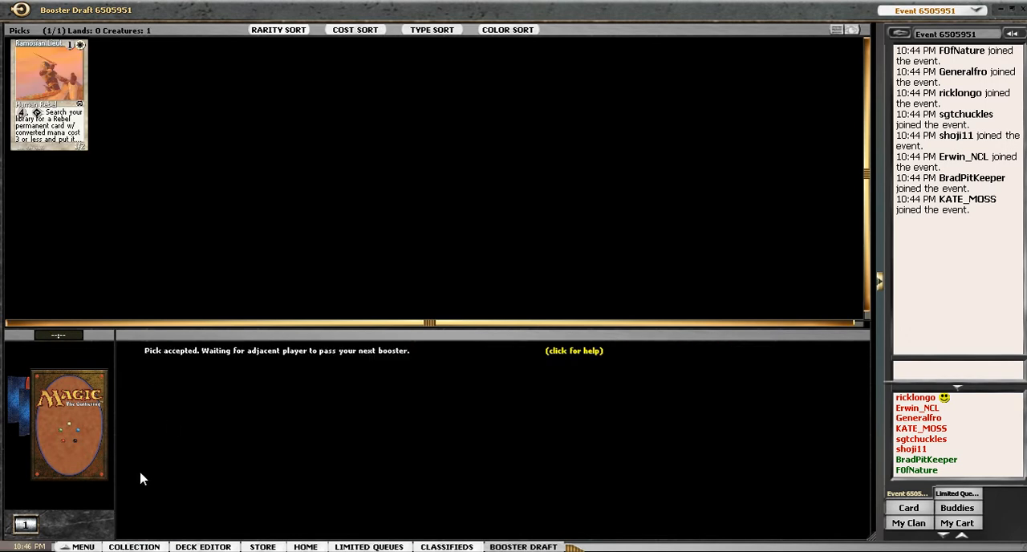
mouse_move(161, 266)
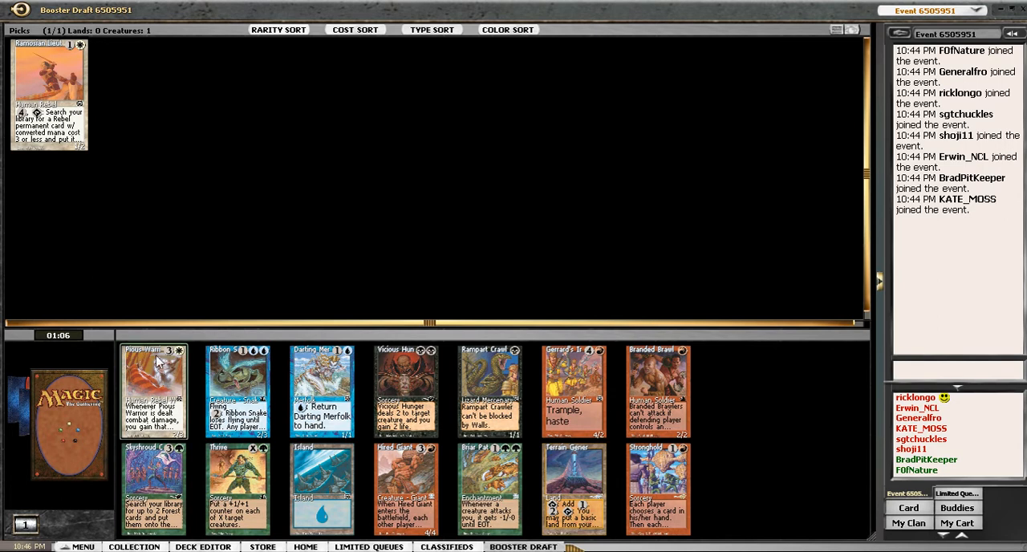
mouse_move(152, 391)
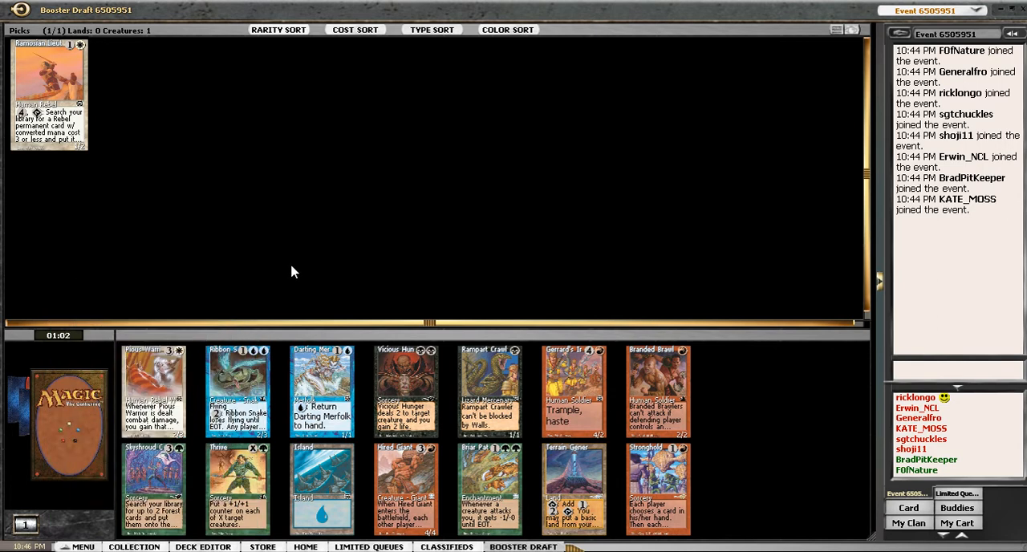
mouse_move(356, 288)
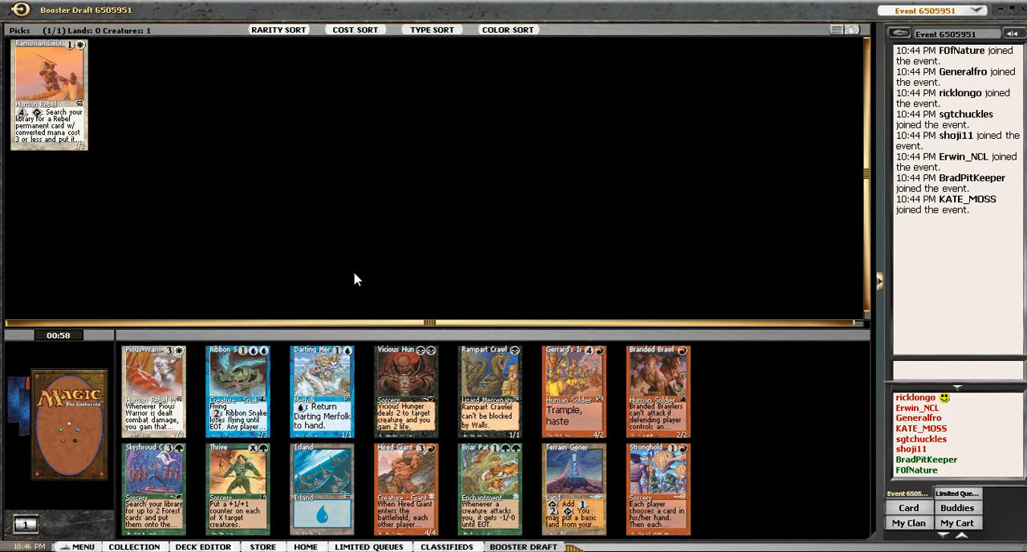
mouse_move(247, 244)
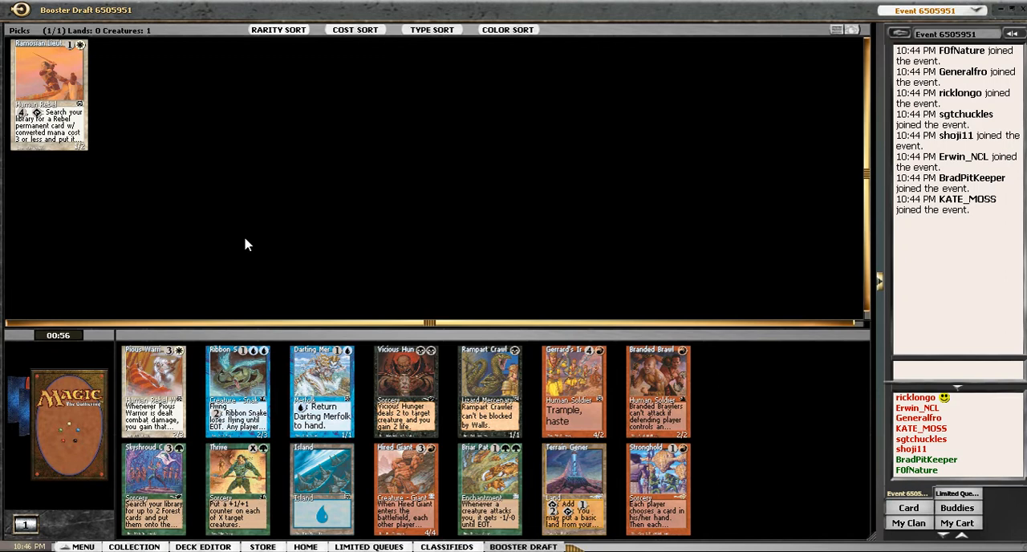
mouse_move(324, 219)
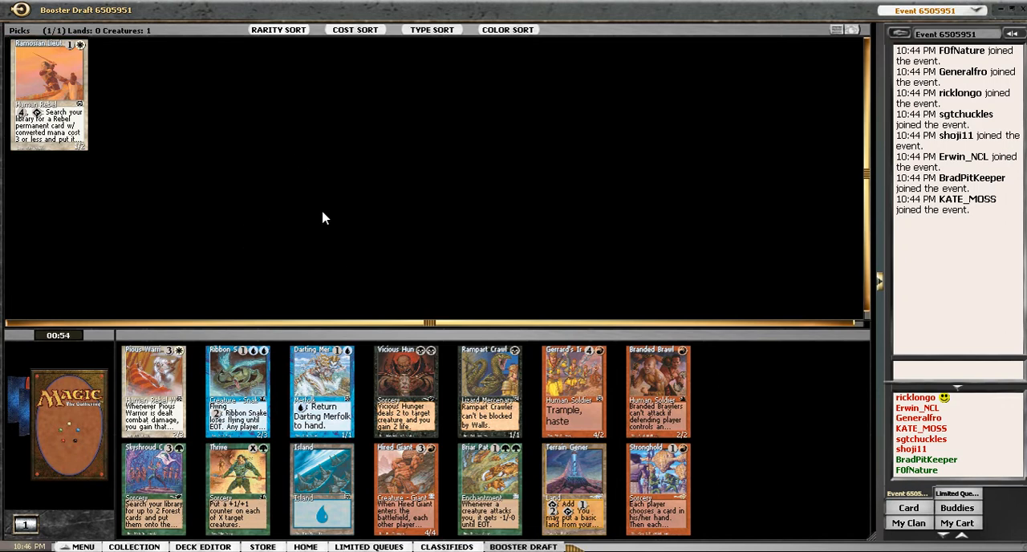
mouse_move(415, 350)
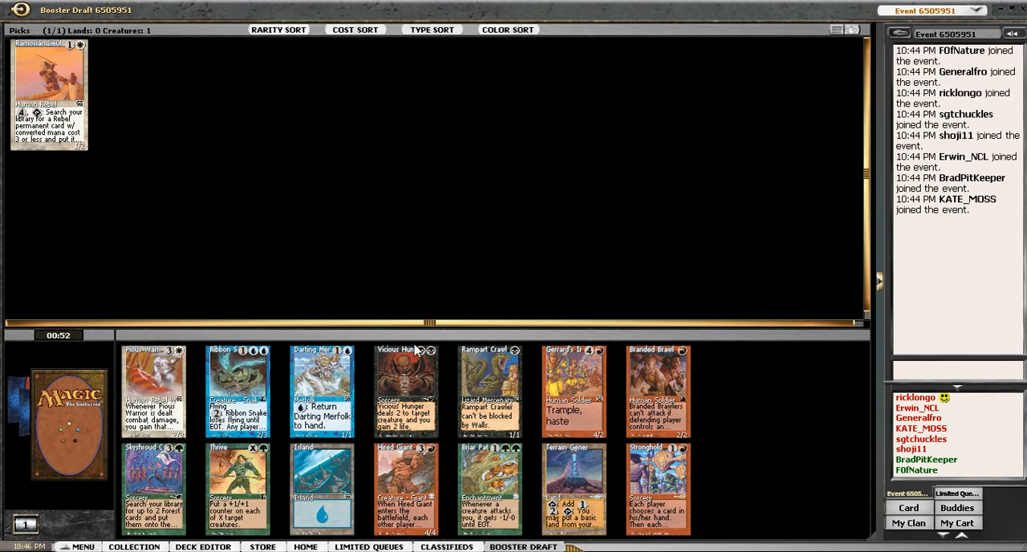
mouse_move(593, 359)
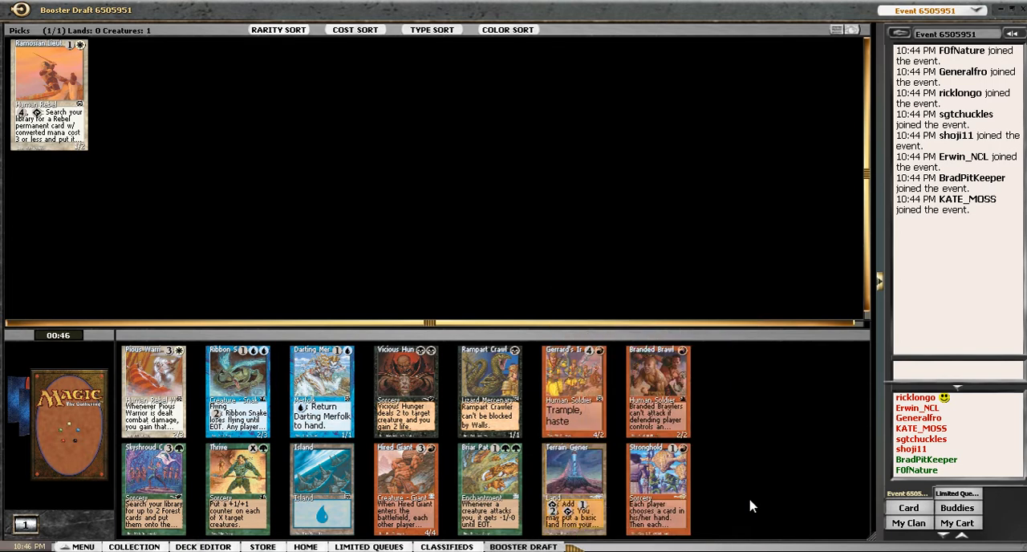
mouse_move(574, 481)
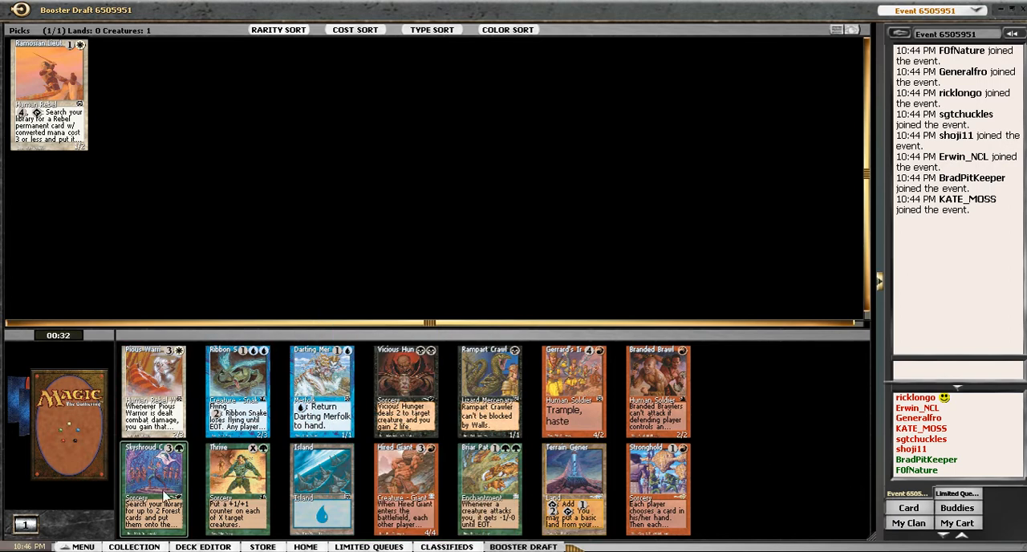
mouse_move(321, 391)
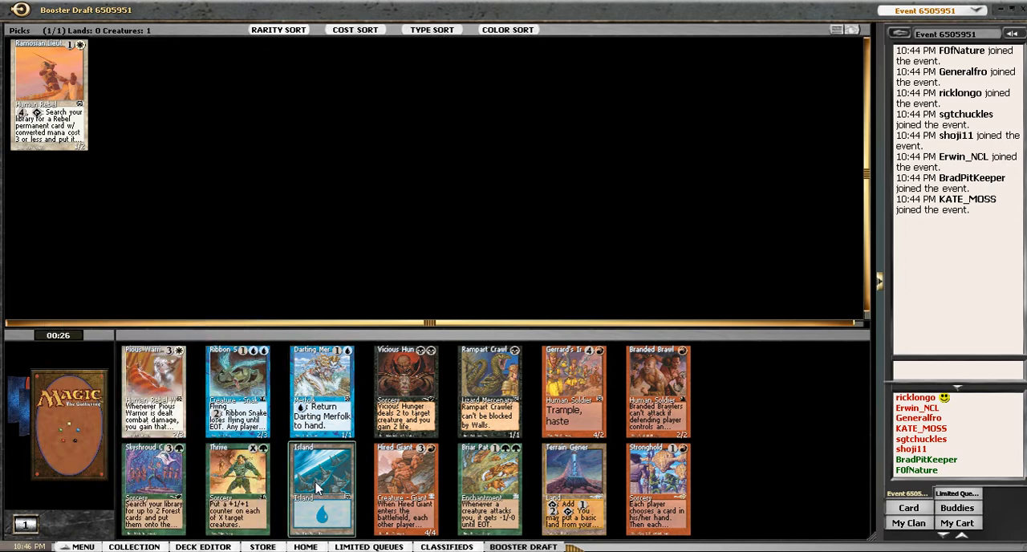
mouse_move(152, 388)
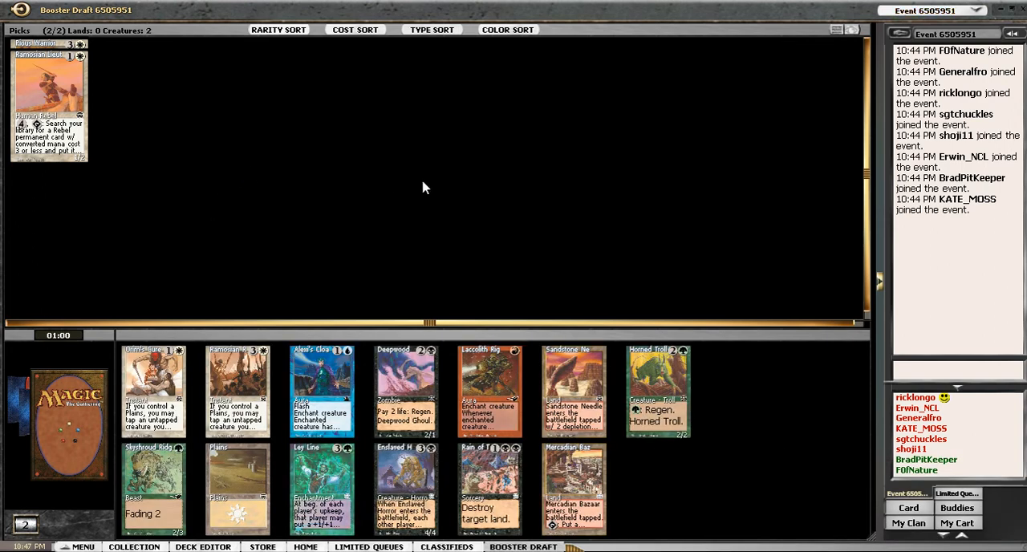
mouse_move(649, 286)
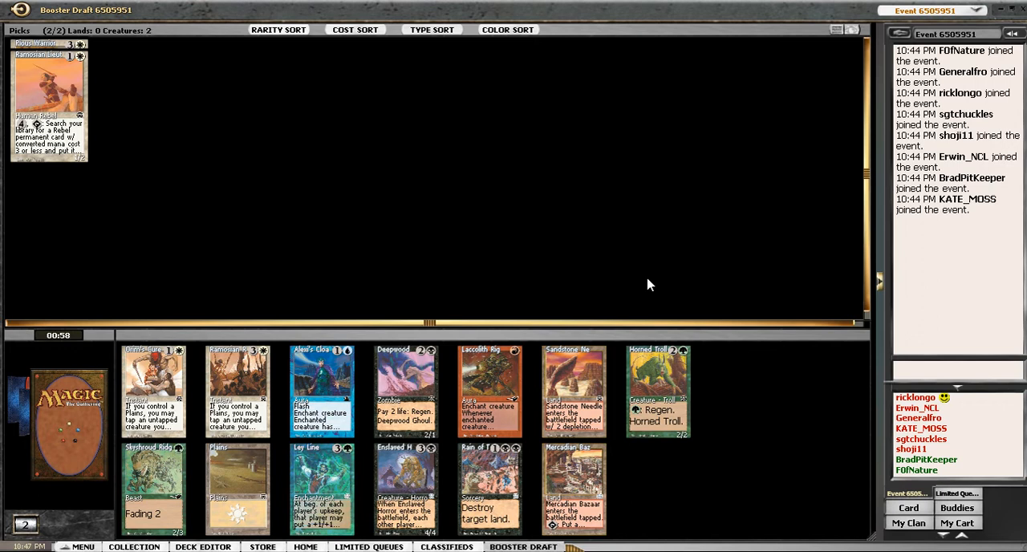
mouse_move(274, 315)
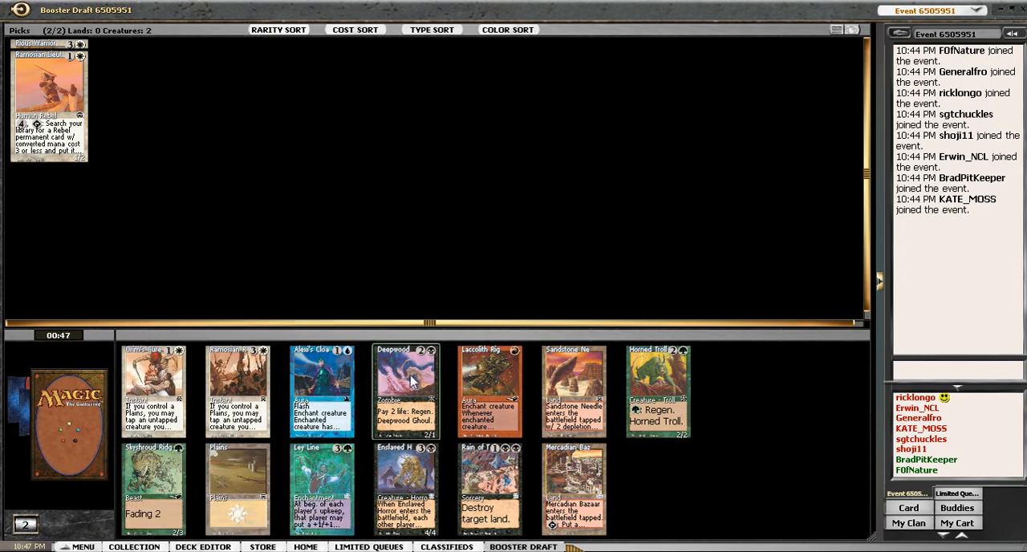
mouse_move(657, 391)
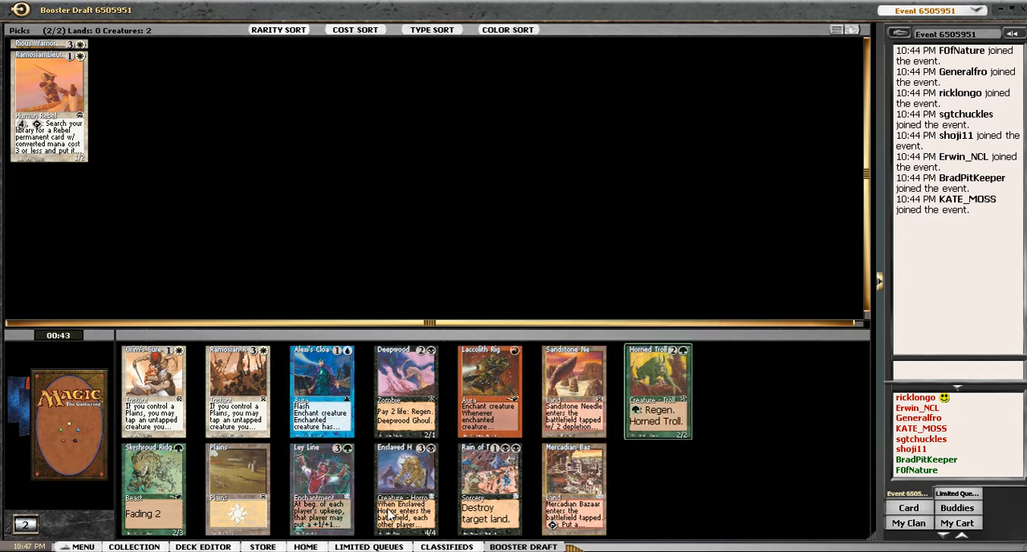
mouse_move(153, 481)
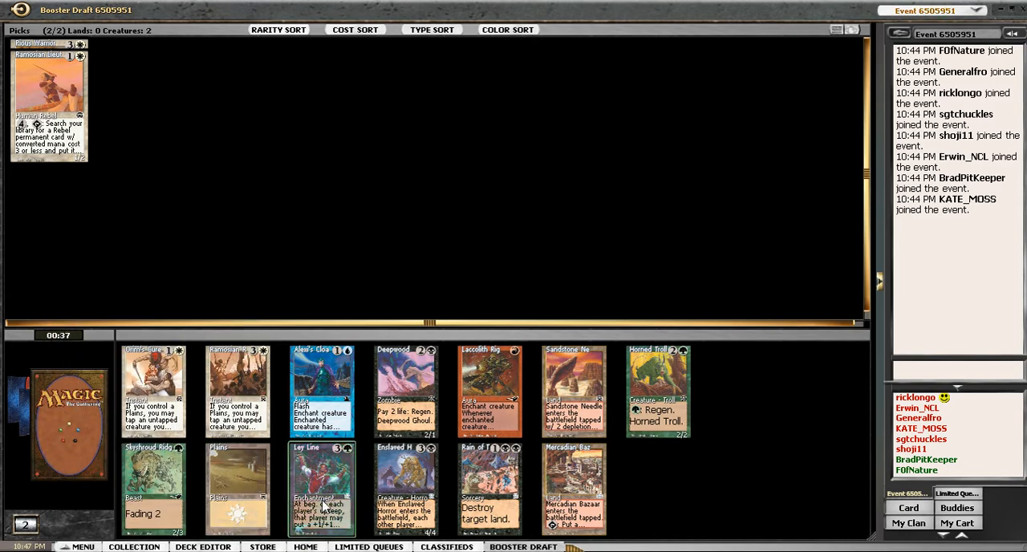
mouse_move(320, 489)
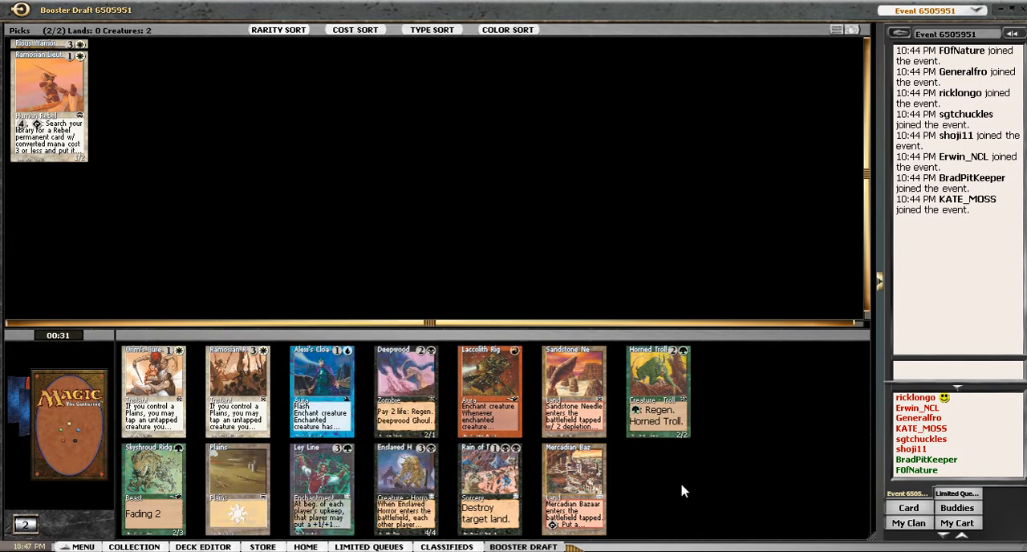
mouse_move(405, 490)
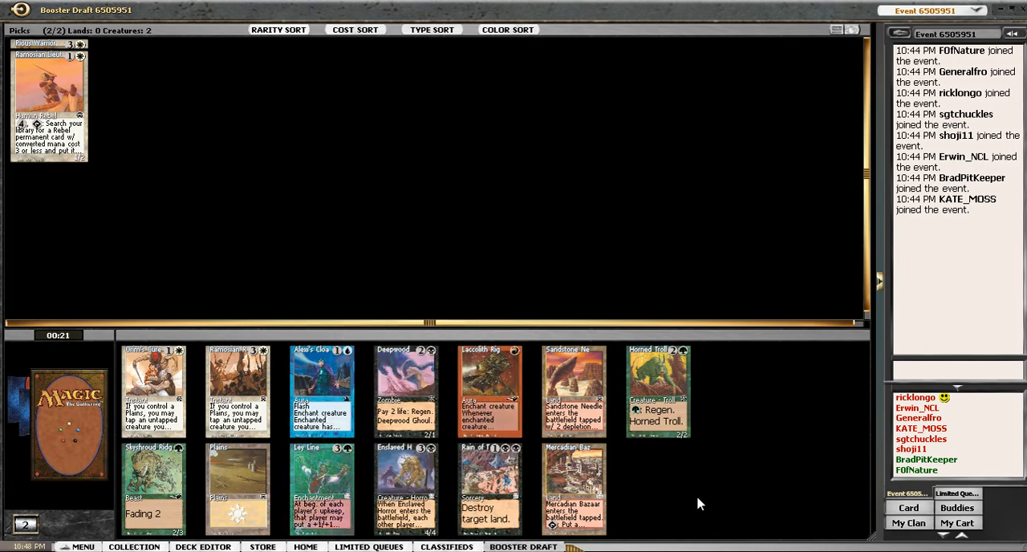
mouse_move(404, 489)
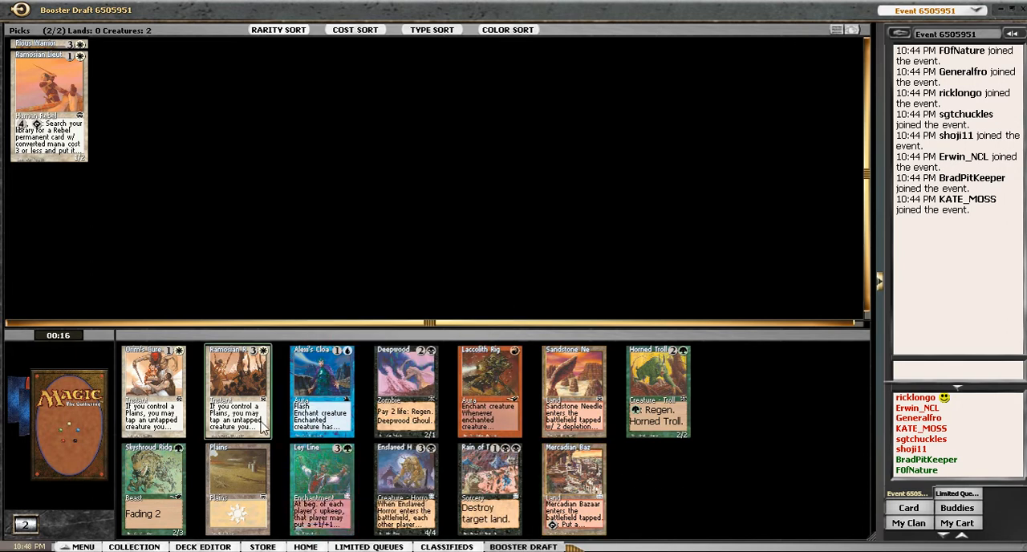
mouse_move(251, 270)
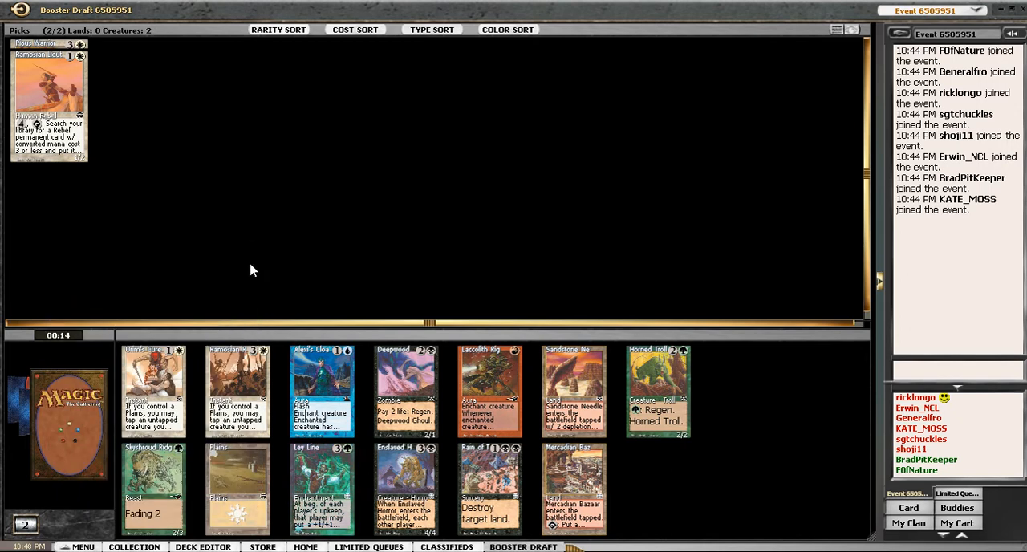
mouse_move(658, 391)
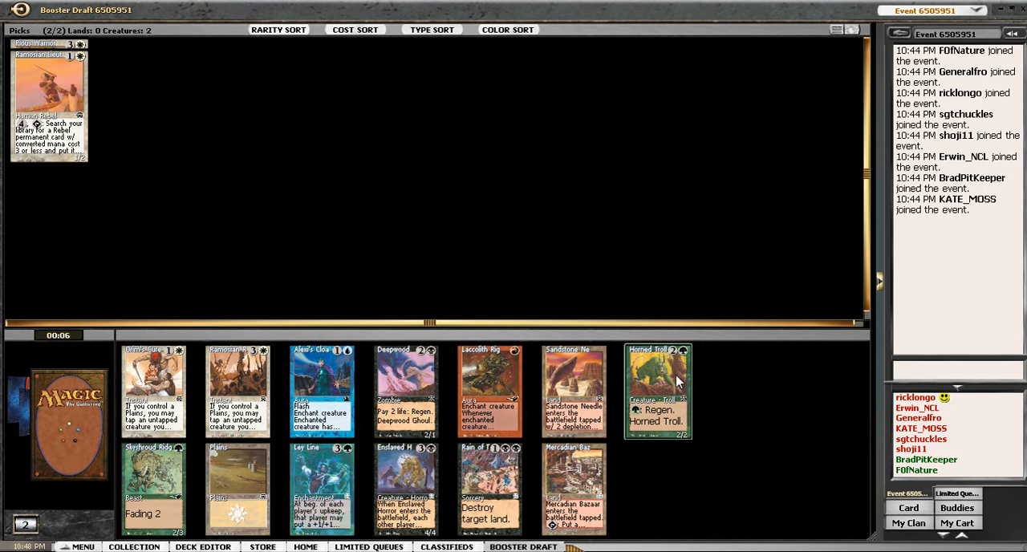
Take Horned Troll from the current pack before the timer expires.
click(658, 389)
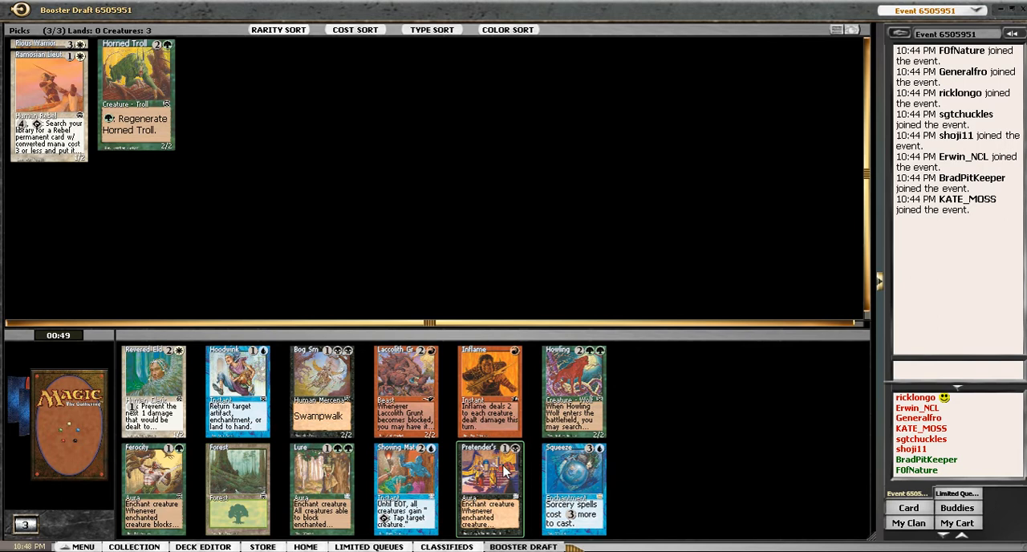
mouse_move(491, 489)
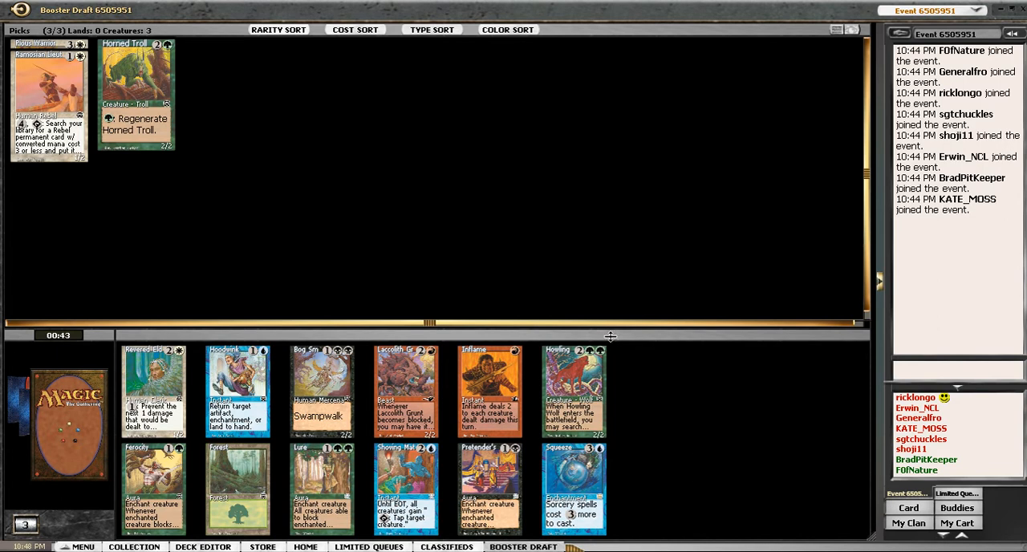
mouse_move(489, 391)
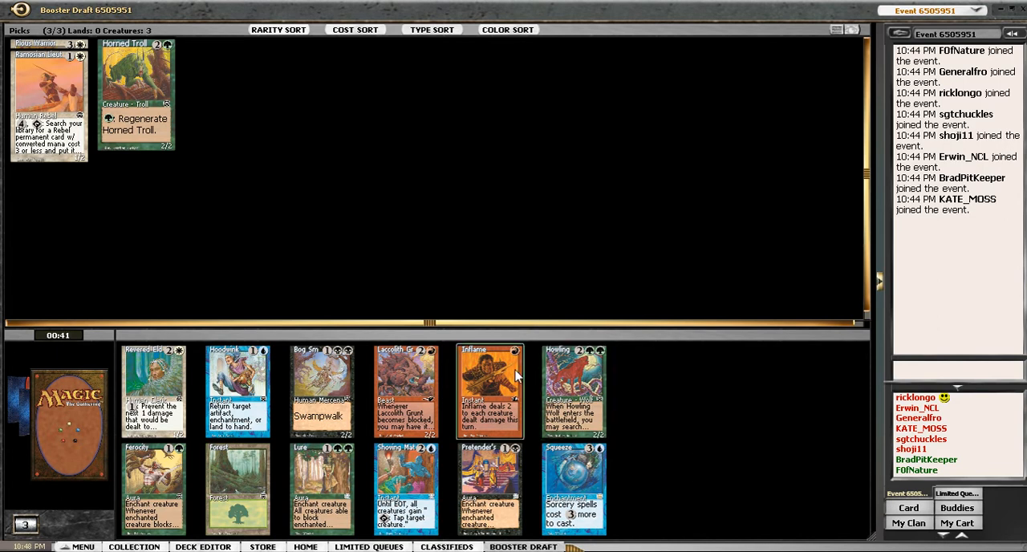
mouse_move(405, 392)
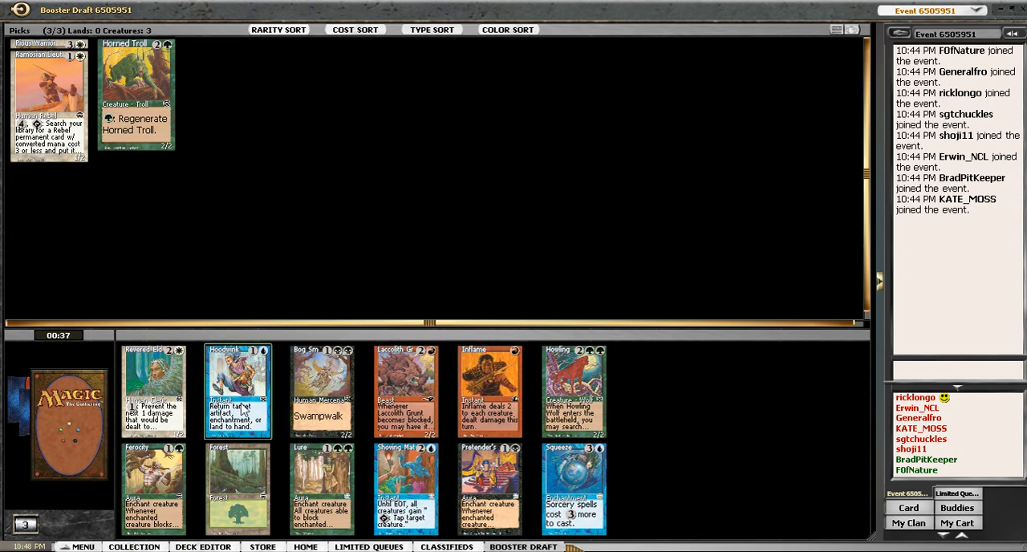
mouse_move(237, 388)
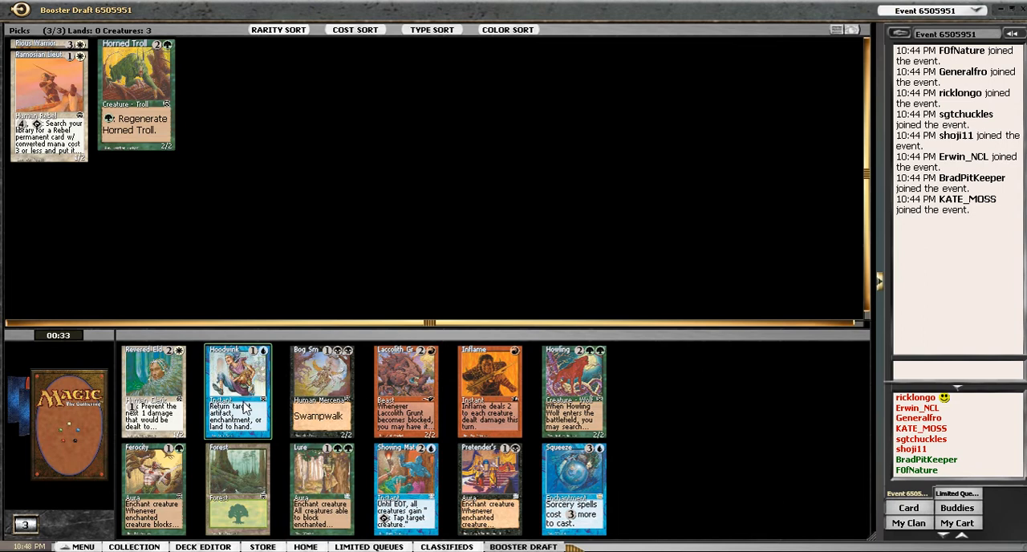
mouse_move(154, 391)
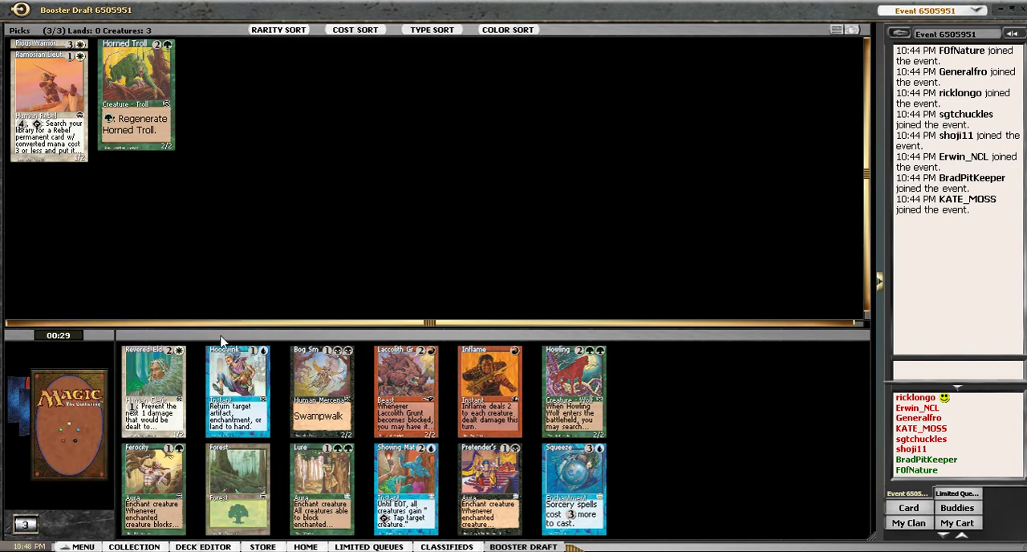
mouse_move(265, 389)
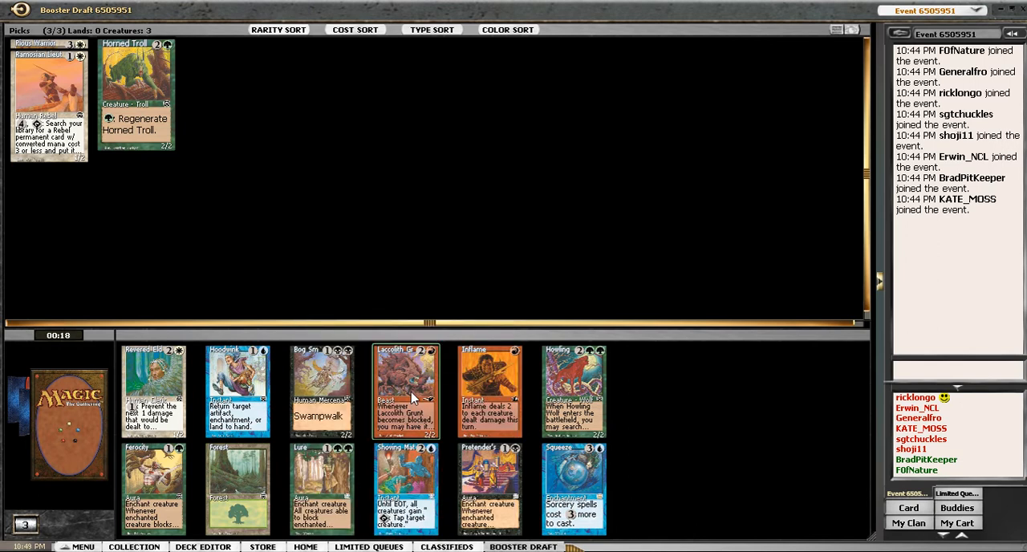
Take the red Giant creature from the pack as the fourth pick.
click(404, 392)
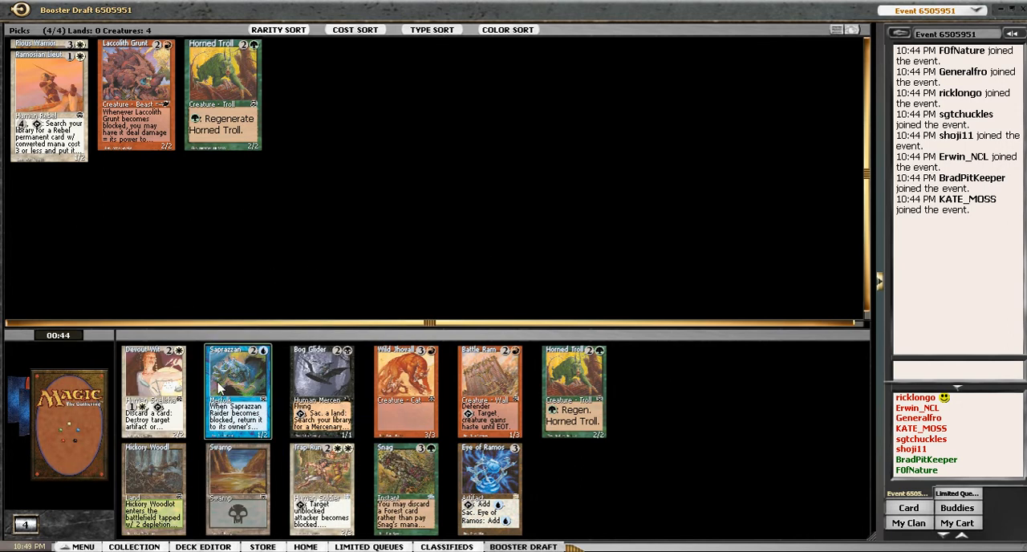
mouse_move(320, 388)
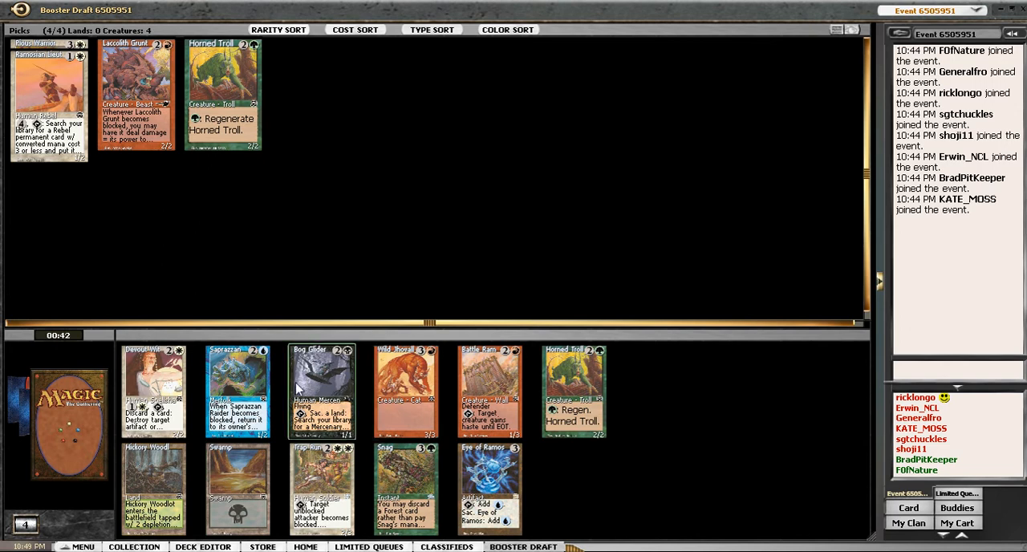
mouse_move(153, 388)
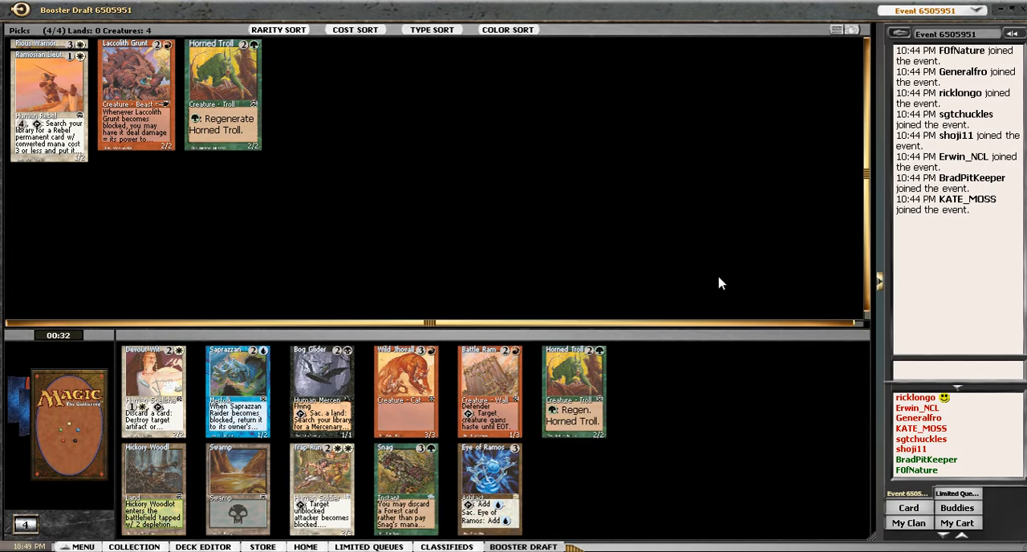
mouse_move(527, 469)
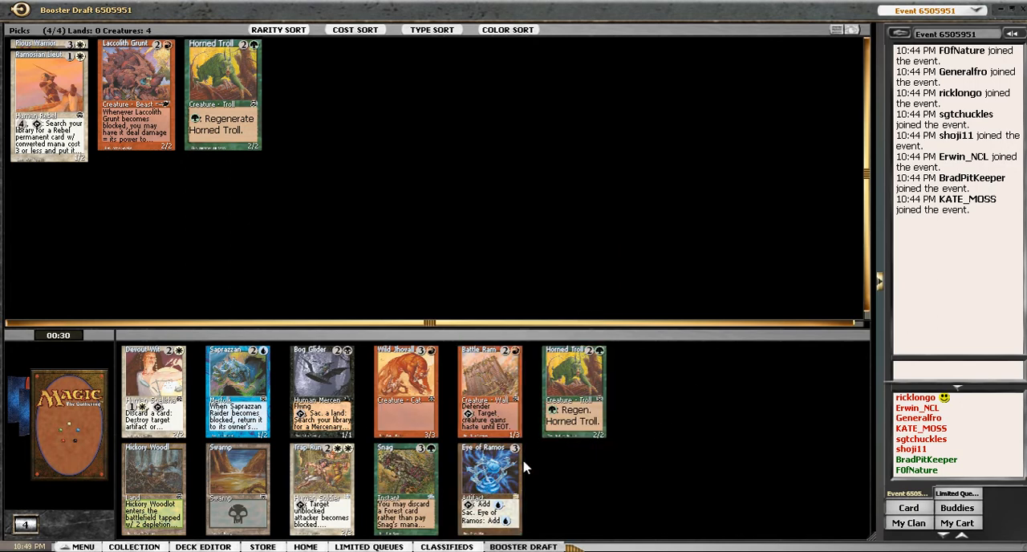
mouse_move(618, 385)
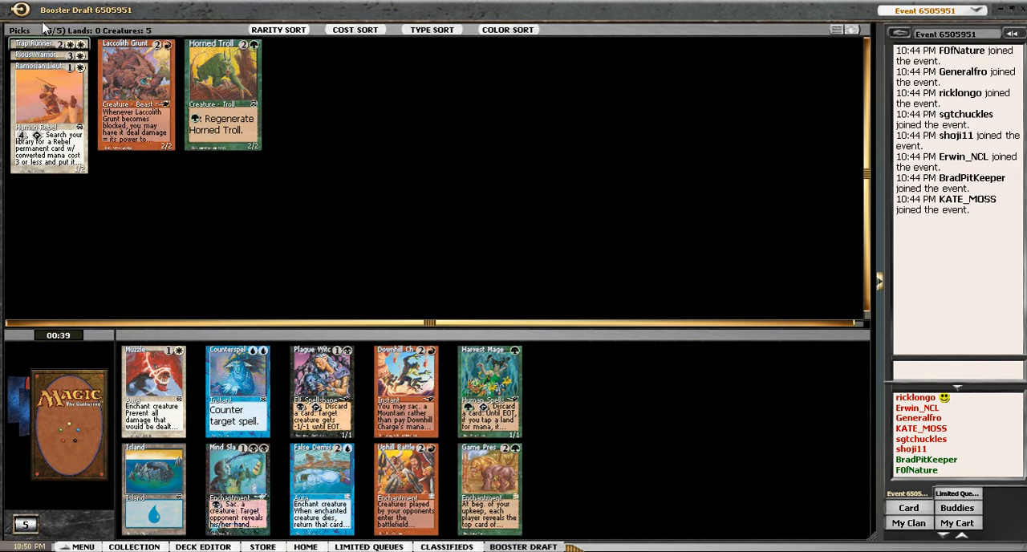
Pick a creature card from the nine-card booster pack.
click(404, 488)
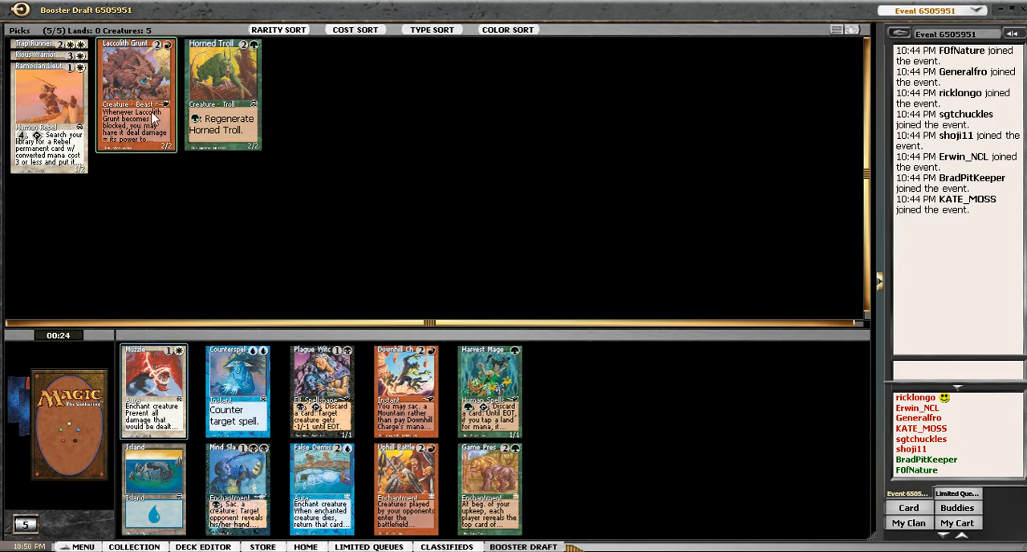
mouse_move(249, 215)
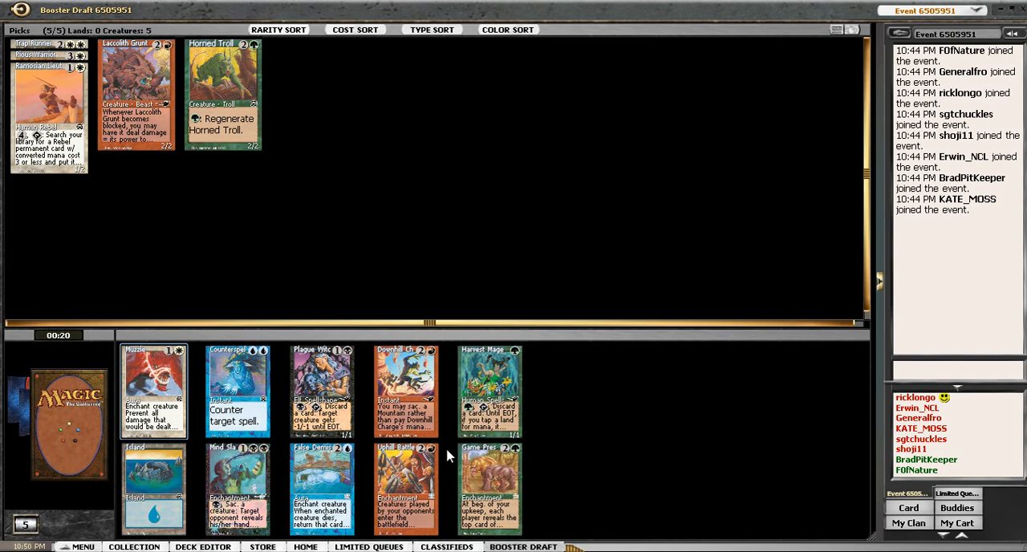
mouse_move(489, 398)
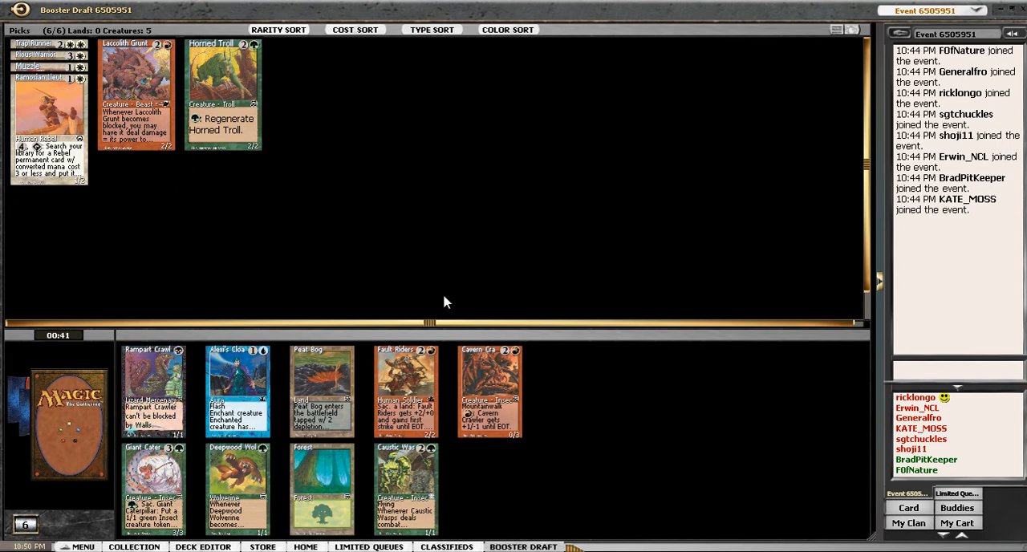
mouse_move(406, 390)
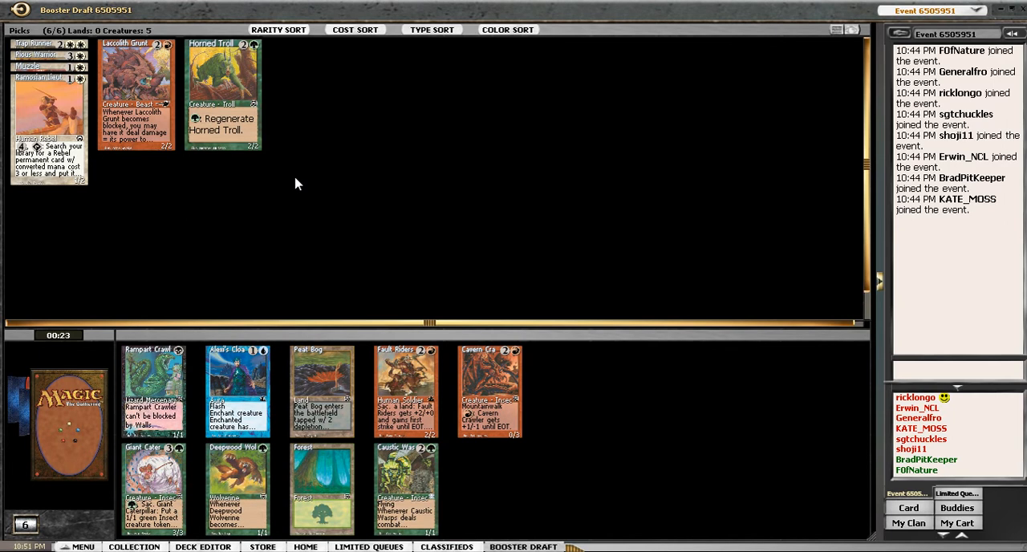
mouse_move(195, 453)
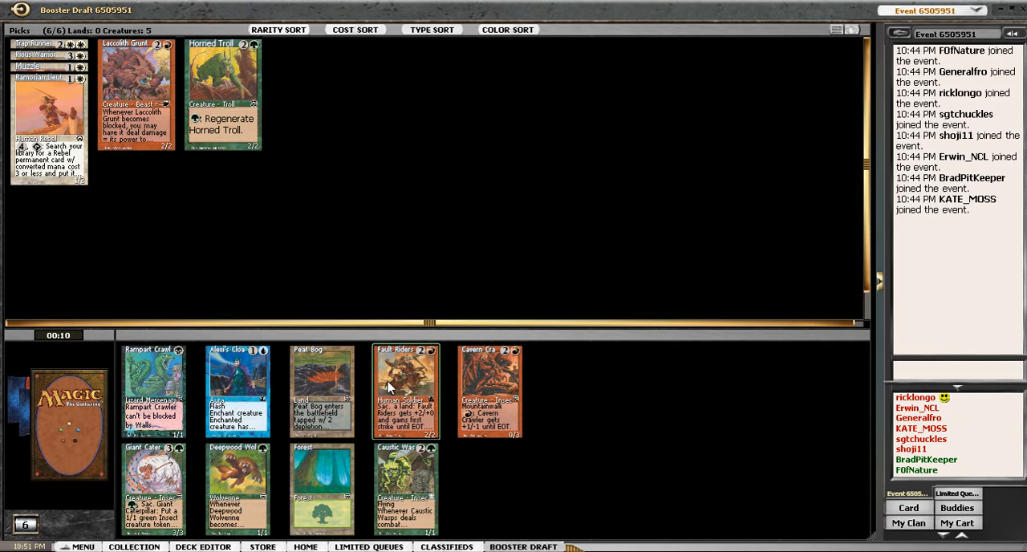
Take the red Fault Riders card from the pack.
click(404, 391)
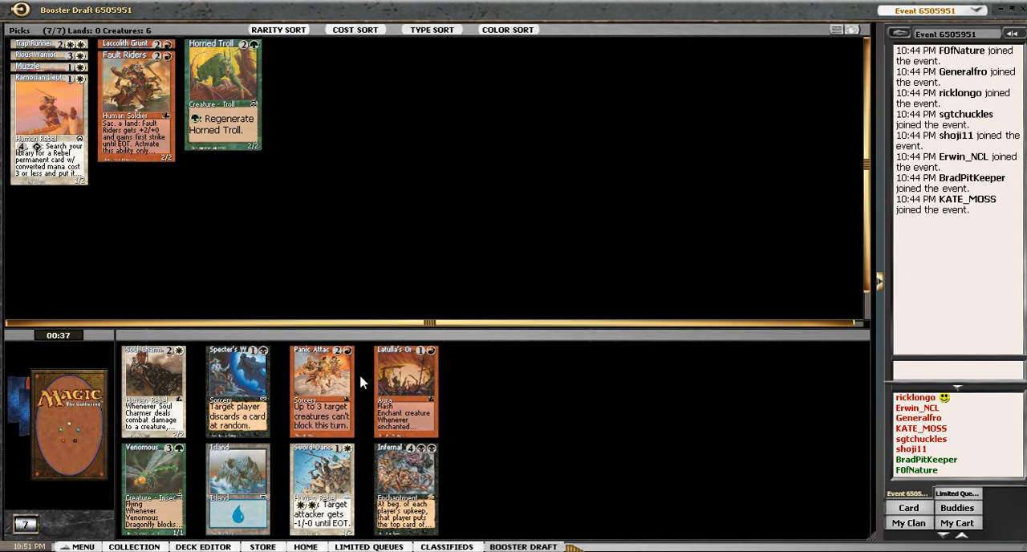
mouse_move(152, 391)
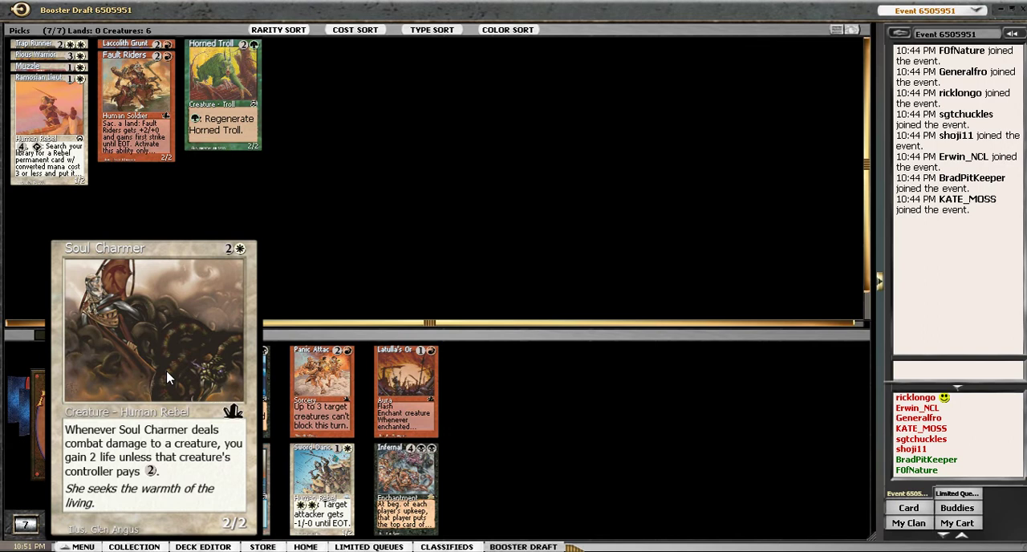
mouse_move(276, 198)
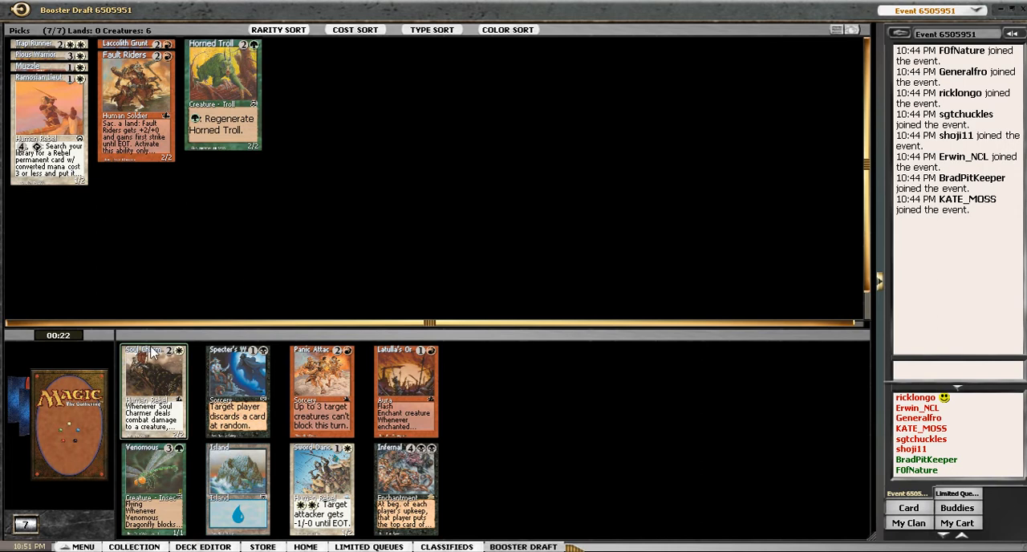
mouse_move(152, 388)
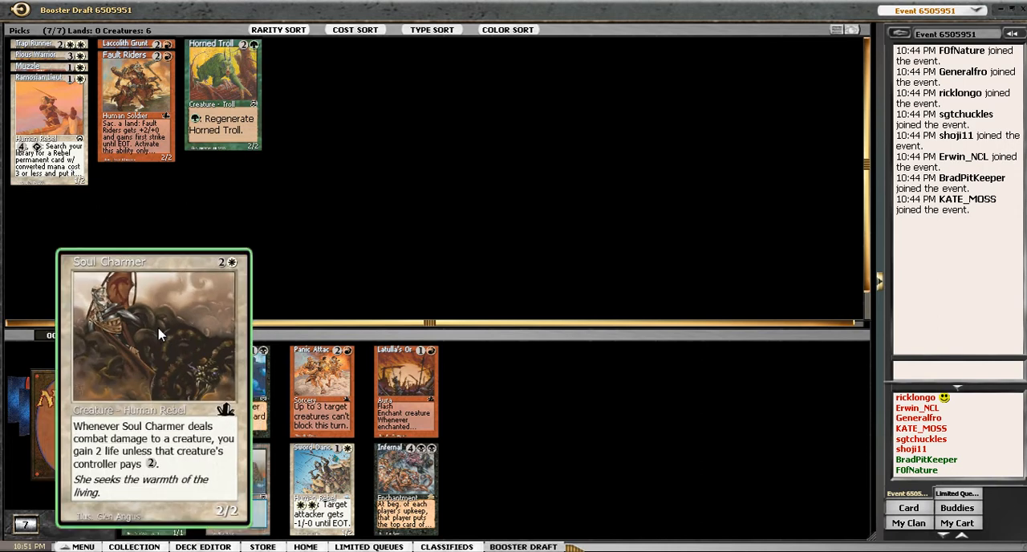
mouse_move(221, 242)
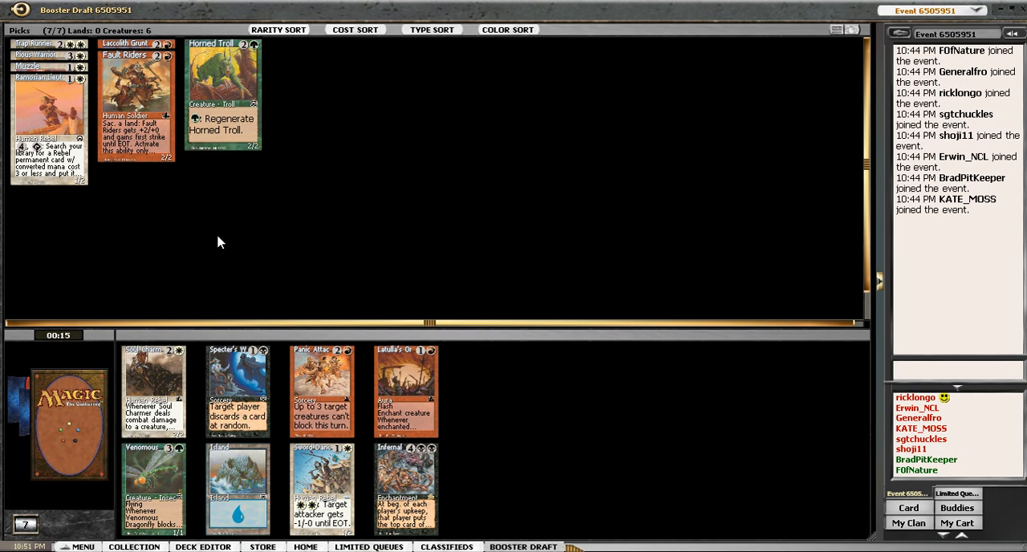
mouse_move(404, 490)
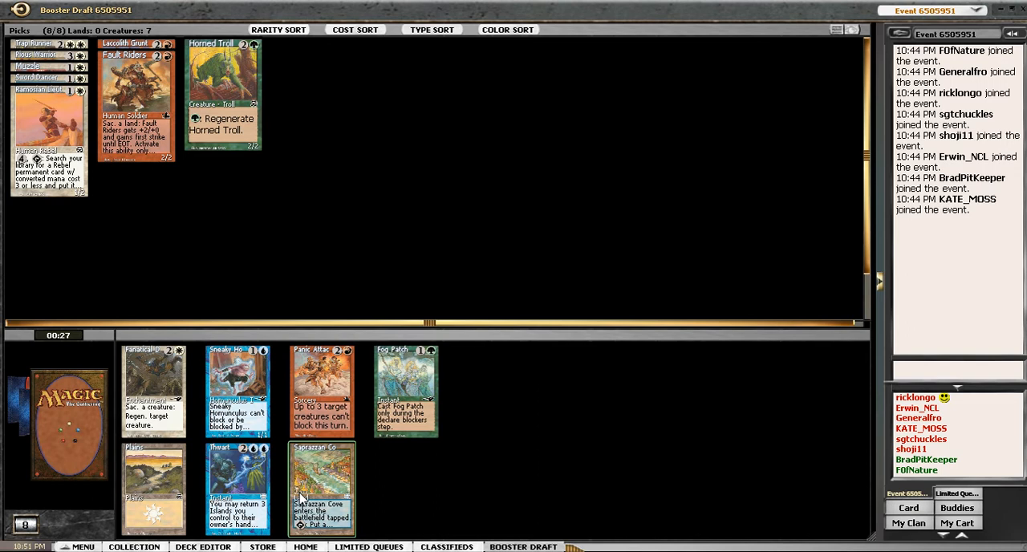
mouse_move(238, 487)
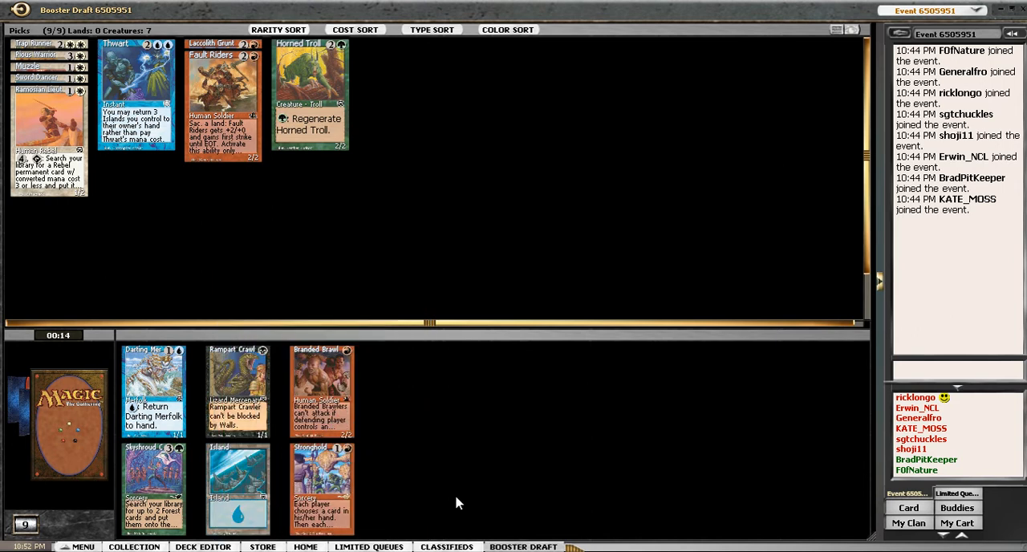
mouse_move(388, 448)
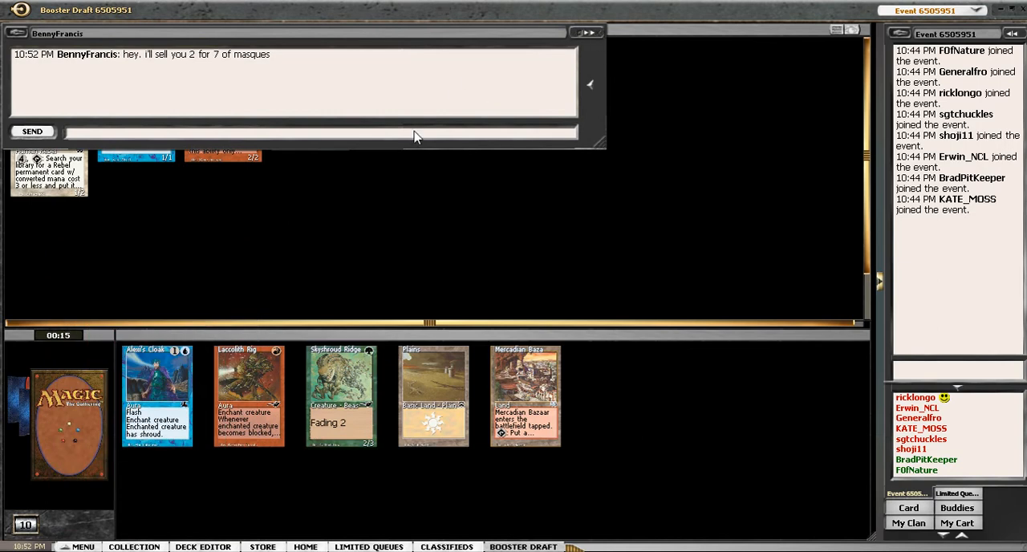
Reply 'got them already, sorry' in the private chat and draft the Mercadian Bazaar land.
text(go)
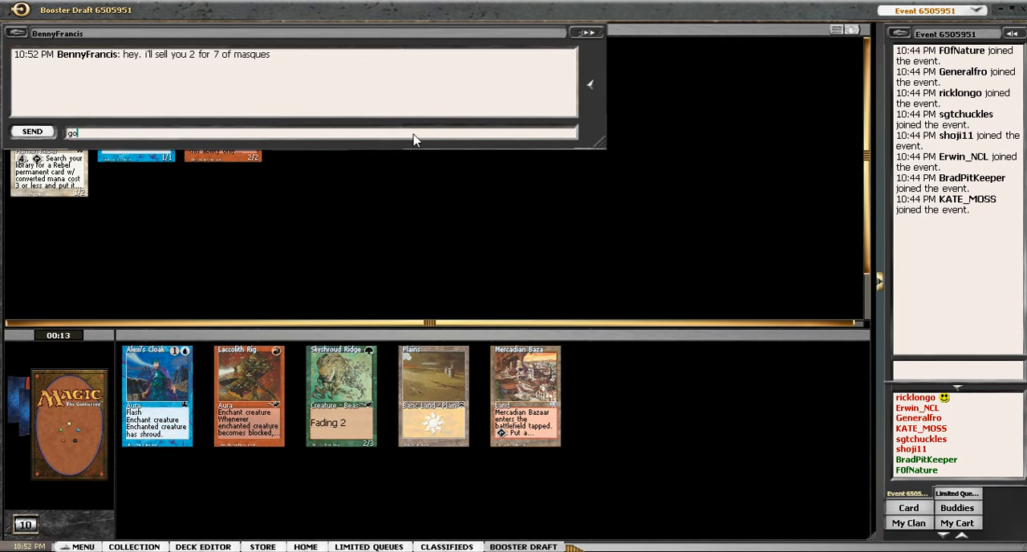
text(ot them already,)
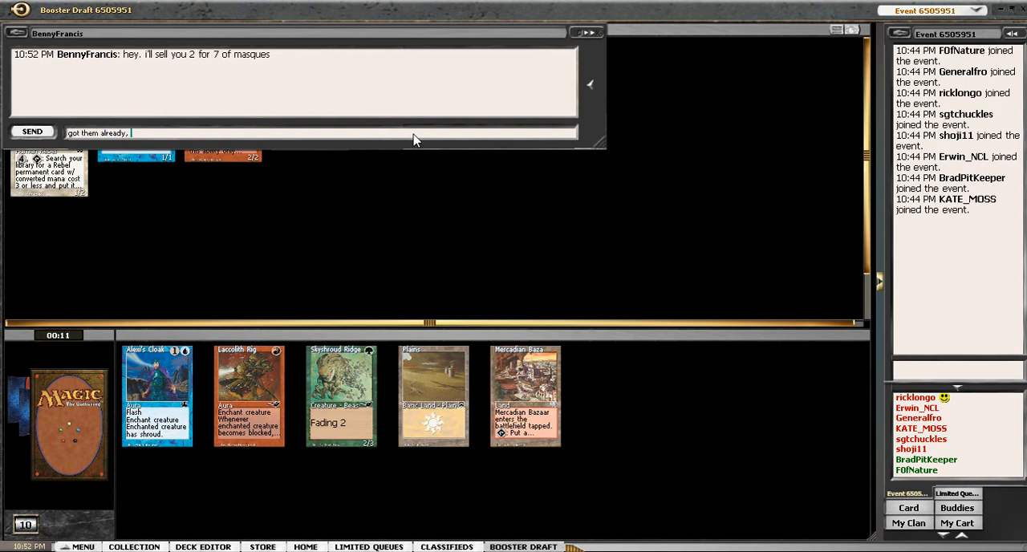
text(sorry)
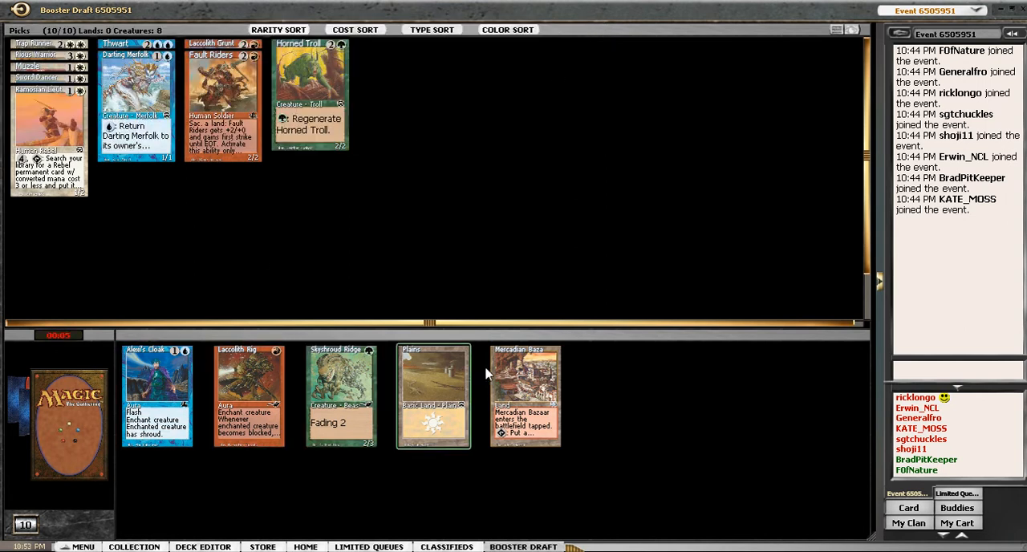
mouse_move(524, 393)
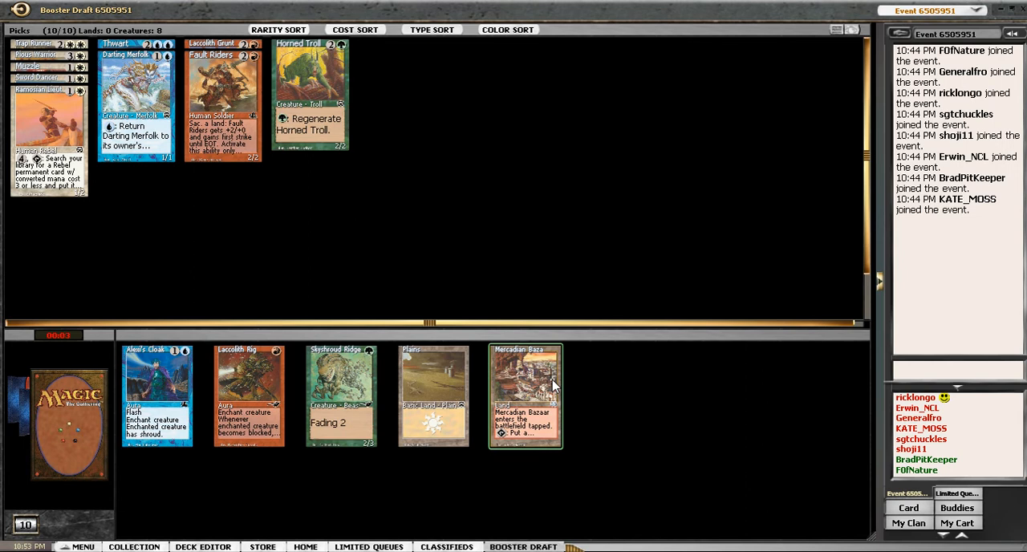
click(524, 394)
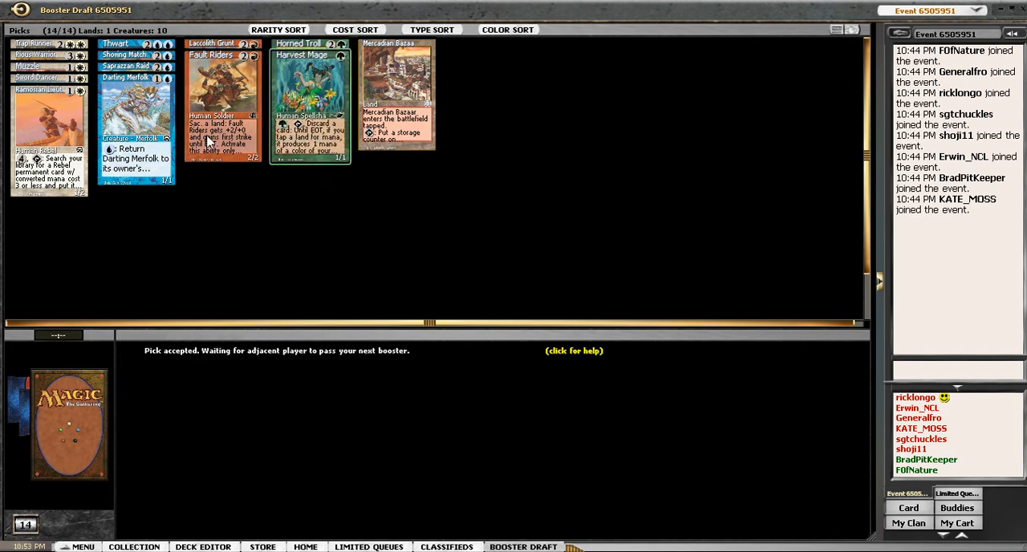
Preview Ramosian Lieutenant from the picks and dismiss the enlarged card view.
click(397, 96)
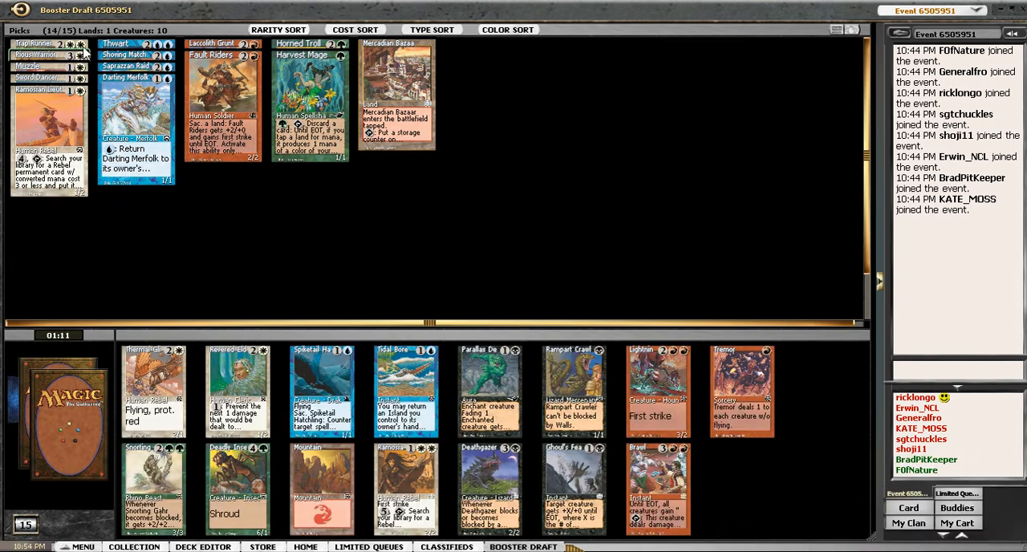
mouse_move(649, 228)
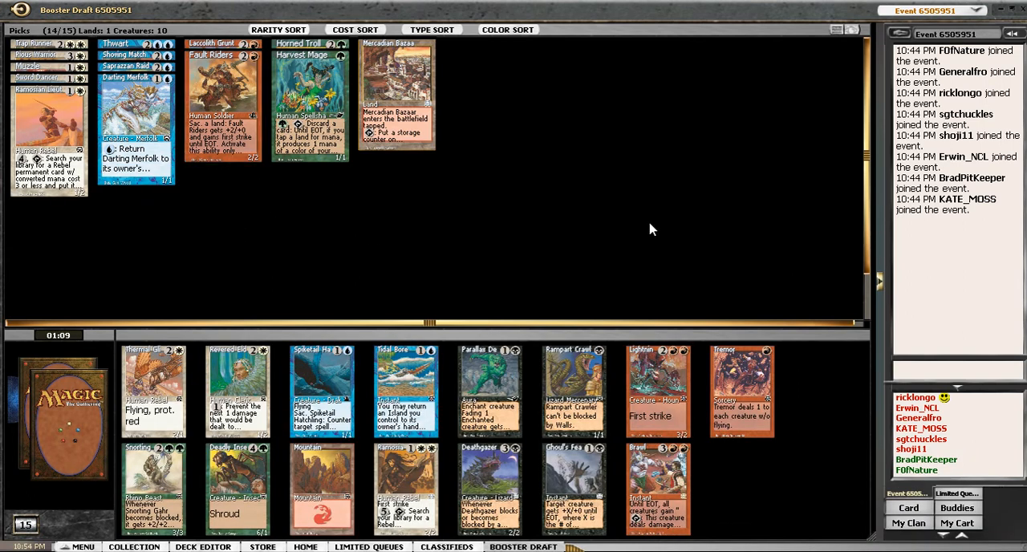
mouse_move(682, 489)
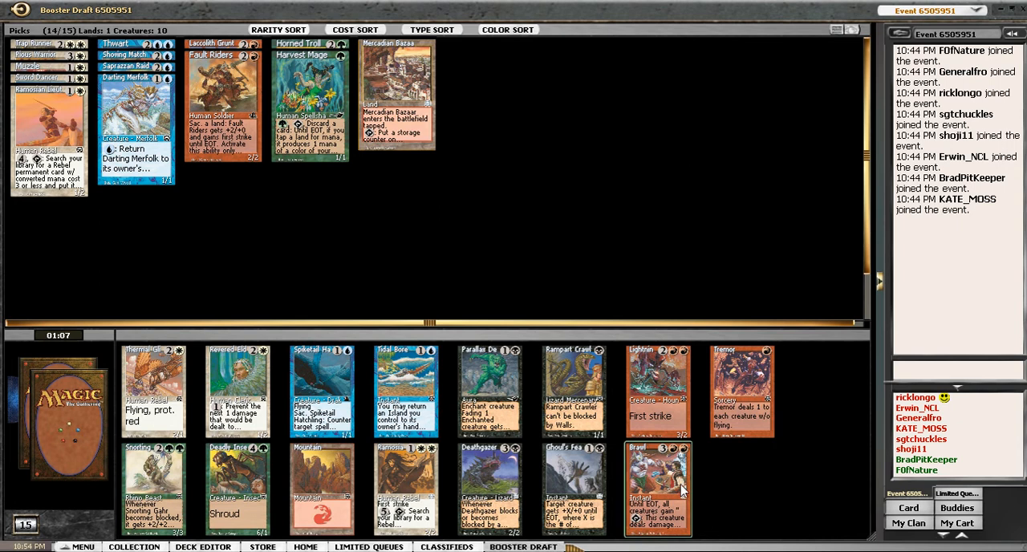
mouse_move(773, 468)
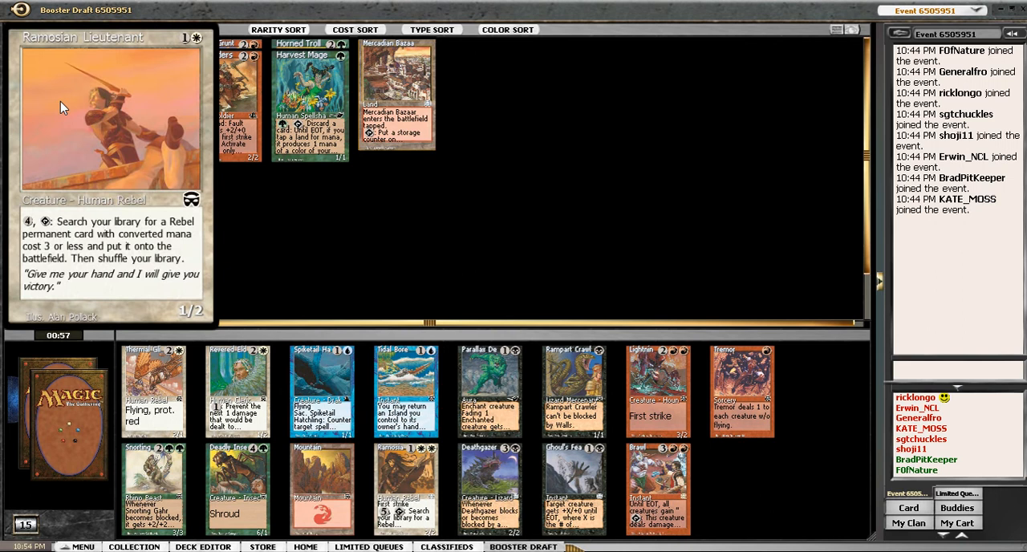
click(154, 388)
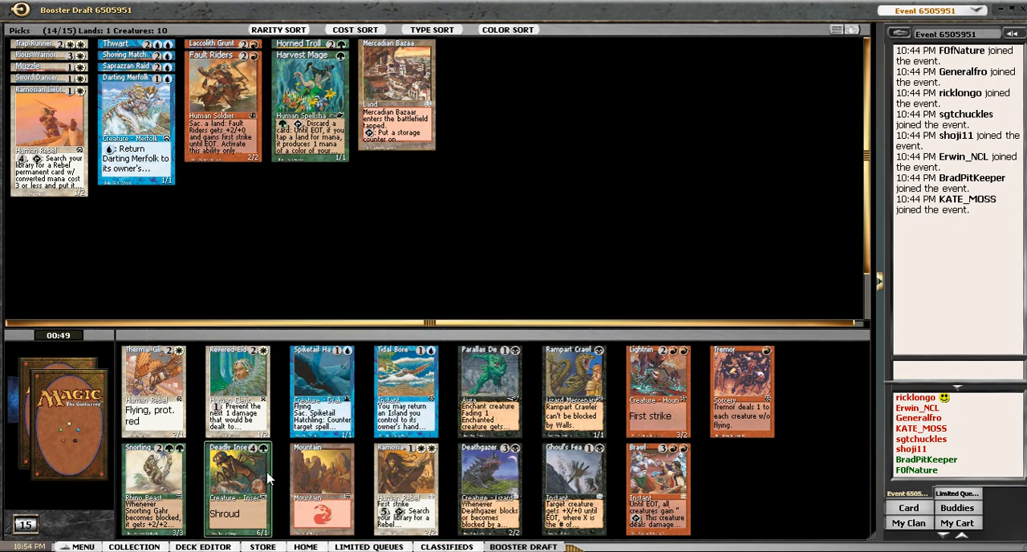
mouse_move(737, 459)
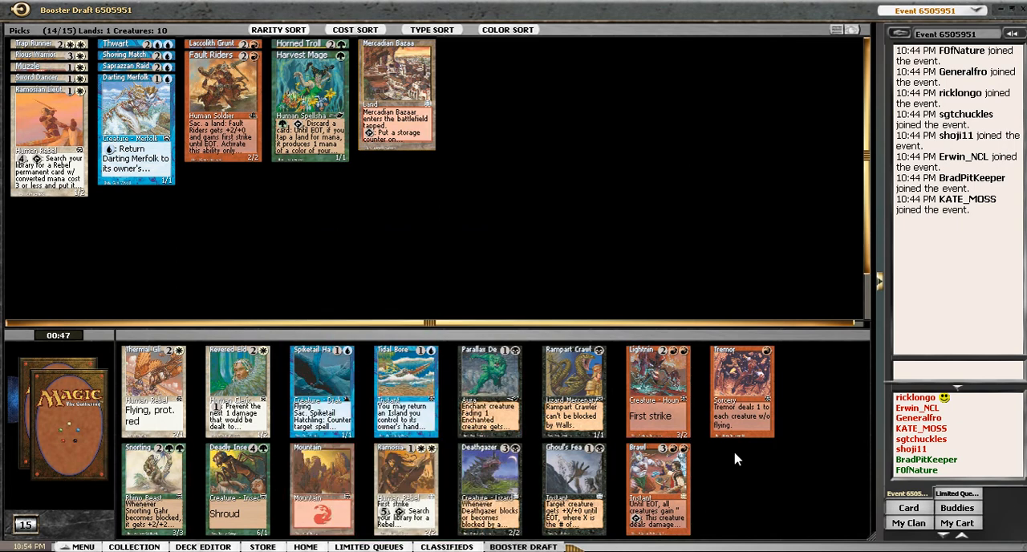
mouse_move(404, 488)
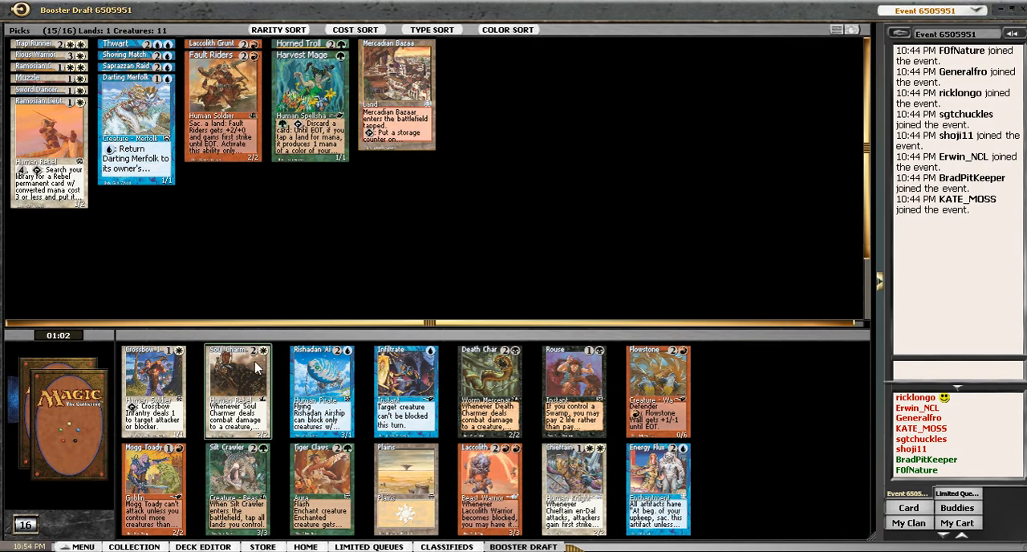
mouse_move(313, 310)
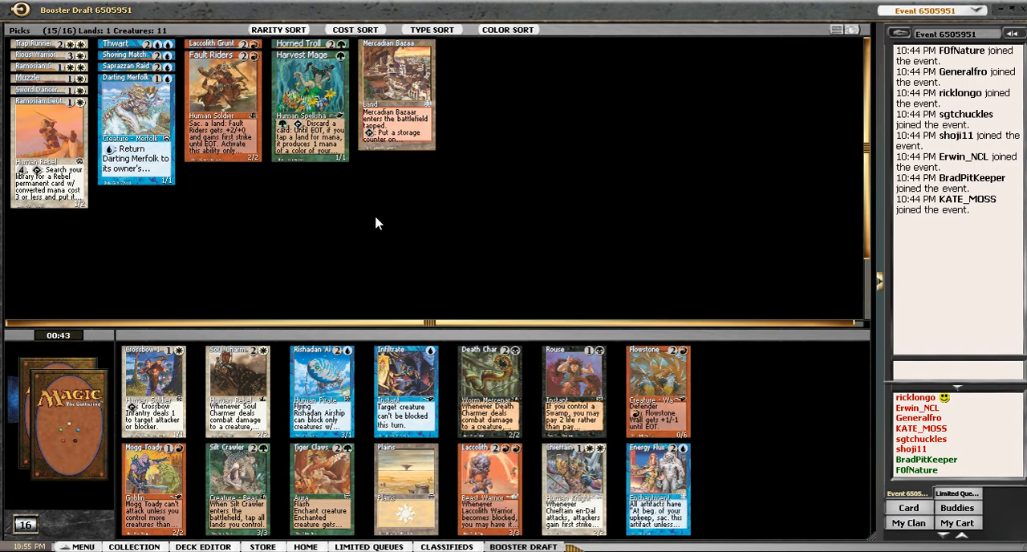
mouse_move(292, 273)
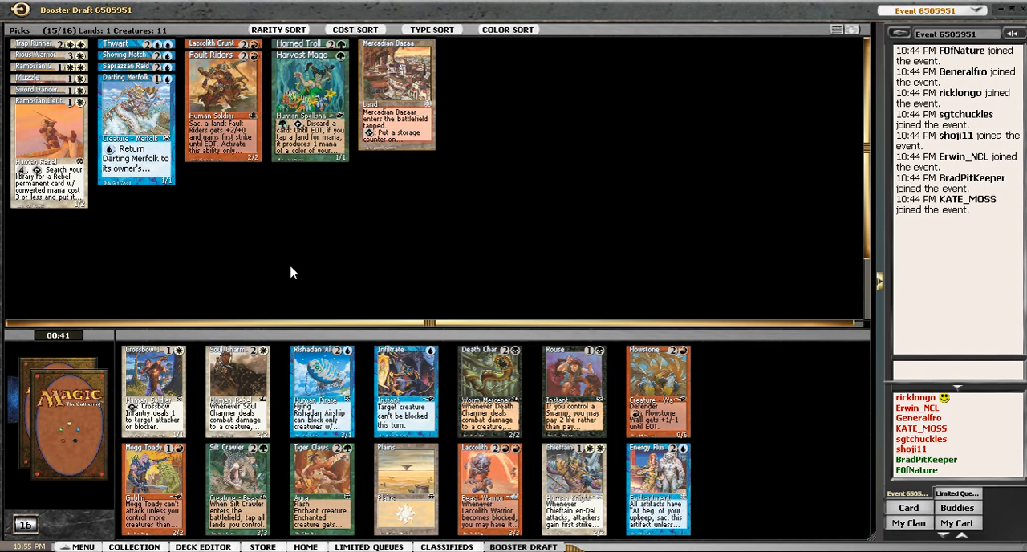
mouse_move(281, 298)
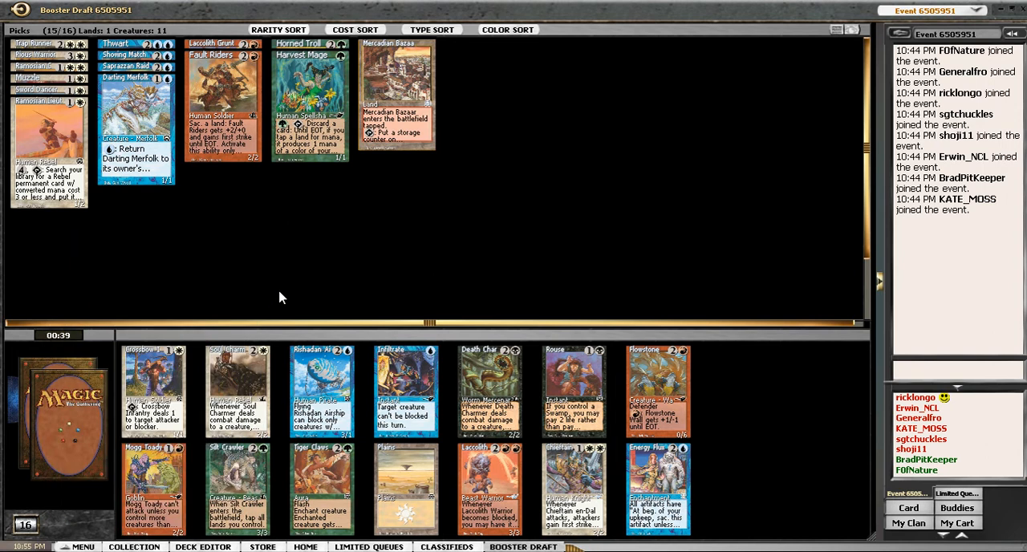
mouse_move(344, 281)
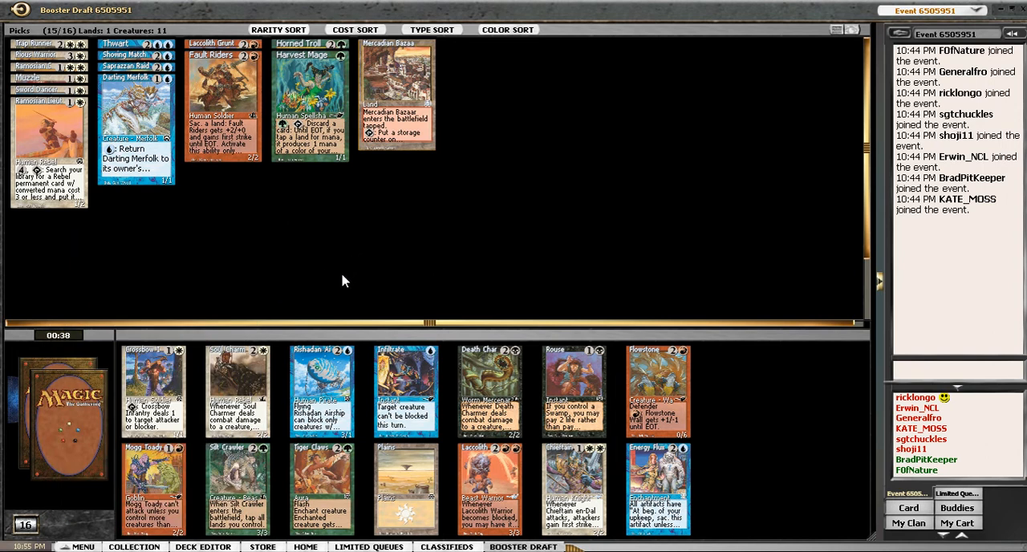
mouse_move(512, 463)
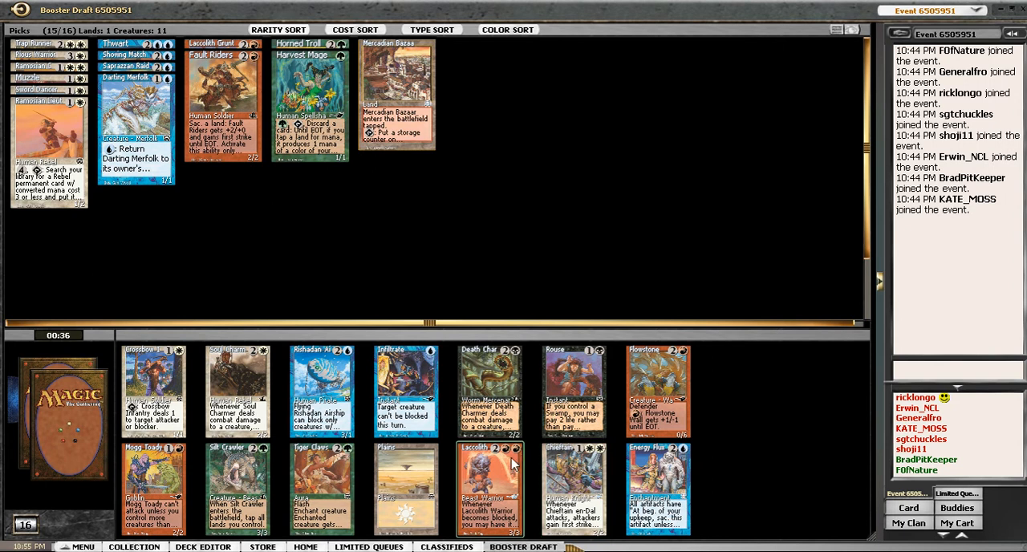
mouse_move(501, 425)
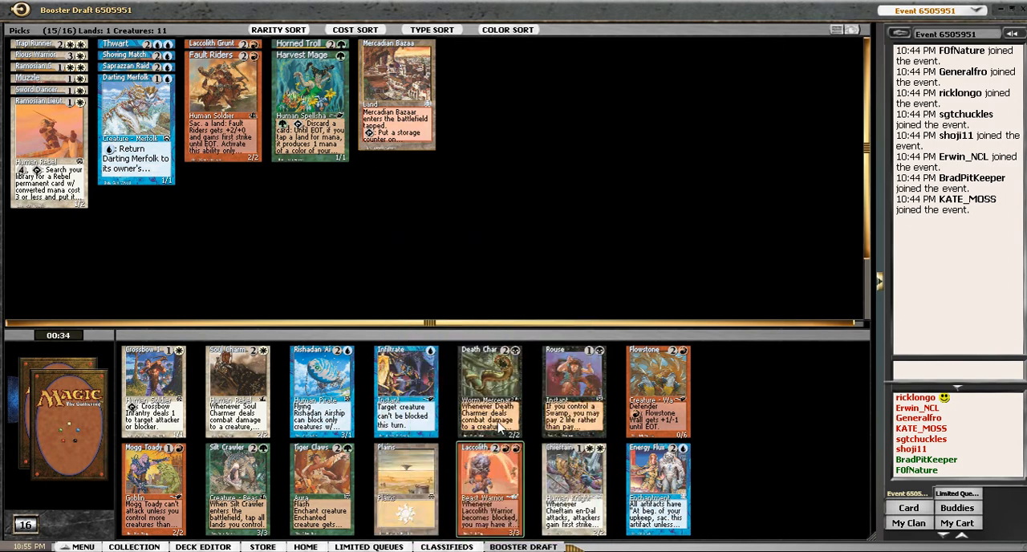
mouse_move(489, 459)
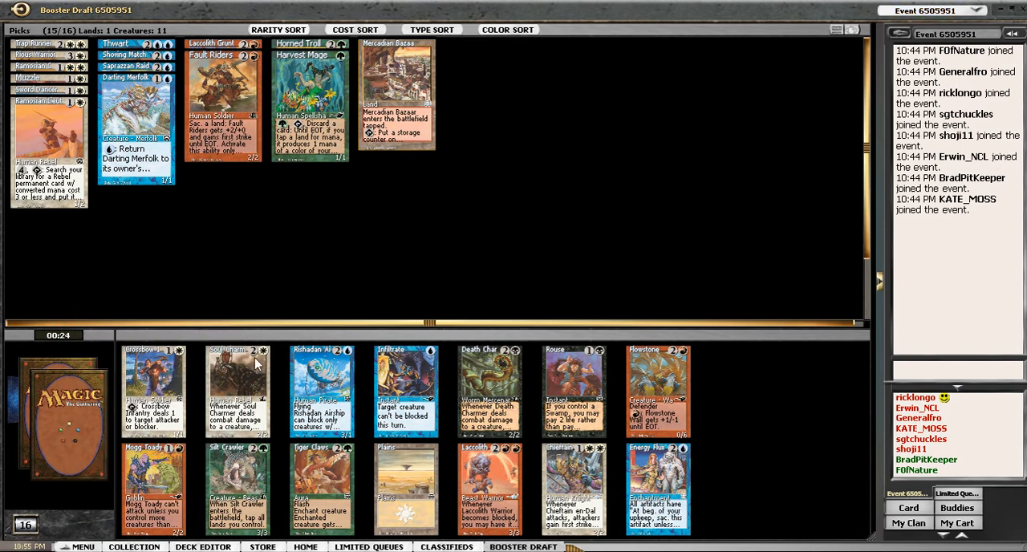
mouse_move(613, 276)
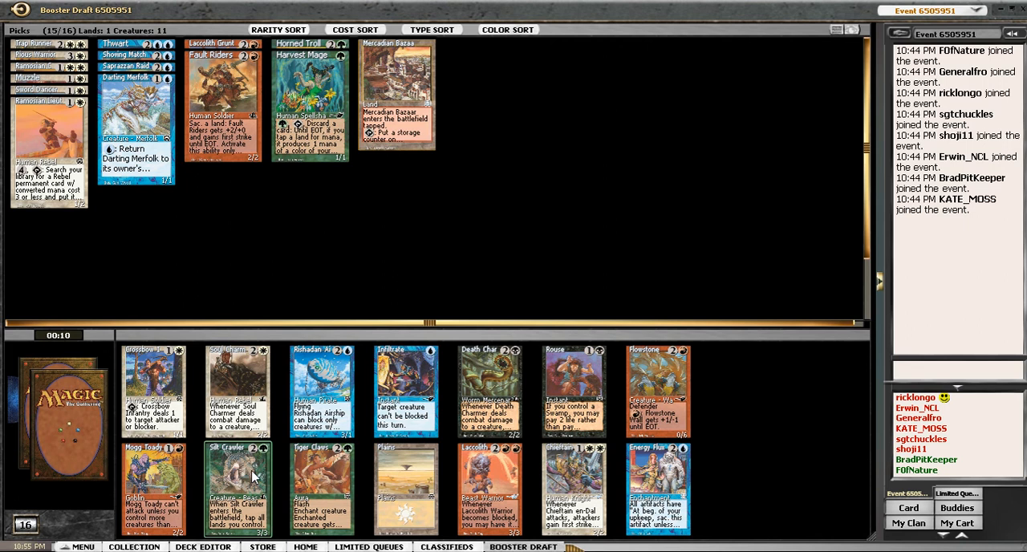
mouse_move(482, 491)
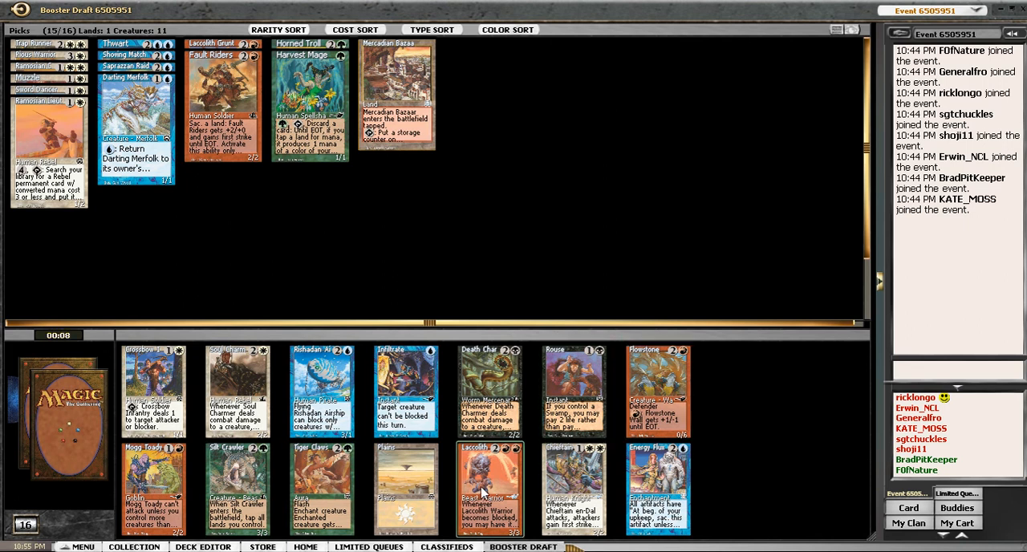
Draft a creature card from the current booster.
click(489, 489)
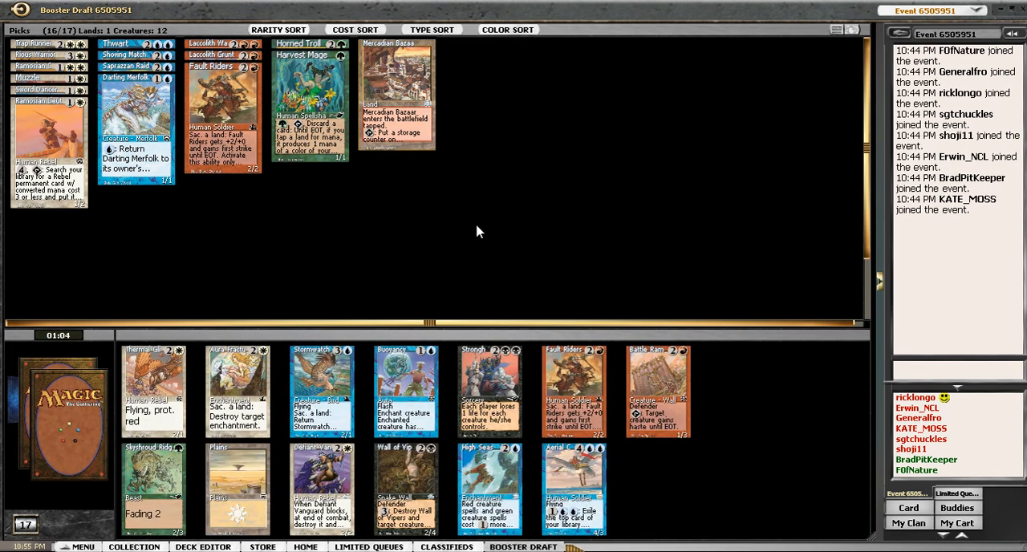
mouse_move(572, 488)
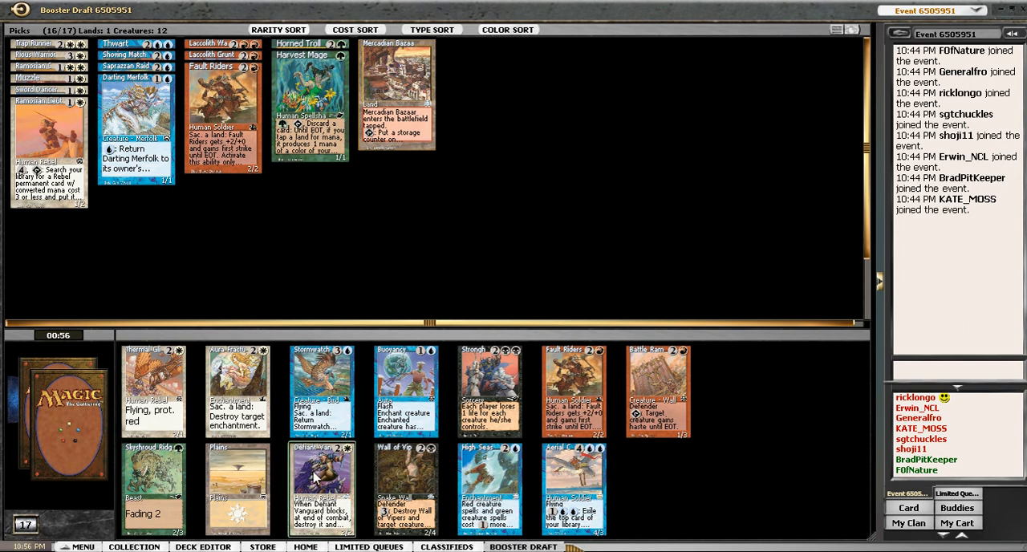
mouse_move(154, 388)
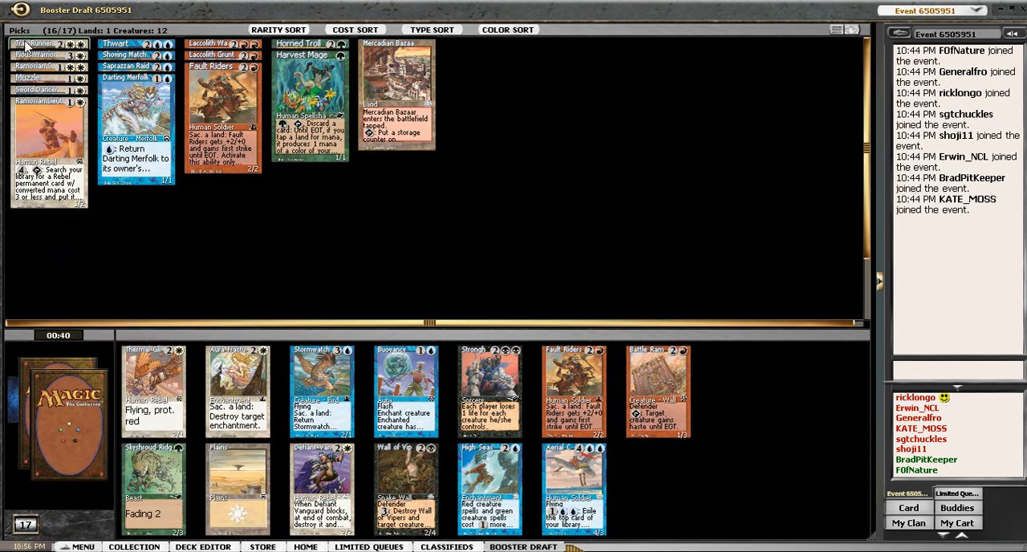
mouse_move(321, 481)
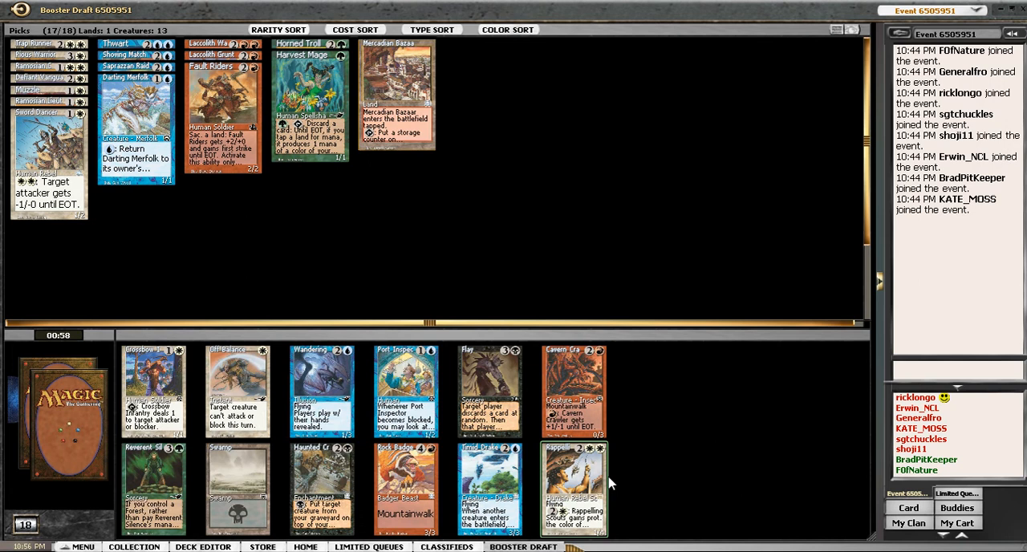
mouse_move(575, 489)
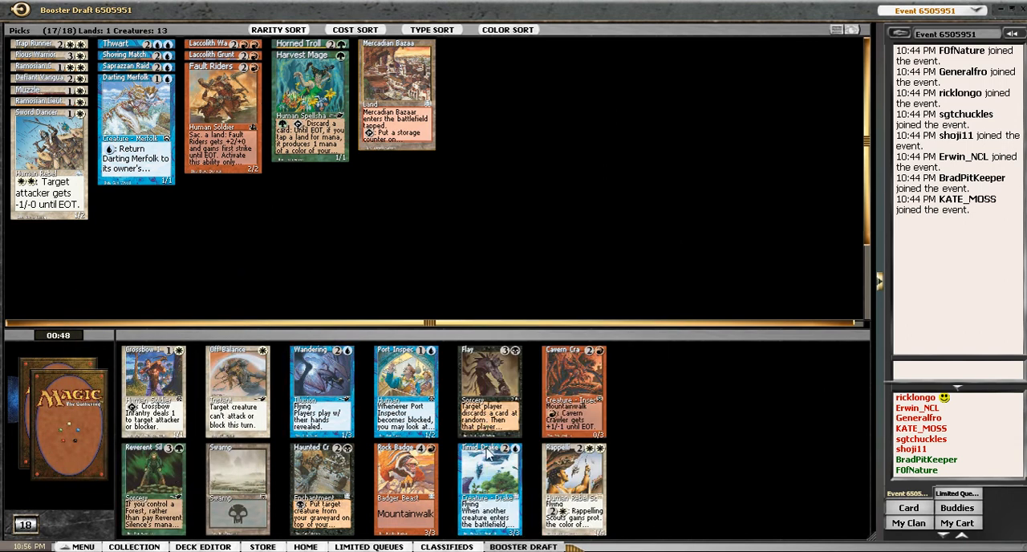
mouse_move(572, 485)
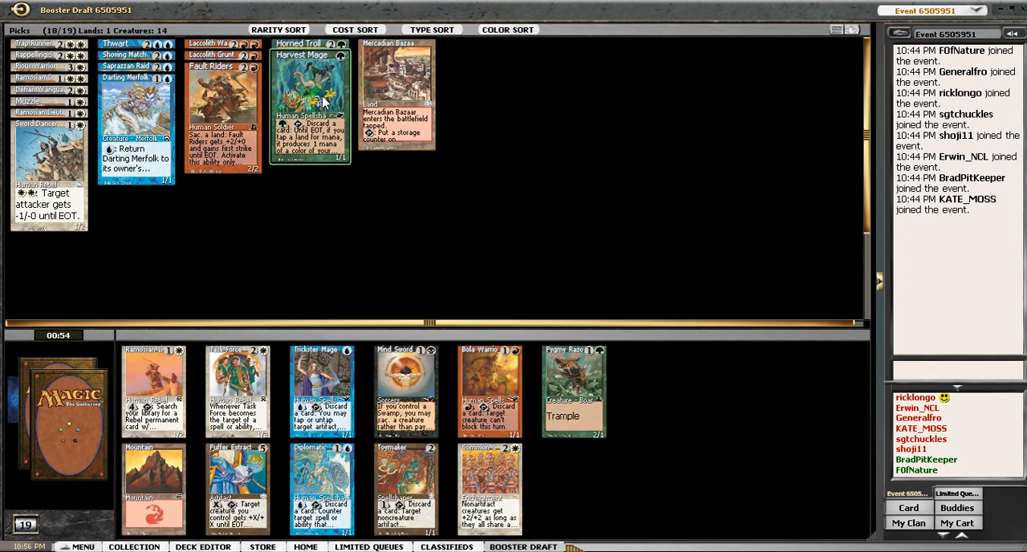
mouse_move(109, 367)
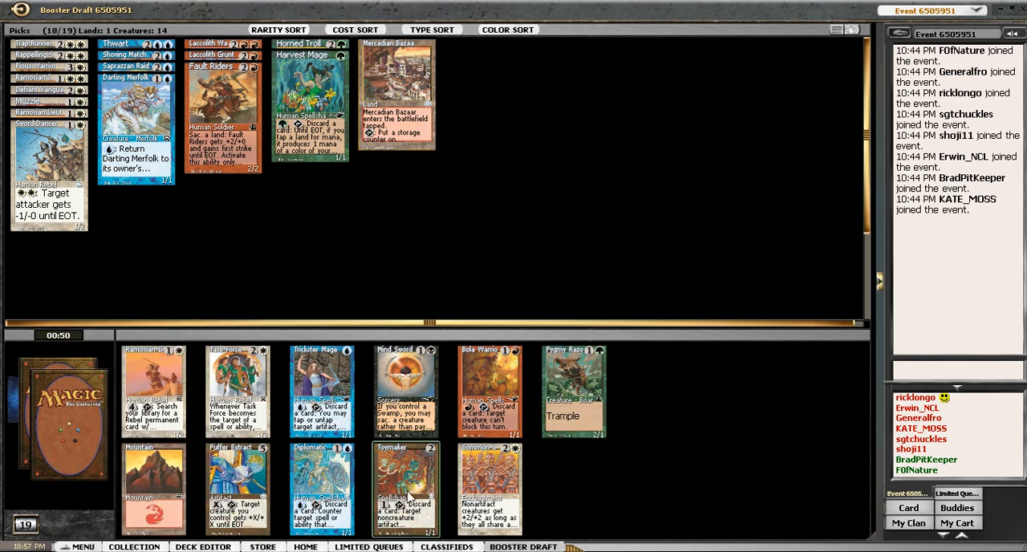
mouse_move(490, 489)
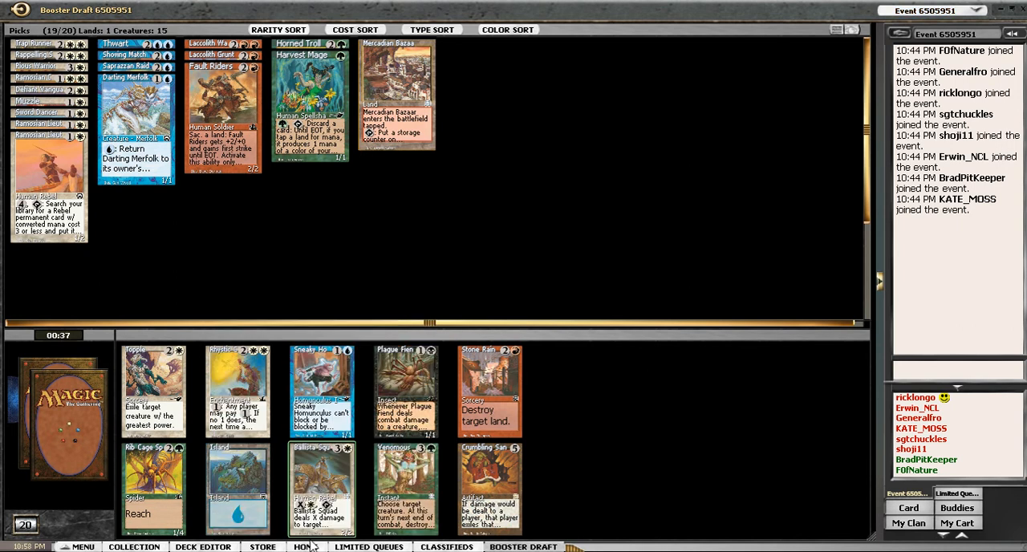
Draft the creature from the current booster, reaching twenty picks.
click(322, 489)
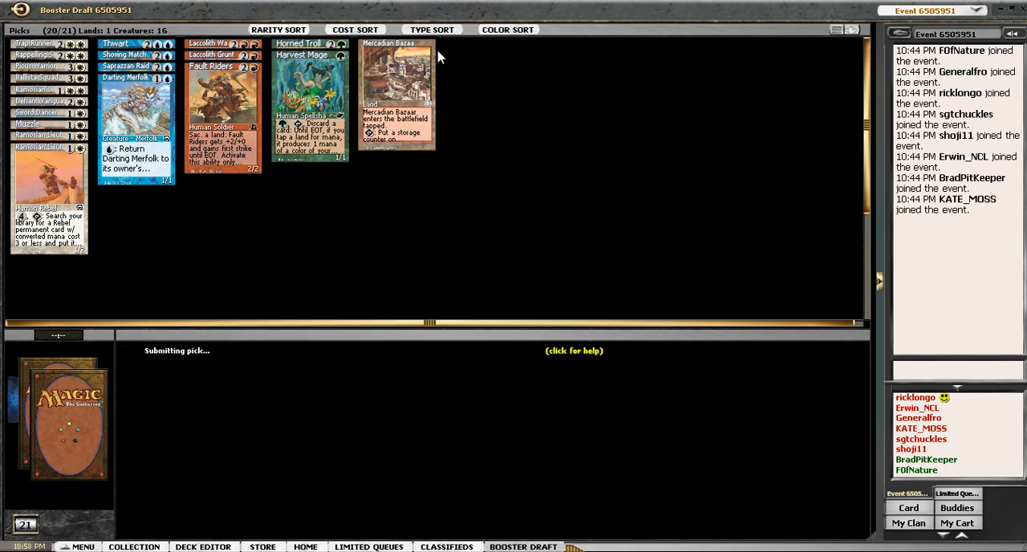
Hide the green, land and blue picks, then sort the remaining white and red cards by cost.
click(136, 120)
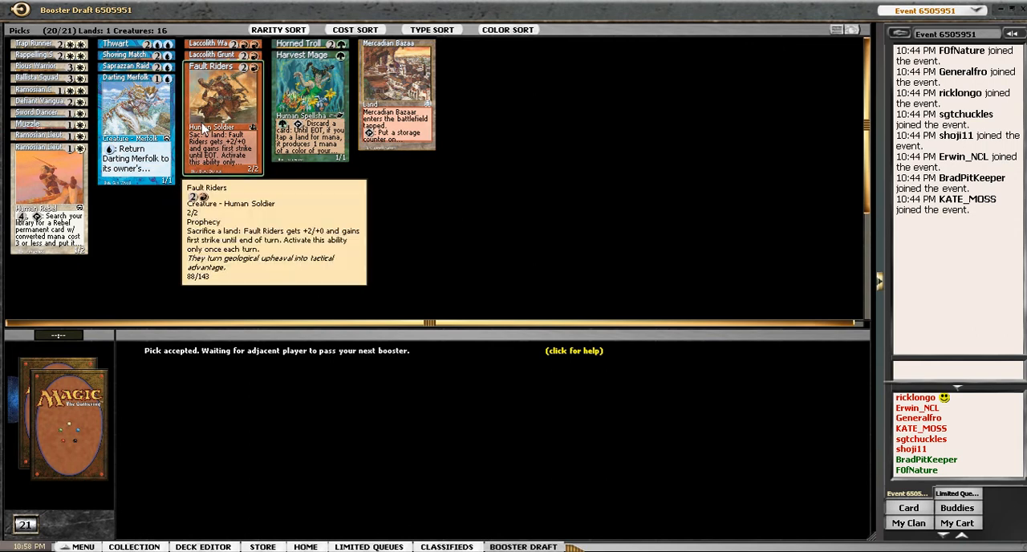
mouse_move(343, 93)
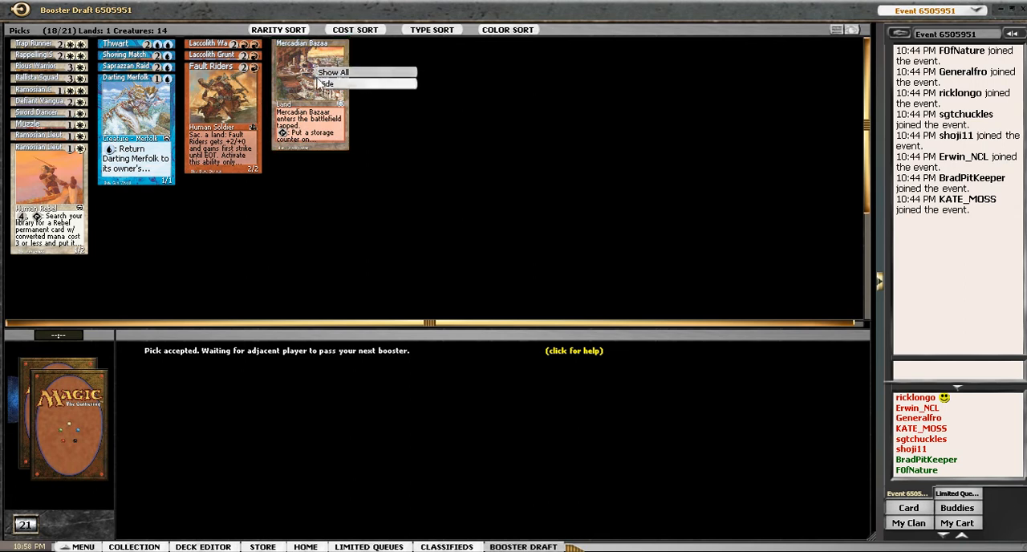
click(328, 83)
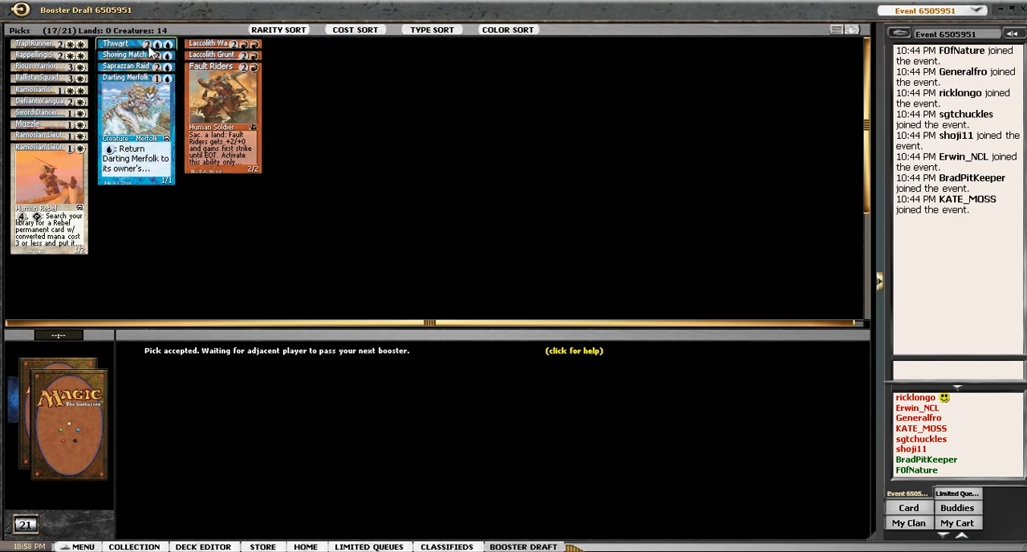
mouse_move(135, 66)
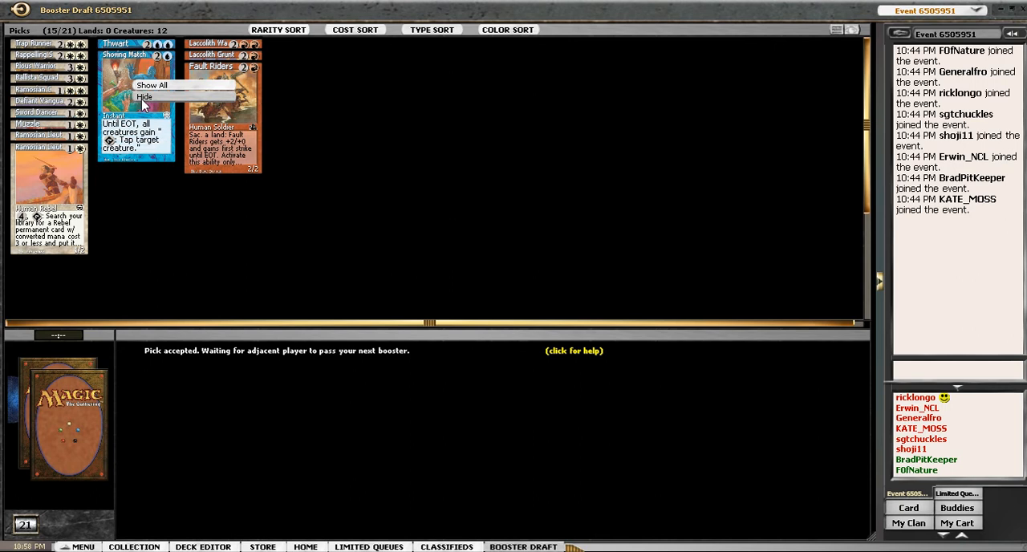
click(145, 96)
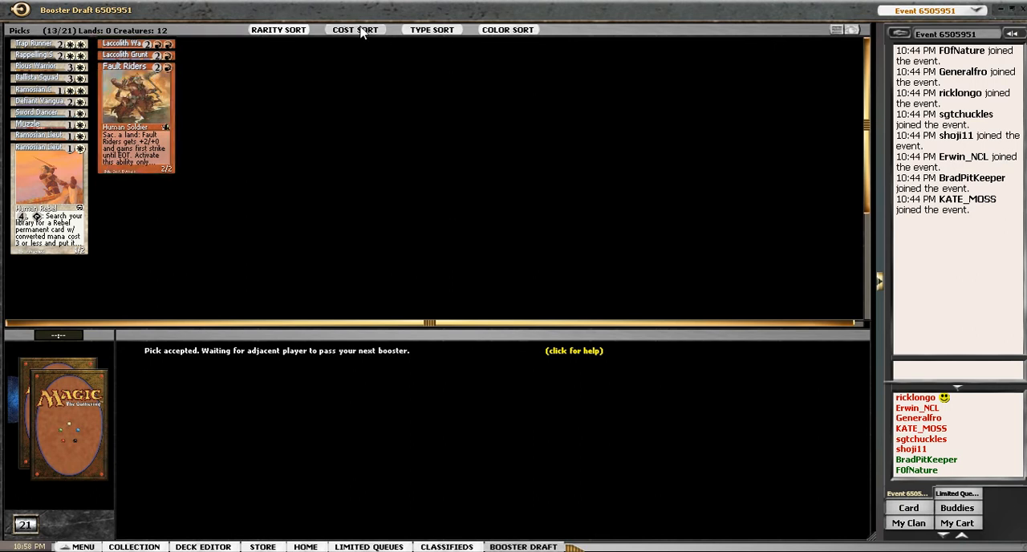
click(354, 29)
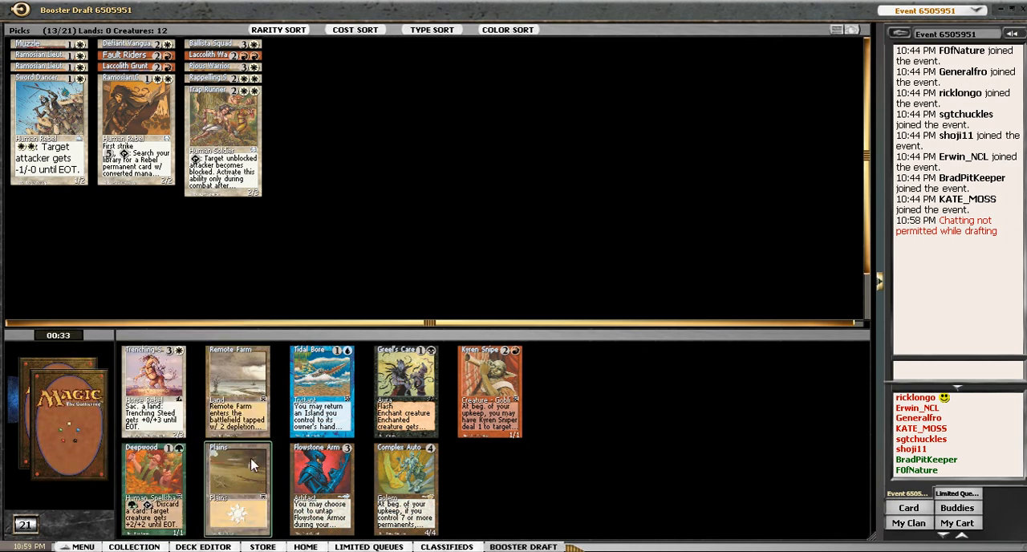
mouse_move(321, 488)
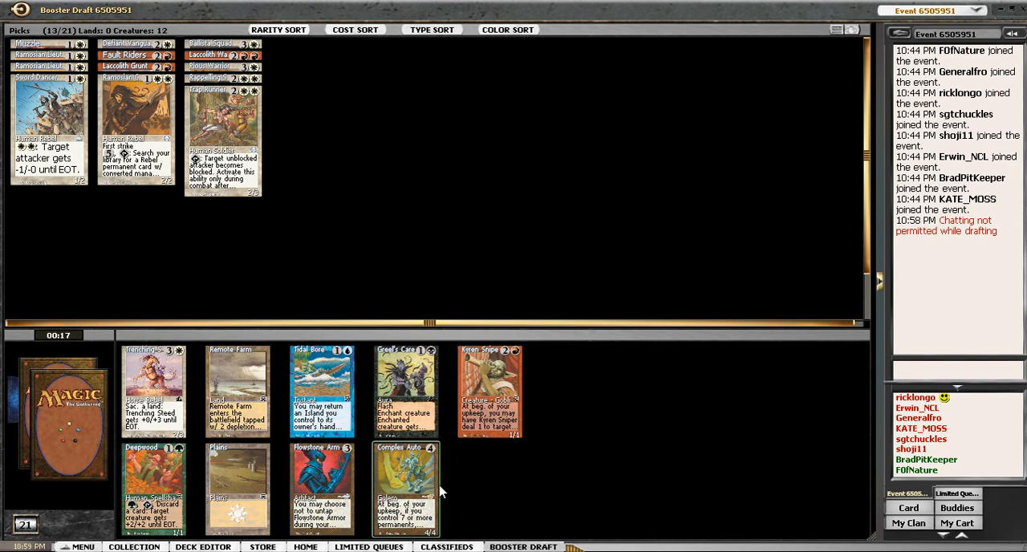
mouse_move(404, 393)
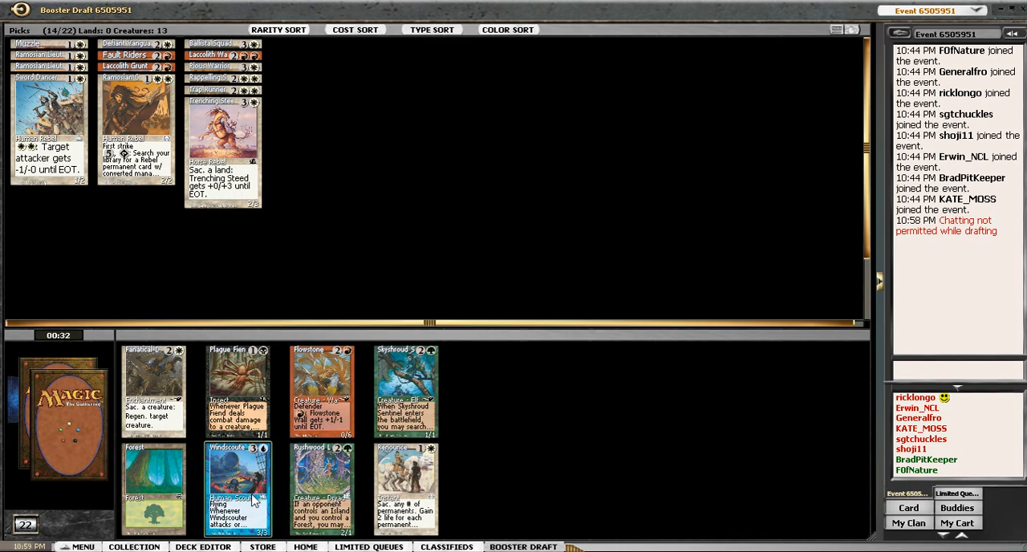
mouse_move(238, 488)
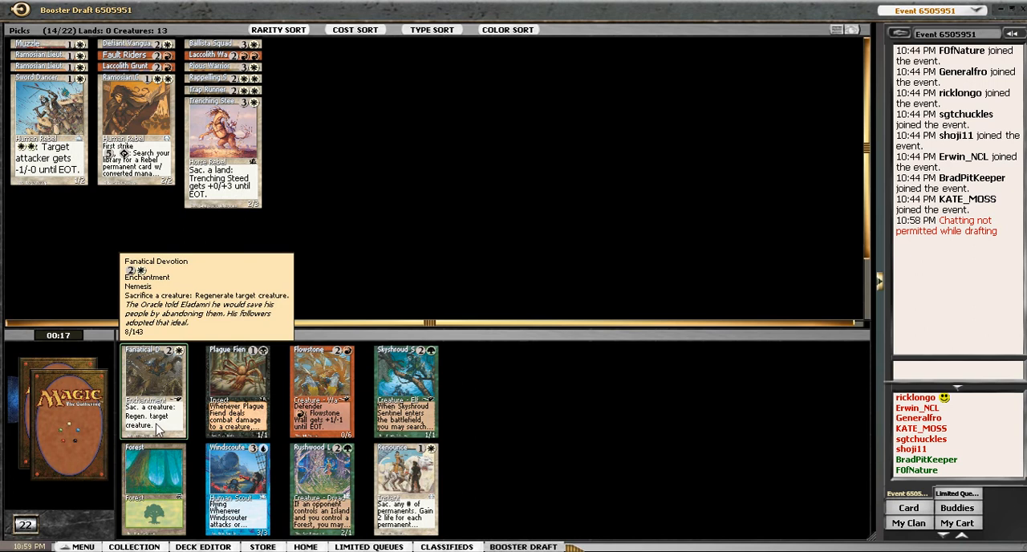
mouse_move(404, 488)
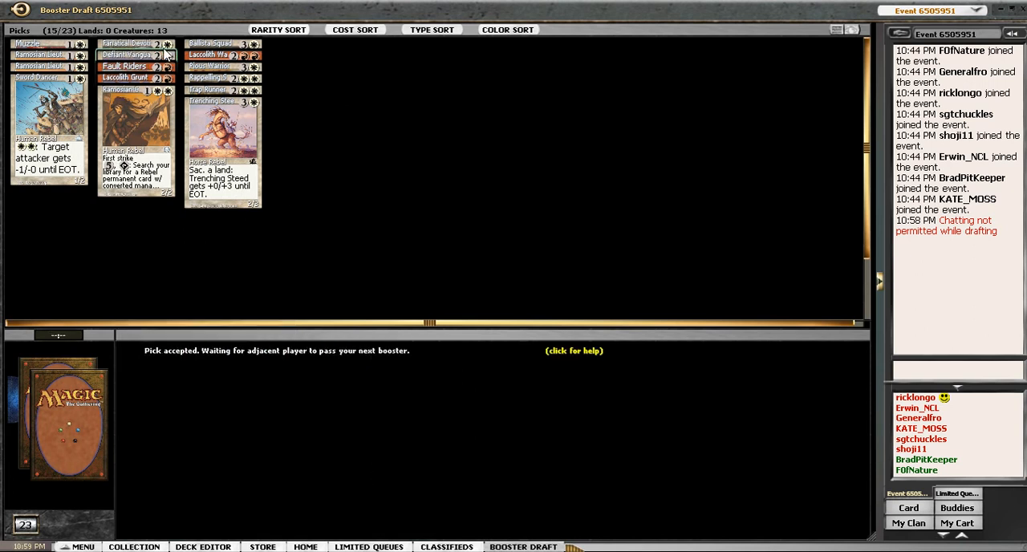
mouse_move(128, 44)
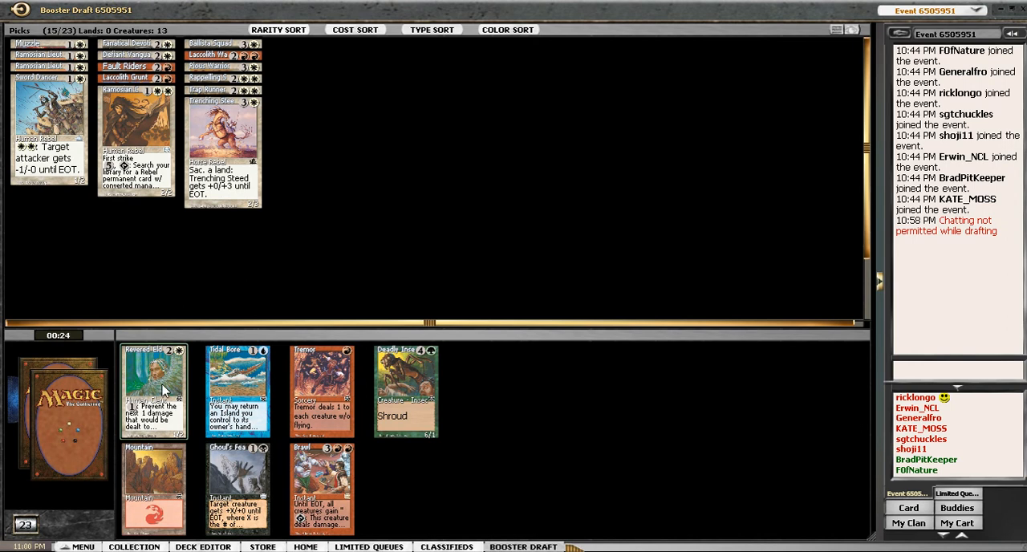
mouse_move(433, 377)
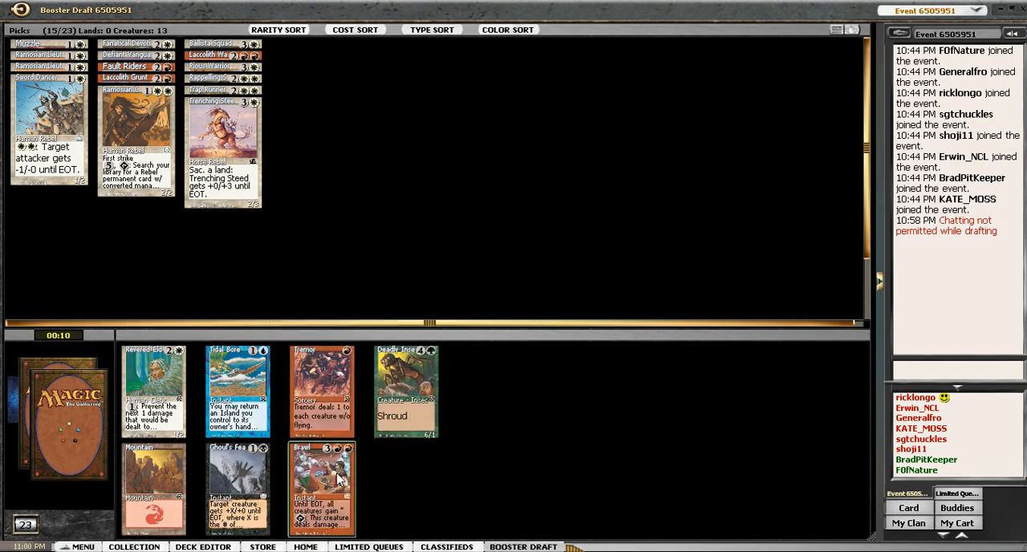
Draft Brawl, then a creature from the following booster.
click(321, 488)
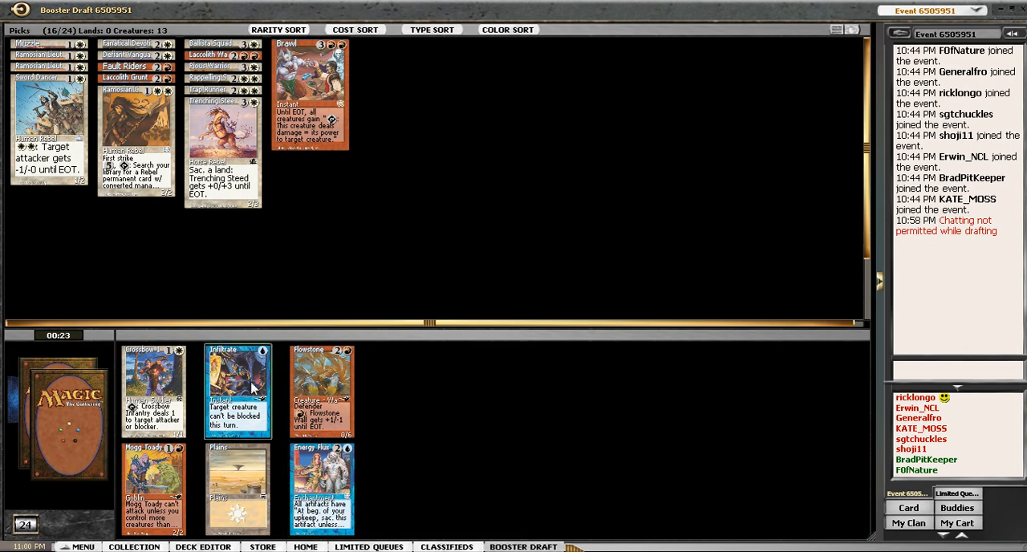
click(238, 389)
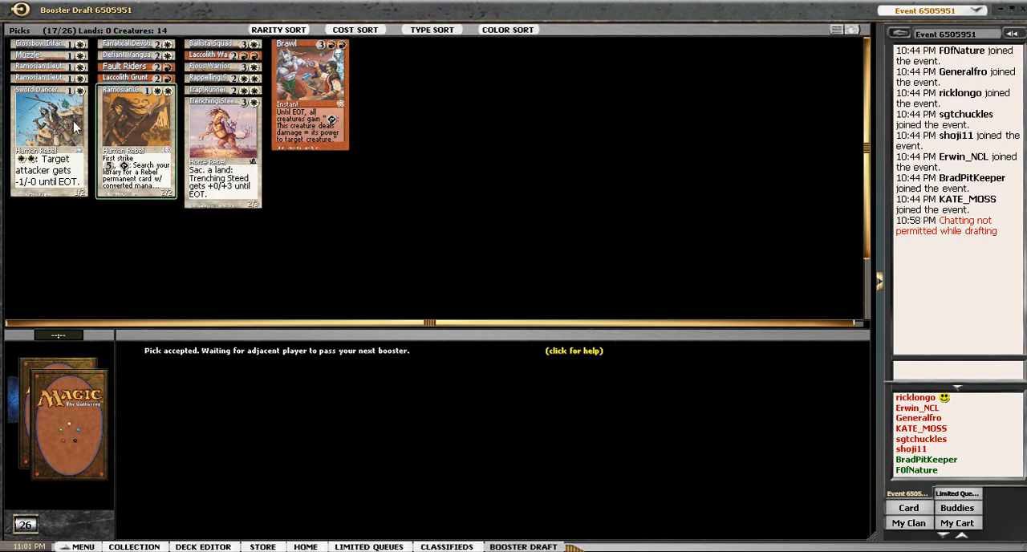
mouse_move(481, 70)
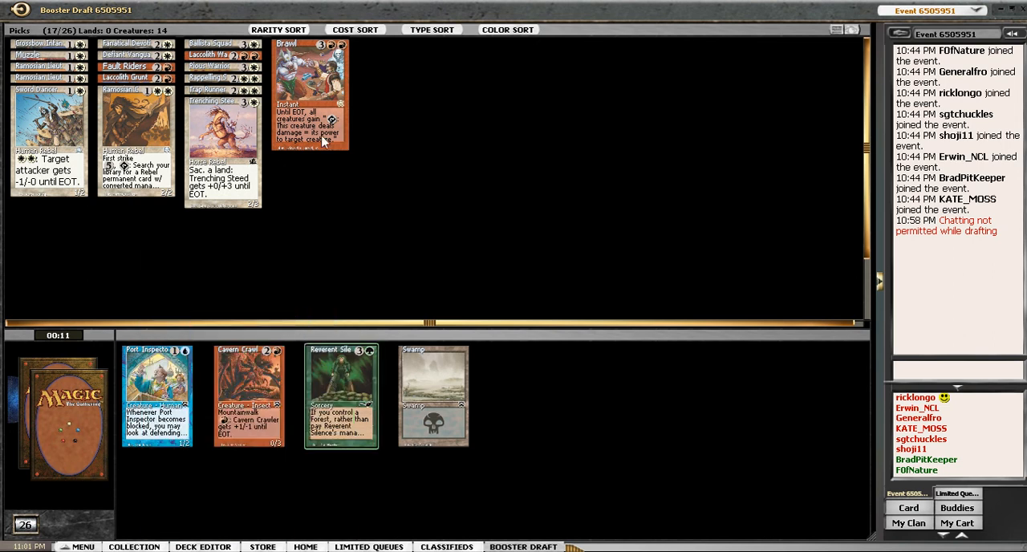
Draft the green enchantment, then Task Force from the three-card pack.
click(340, 395)
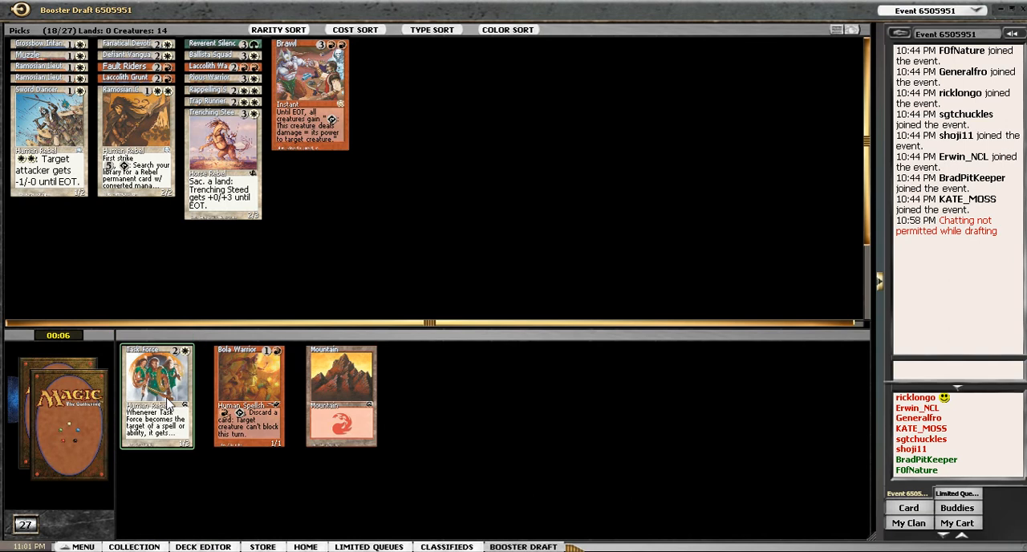
mouse_move(189, 459)
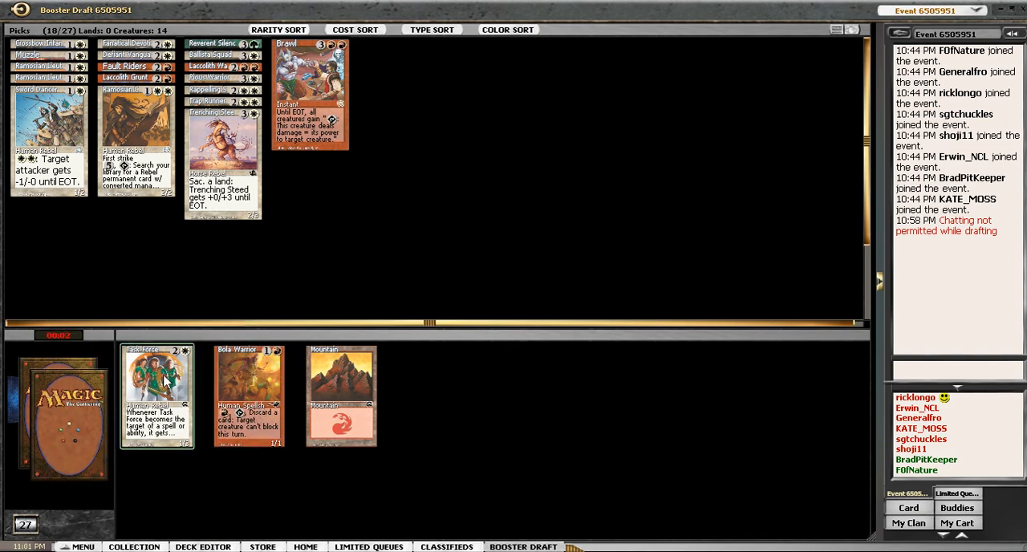
click(157, 393)
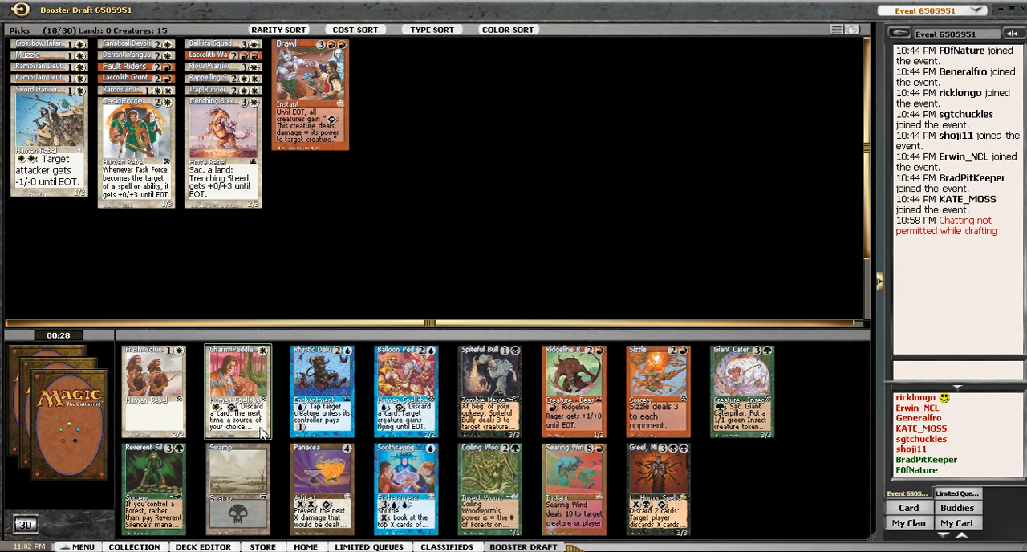
mouse_move(193, 391)
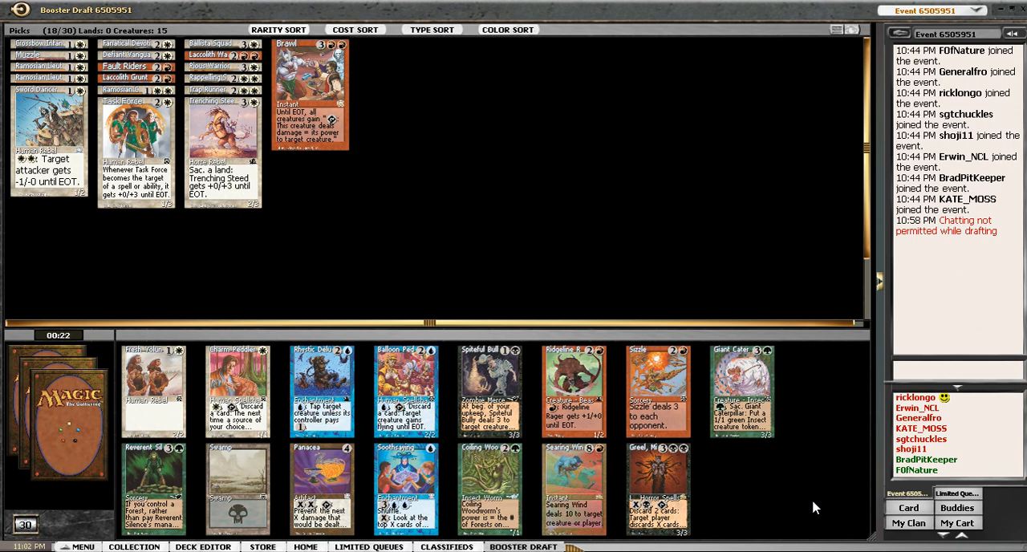
mouse_move(572, 487)
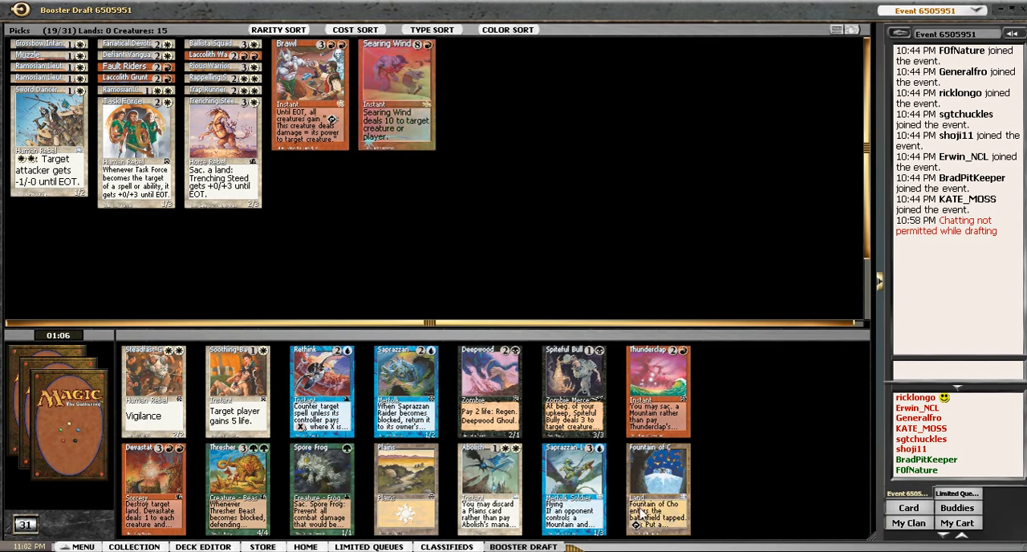
mouse_move(489, 488)
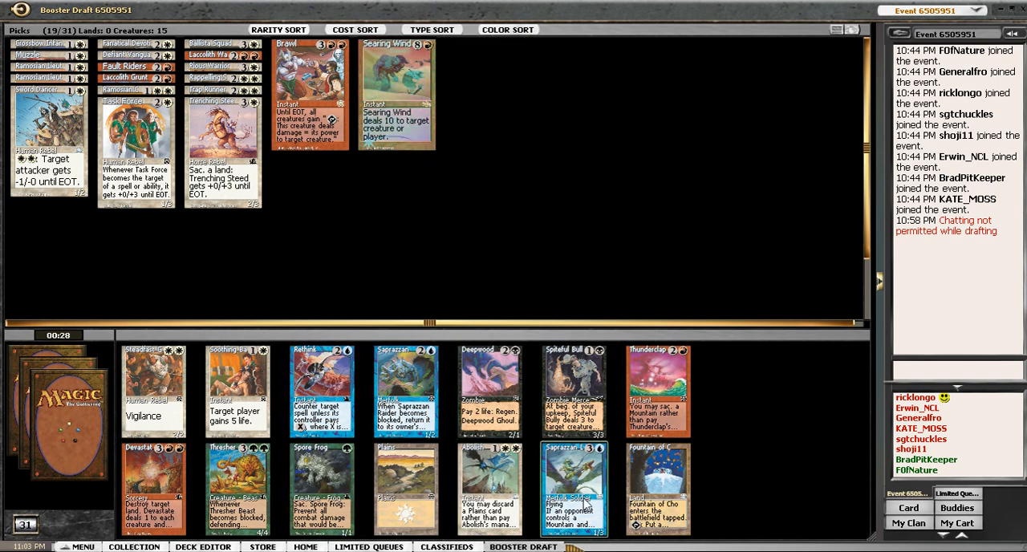
mouse_move(676, 364)
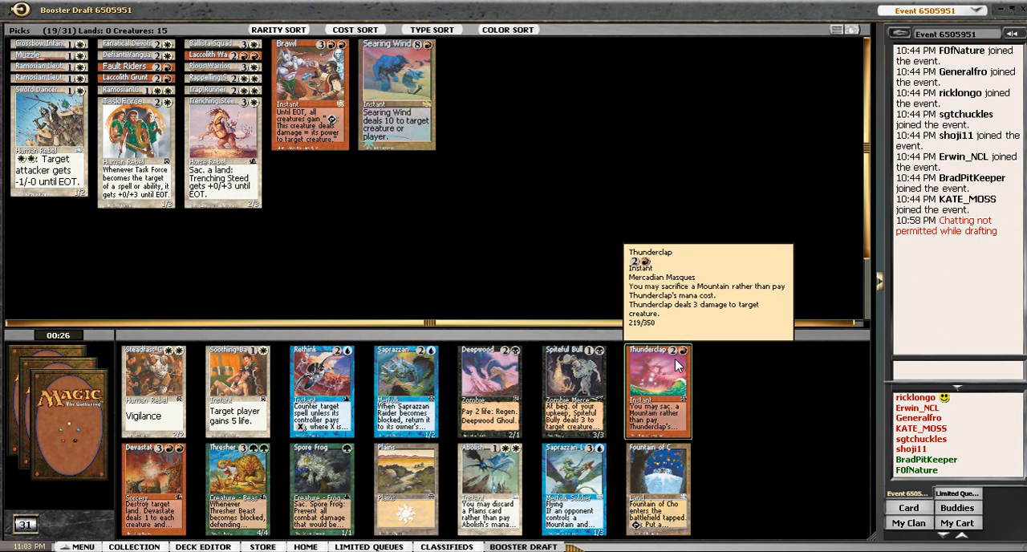
Draft Thunderclap from the current booster.
click(658, 392)
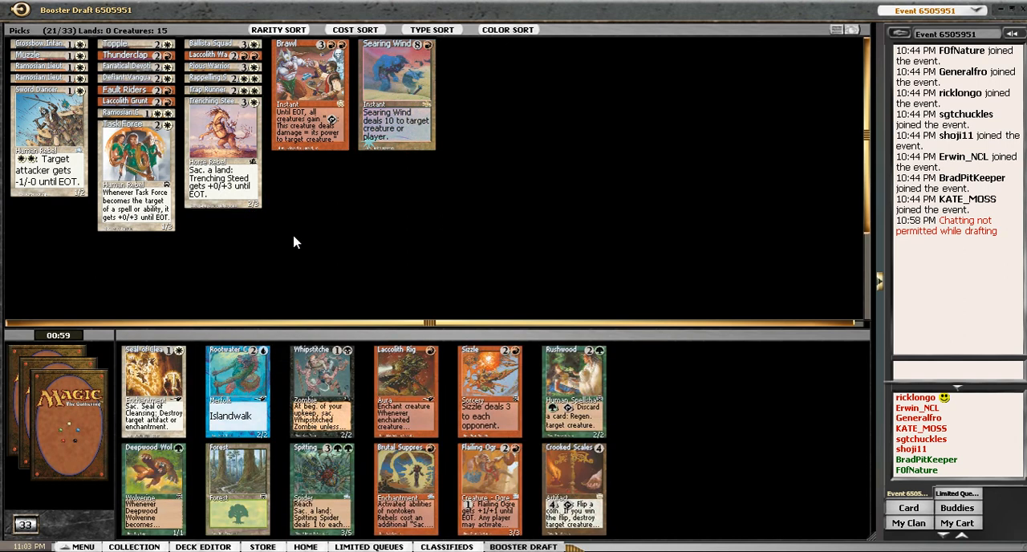
mouse_move(573, 488)
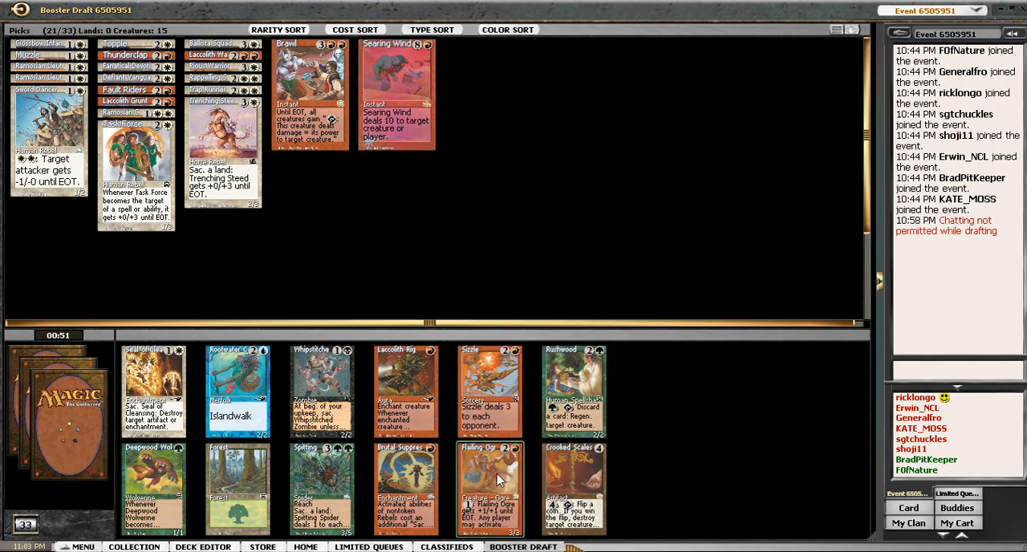
mouse_move(489, 488)
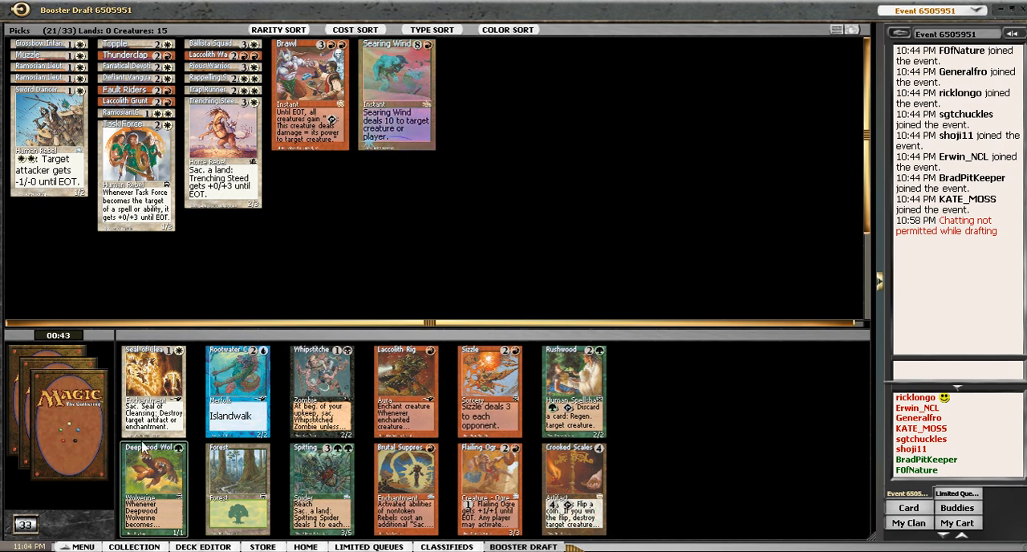
mouse_move(265, 494)
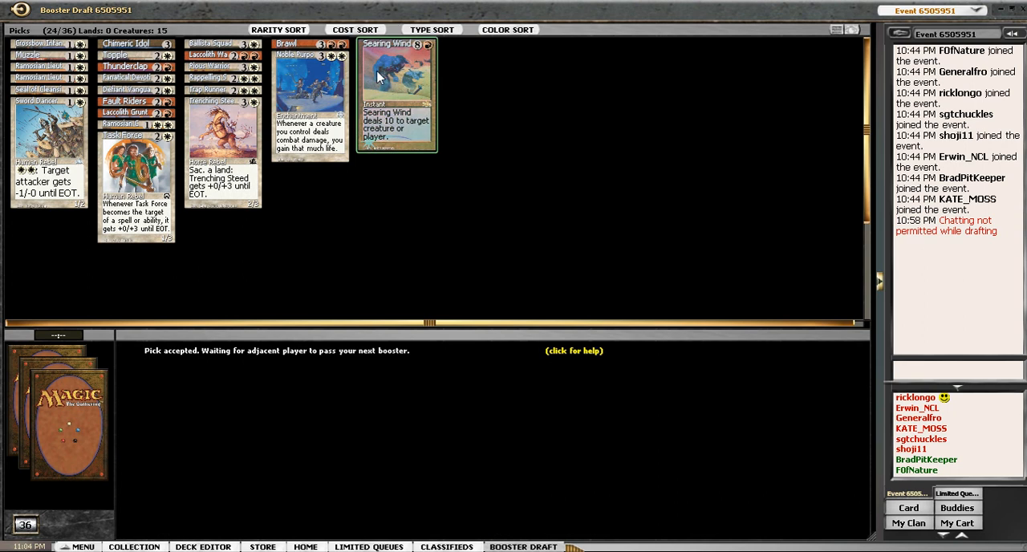
mouse_move(389, 77)
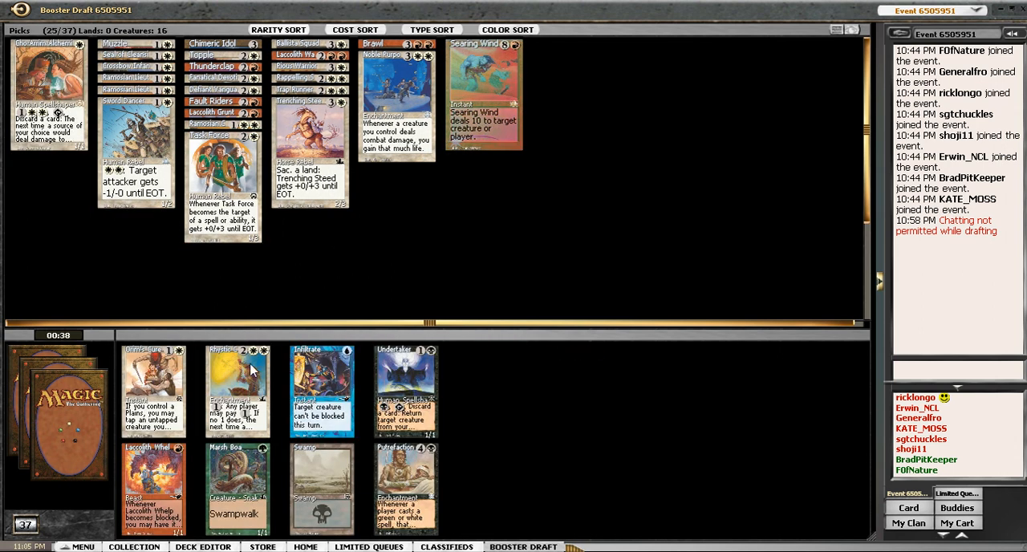
mouse_move(154, 487)
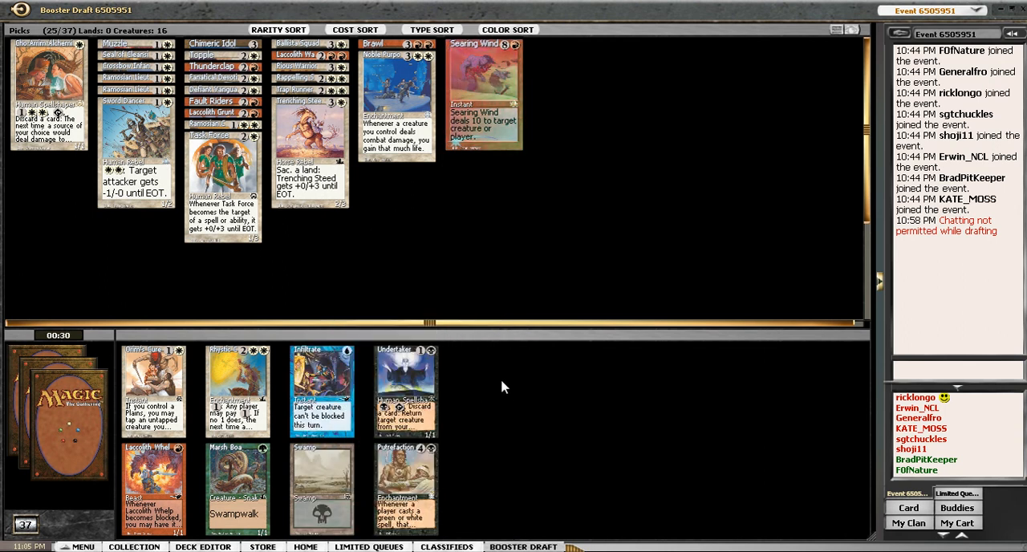
mouse_move(404, 392)
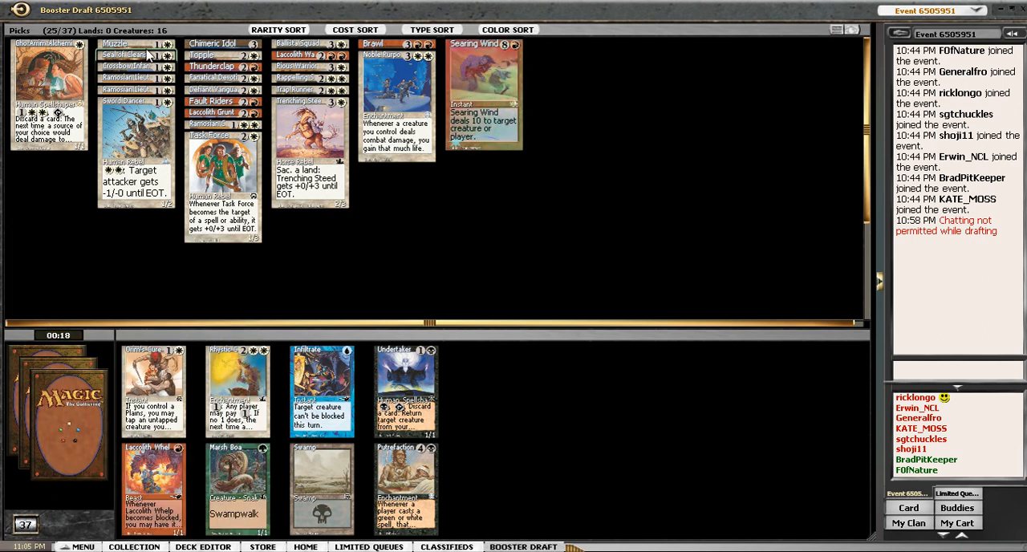
mouse_move(153, 391)
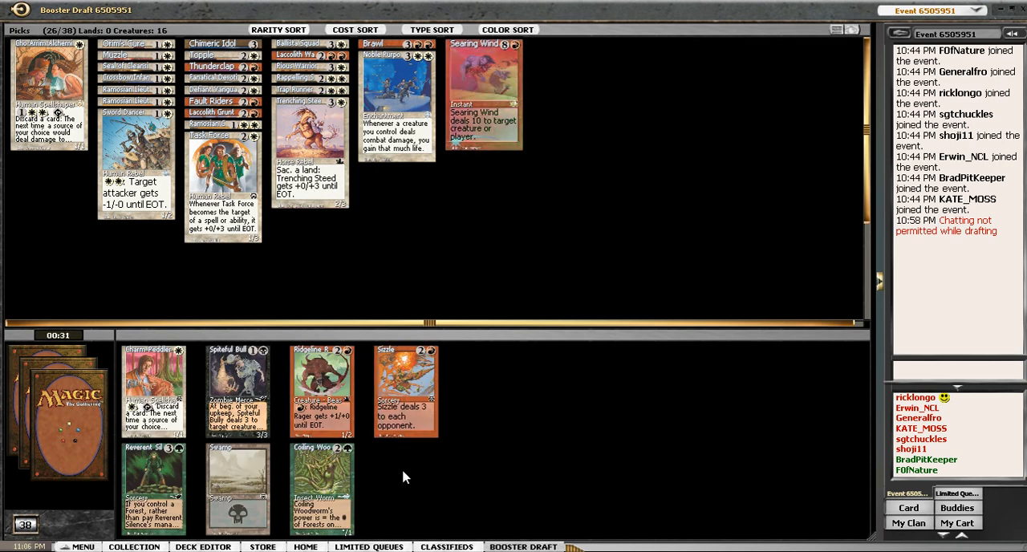
mouse_move(320, 481)
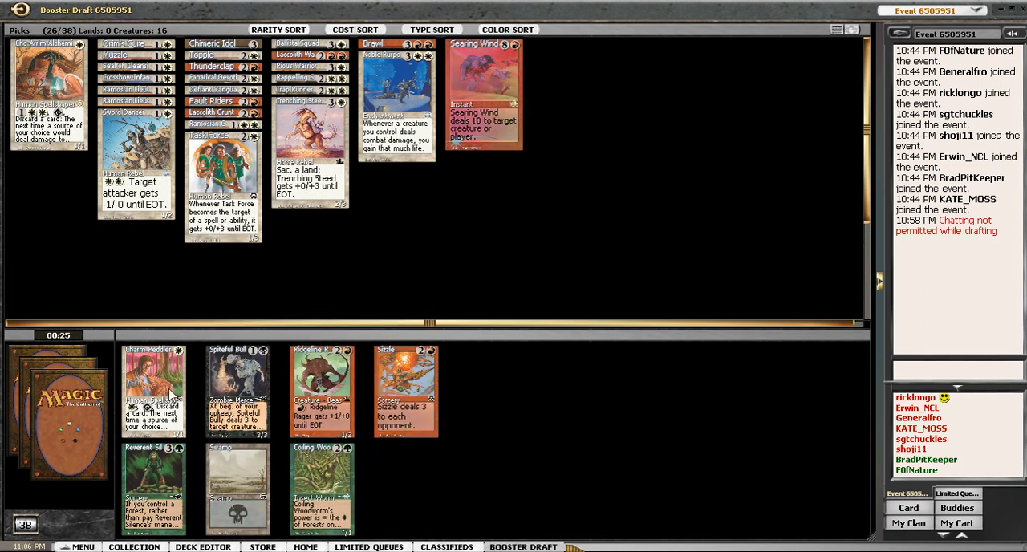
Draft a creature from the six-card booster.
click(154, 390)
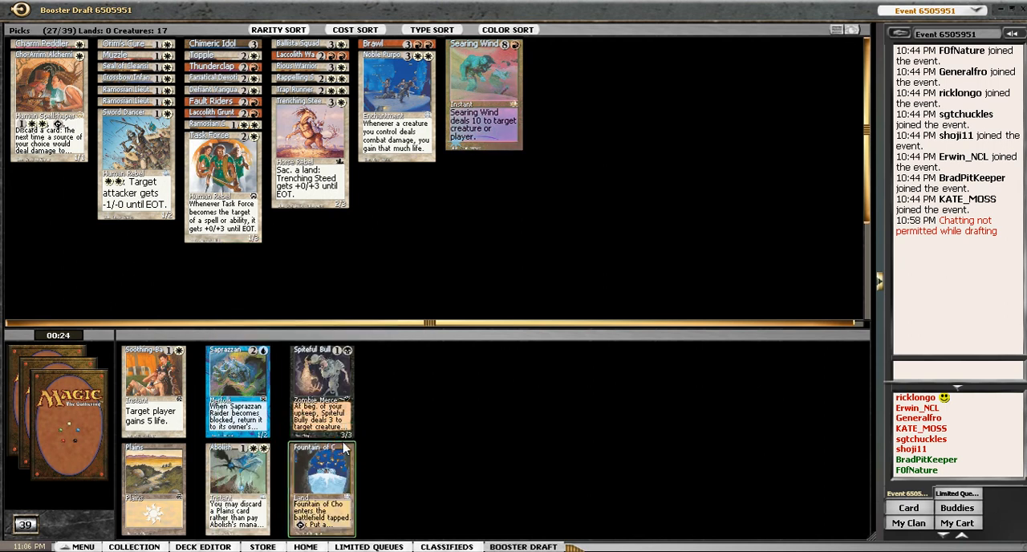
Draft a card from the five-card booster.
click(237, 392)
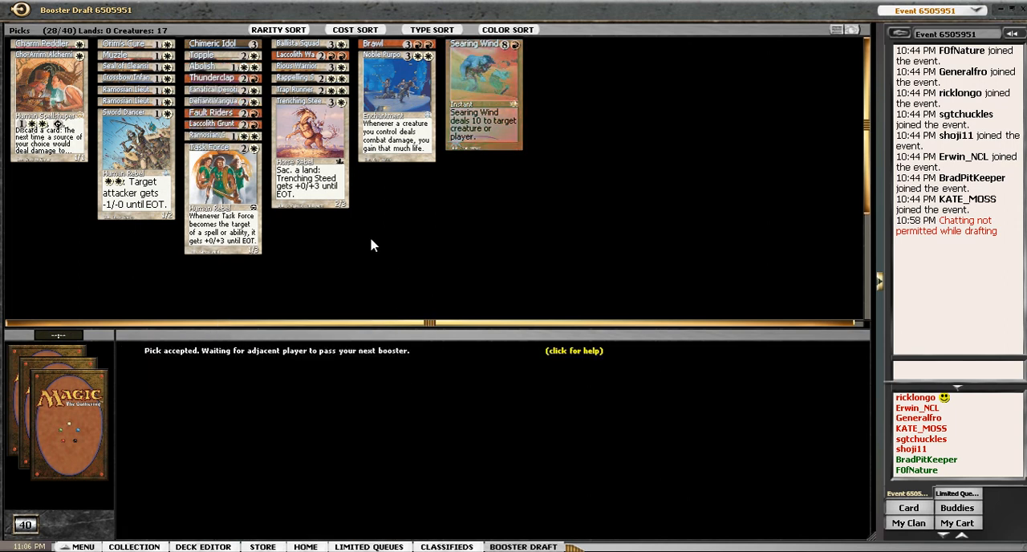
mouse_move(484, 94)
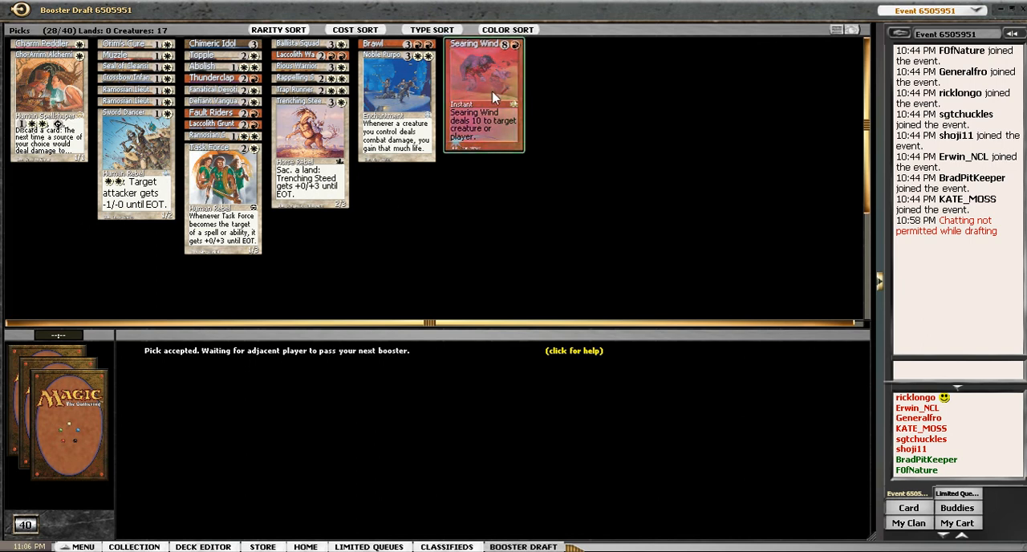
mouse_move(135, 164)
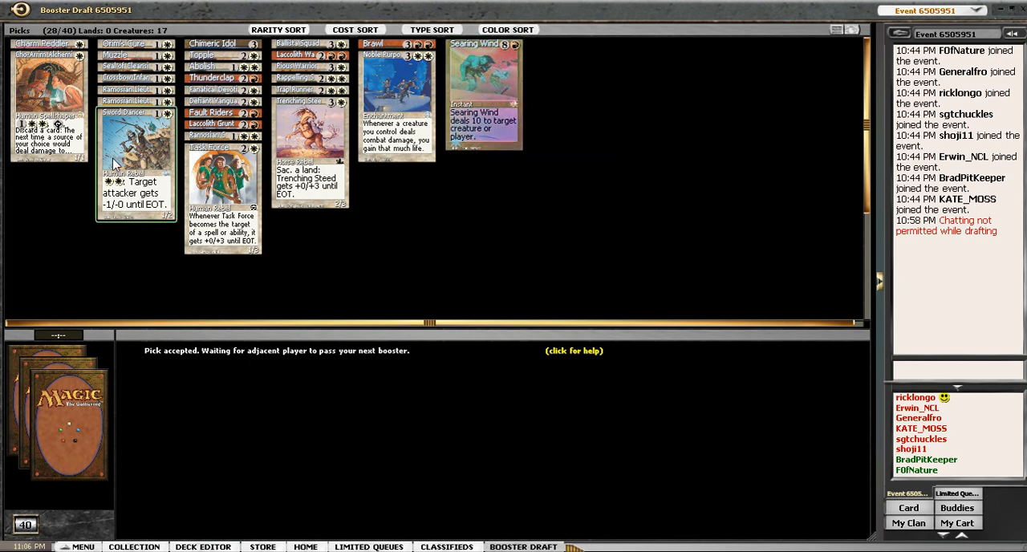
mouse_move(485, 90)
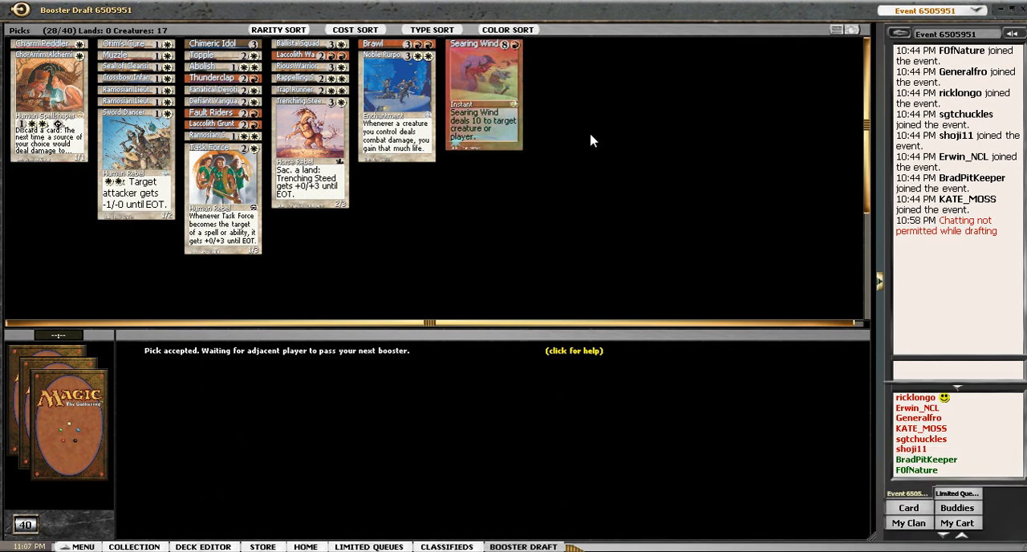
mouse_move(289, 125)
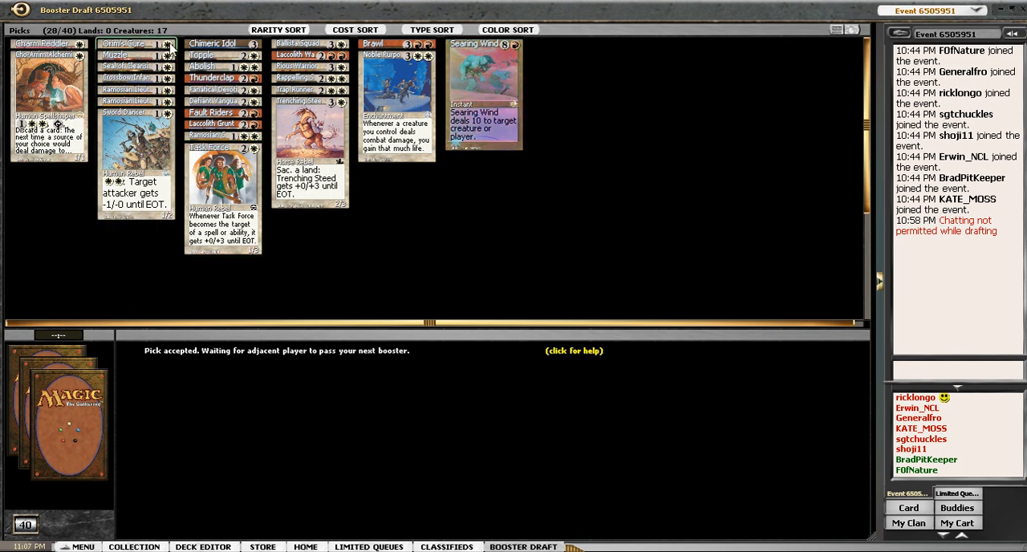
mouse_move(394, 88)
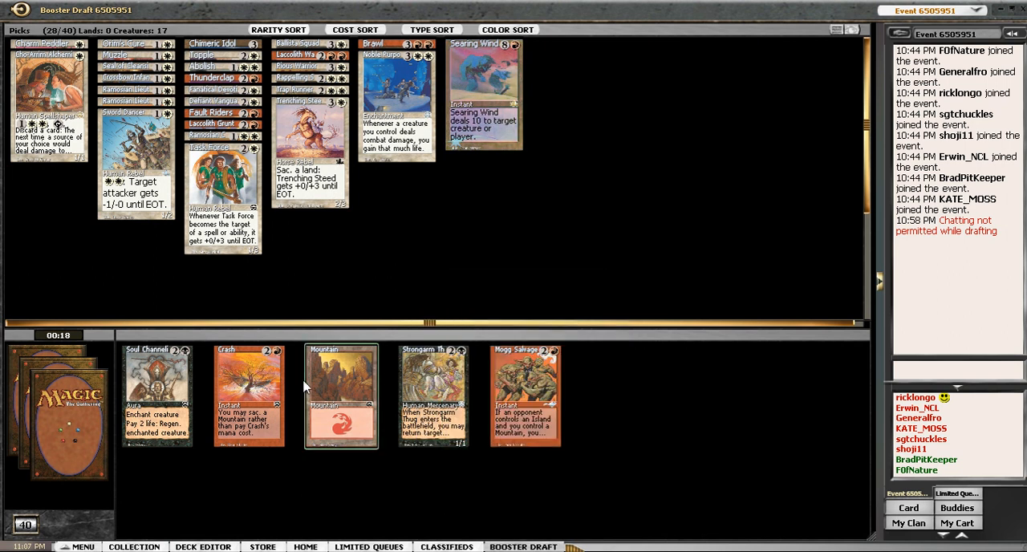
mouse_move(249, 393)
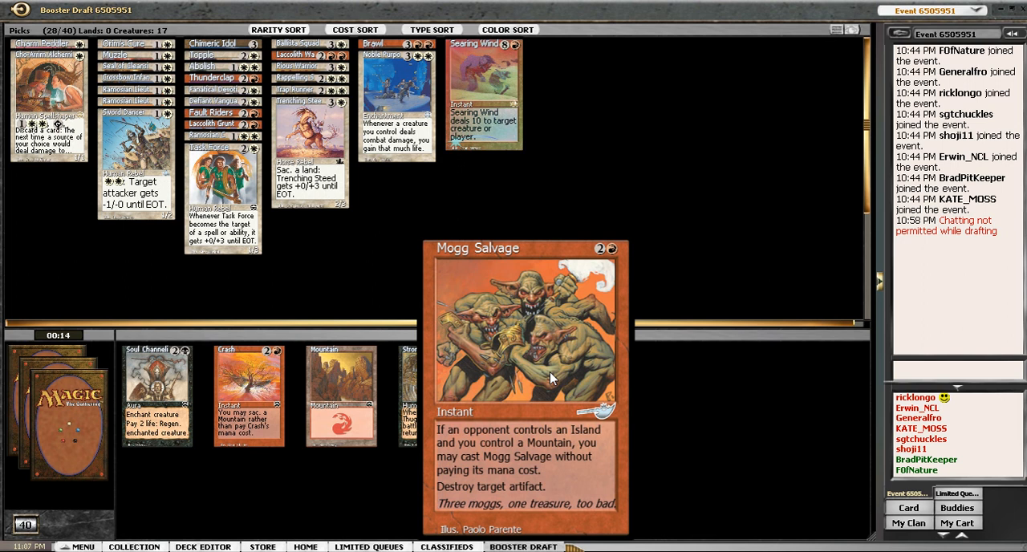
mouse_move(157, 393)
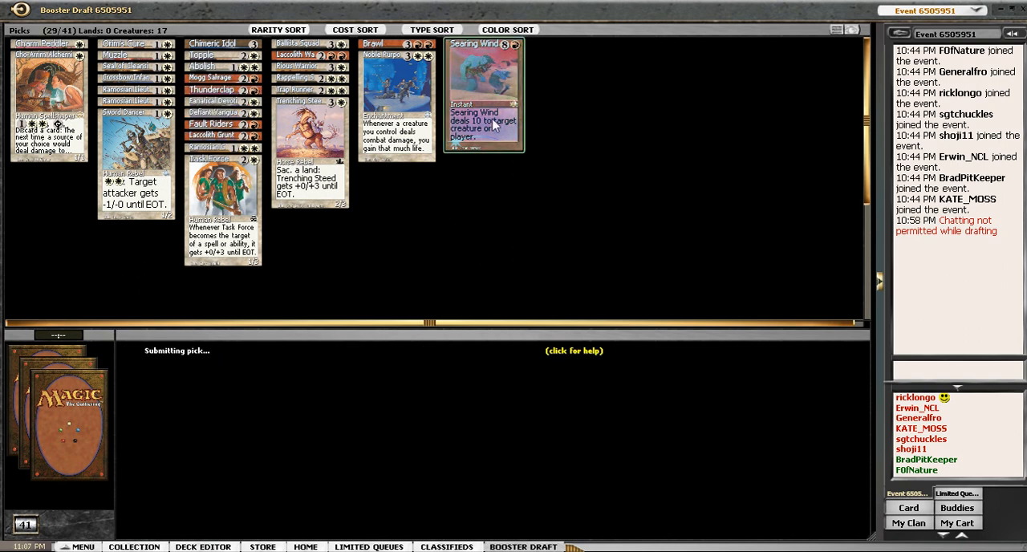
Draft Mogg Salvage, then the green creature from the four-card booster.
click(483, 93)
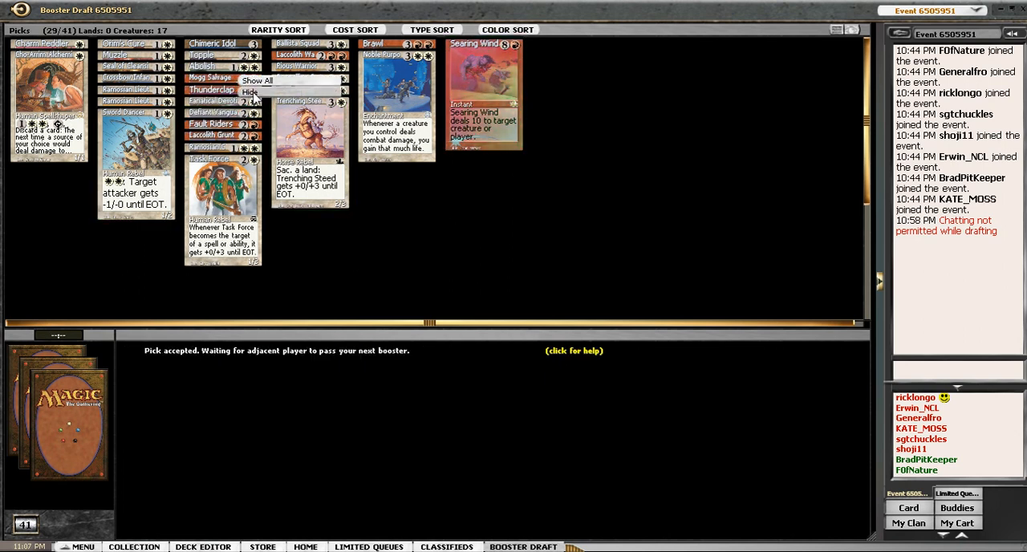
click(249, 81)
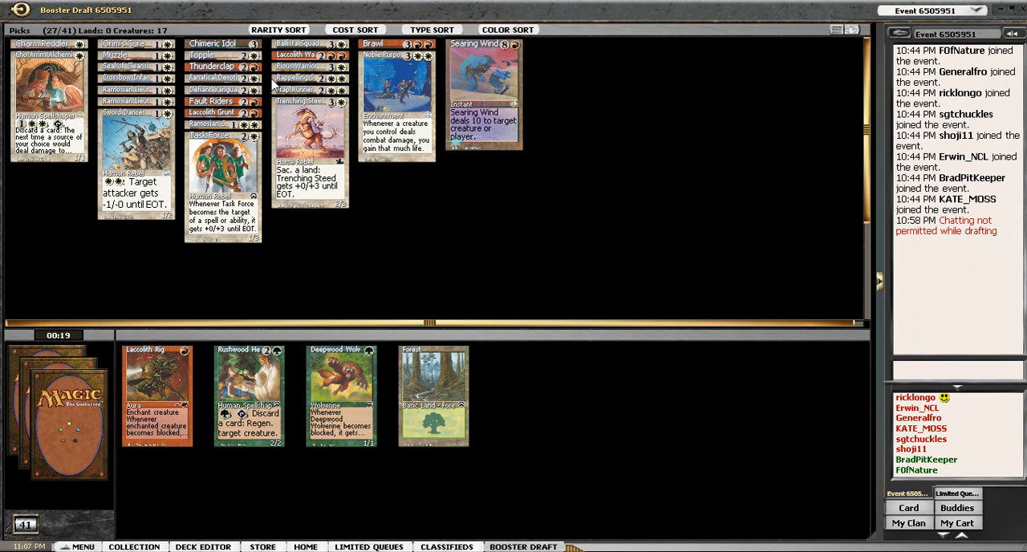
mouse_move(303, 77)
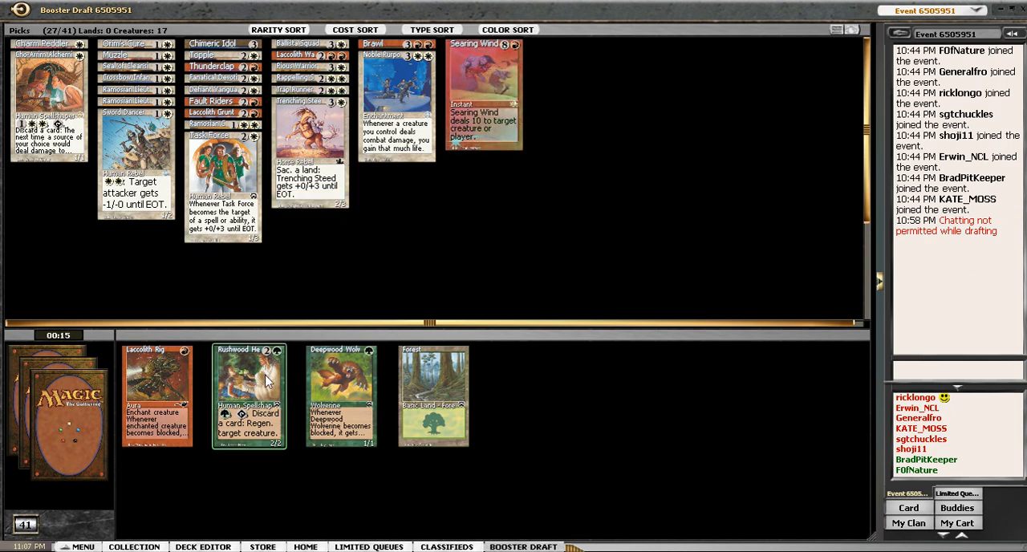
click(247, 395)
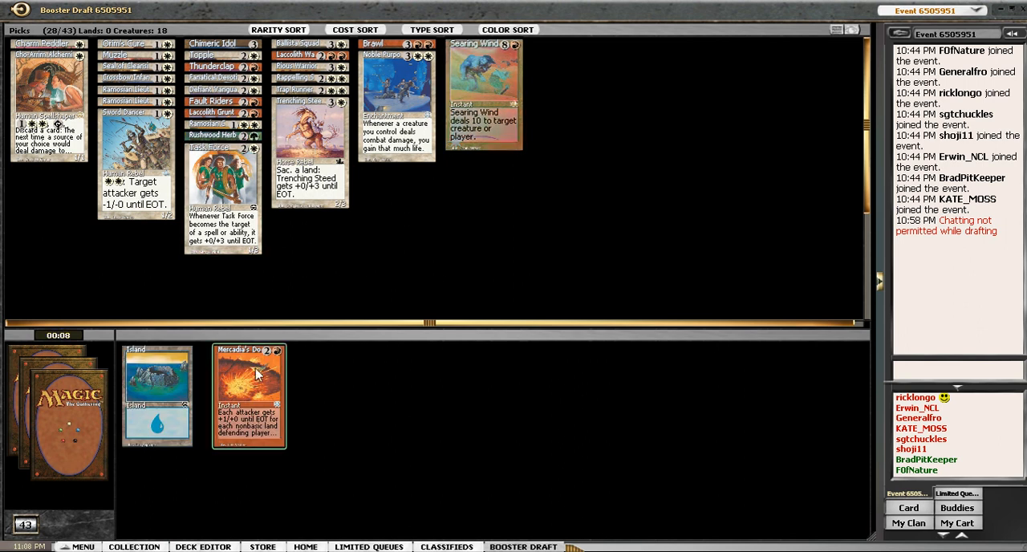
Make the final pick, regroup the 23-card deck with Task Force sideboarded, and start adding basic lands.
click(249, 393)
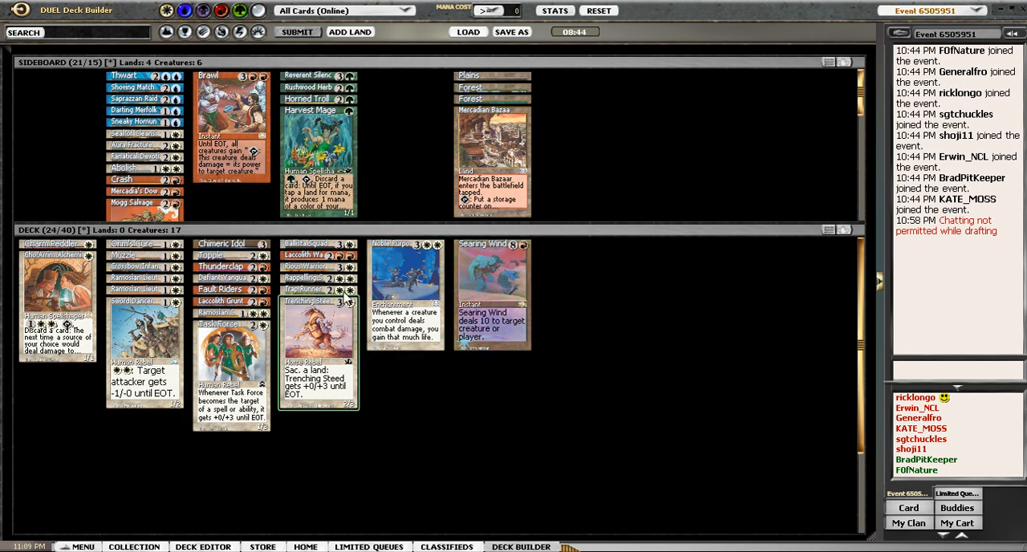
mouse_move(305, 266)
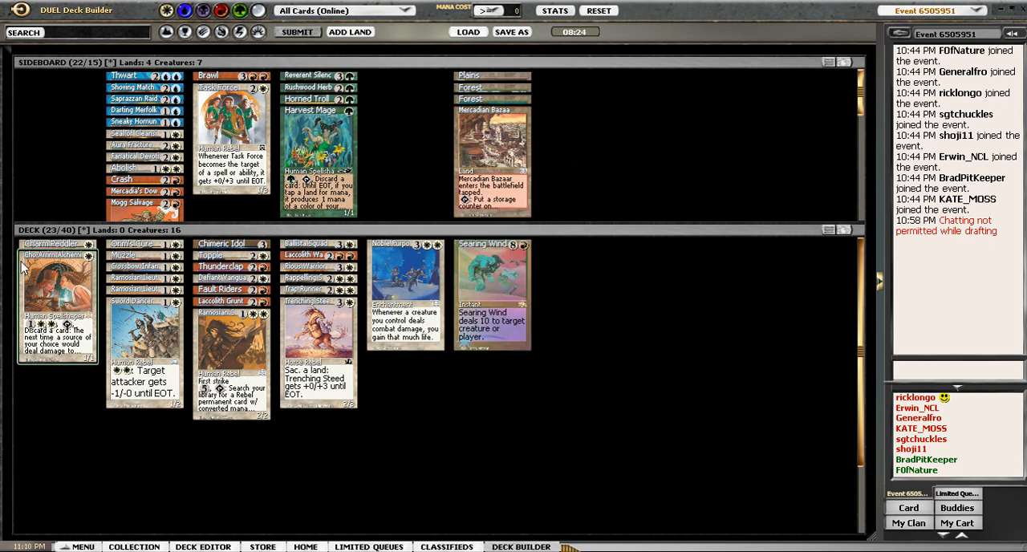
click(491, 294)
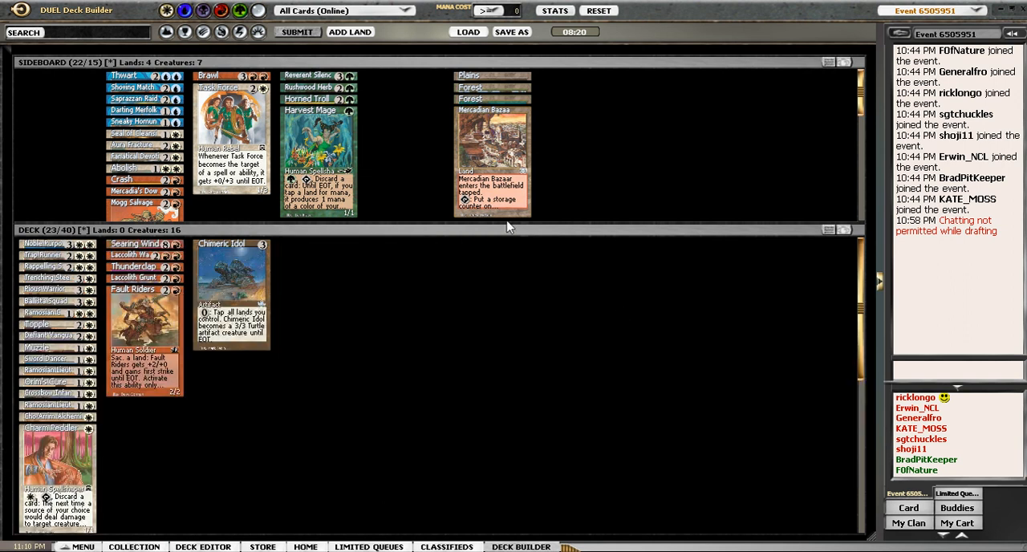
mouse_move(349, 32)
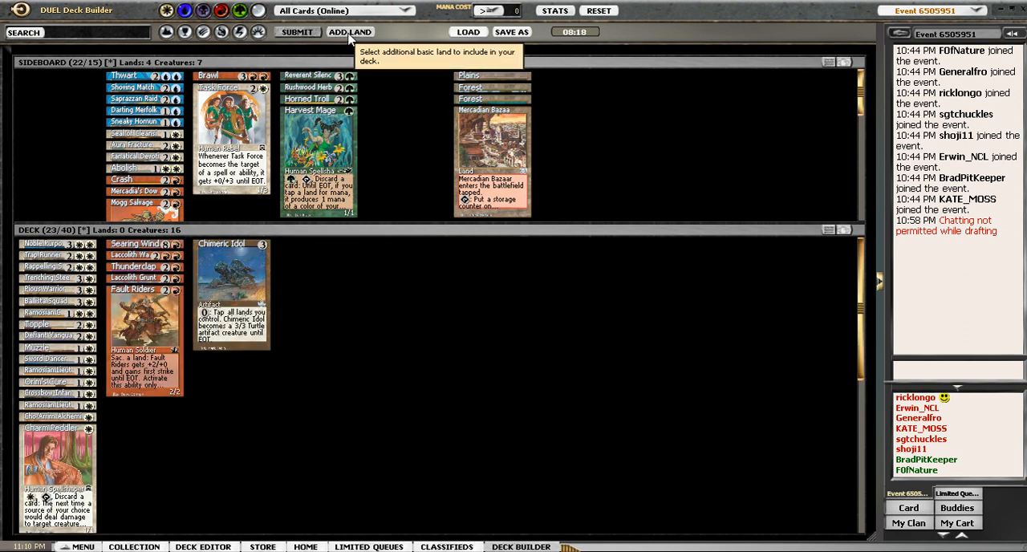
click(350, 32)
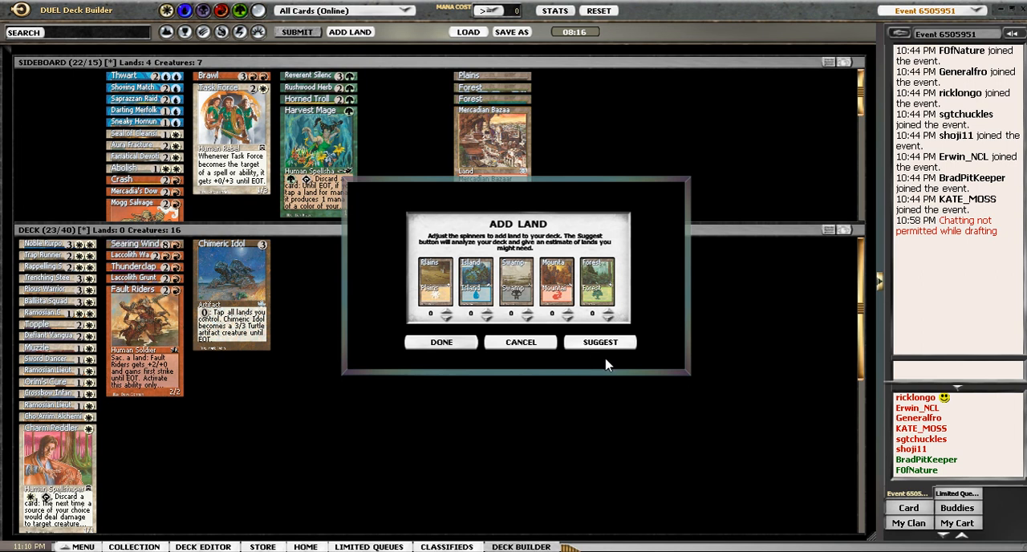
Accept the suggested mix of 17 Plains and Mountains to fill the deck to 40 cards.
click(600, 341)
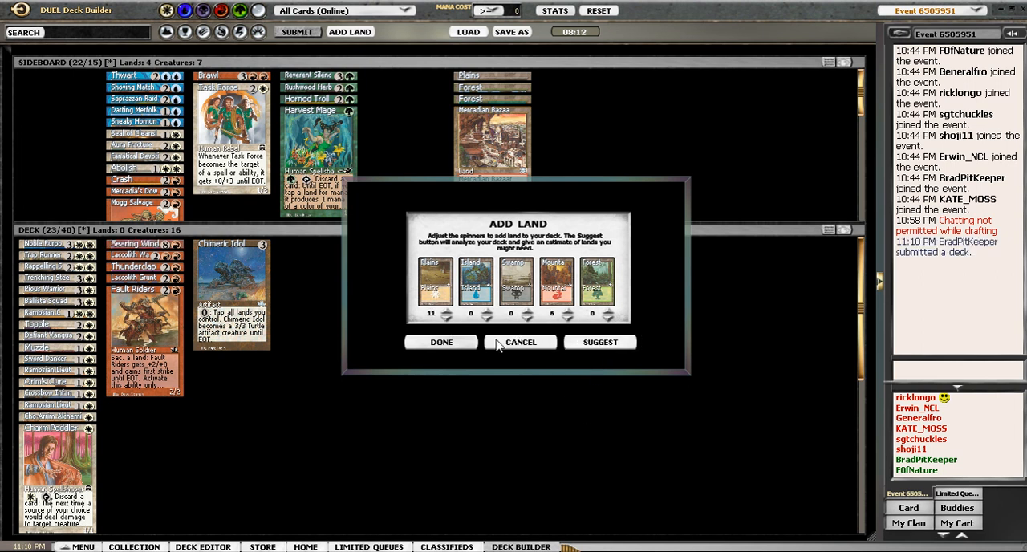
click(439, 342)
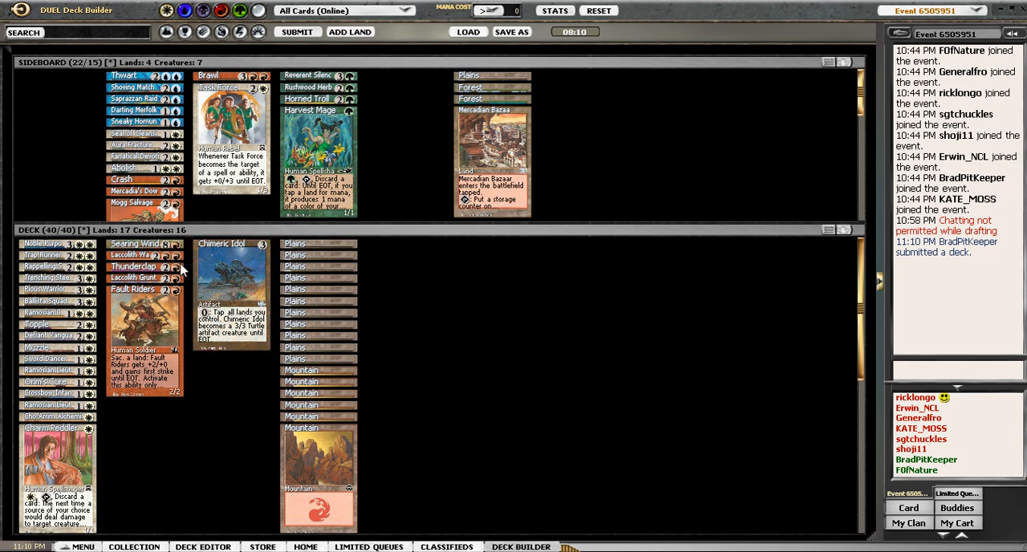